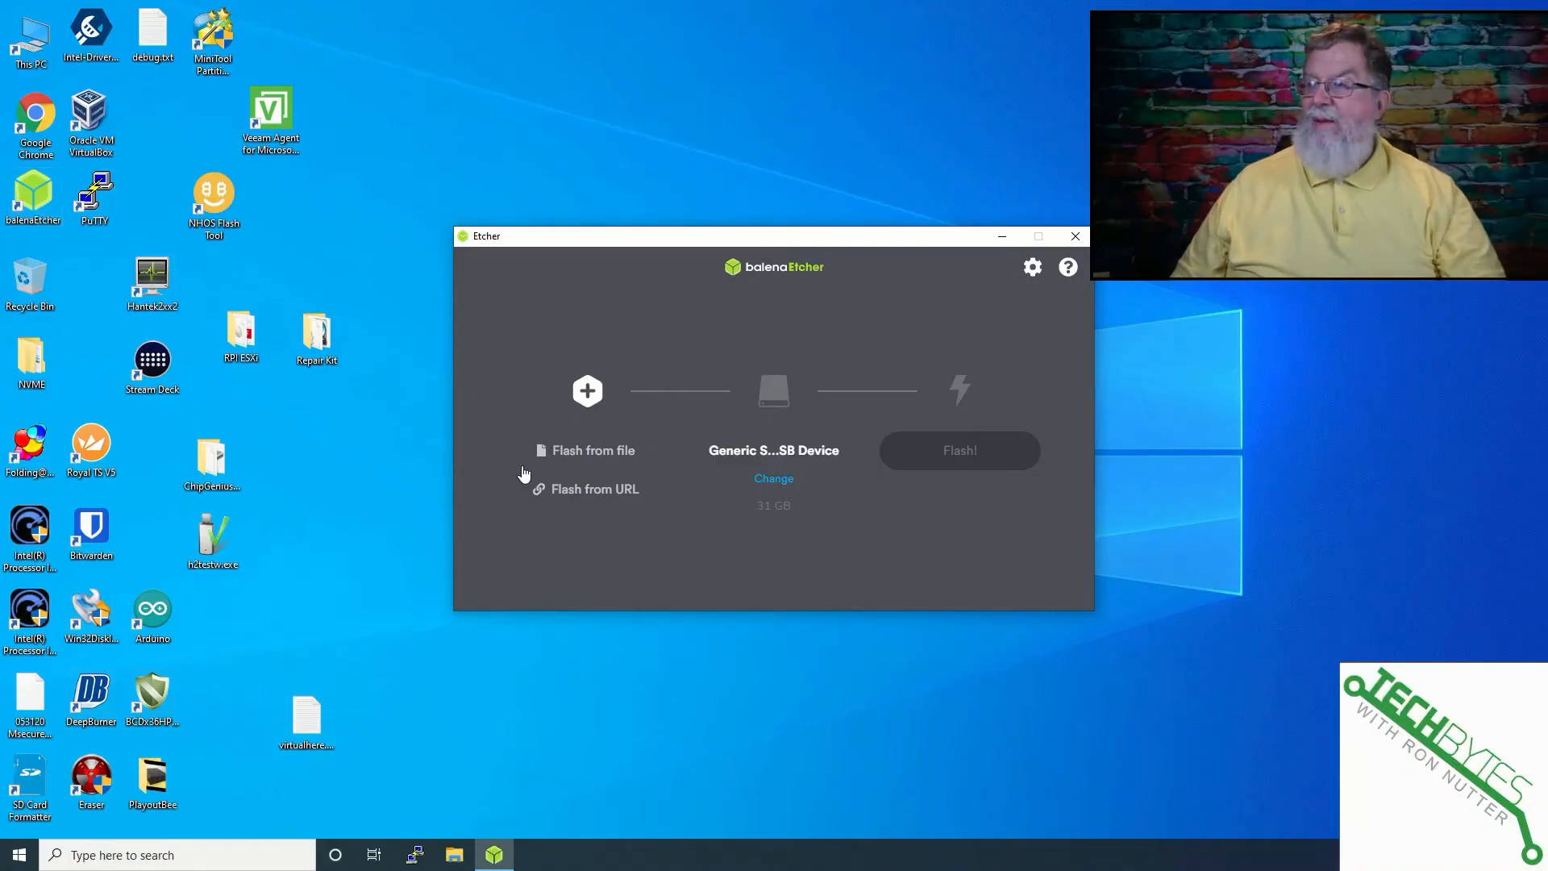
Flash the 2021-05-07 Raspberry Pi OS Lite zip from Downloads to the USB drive
left_click(592, 450)
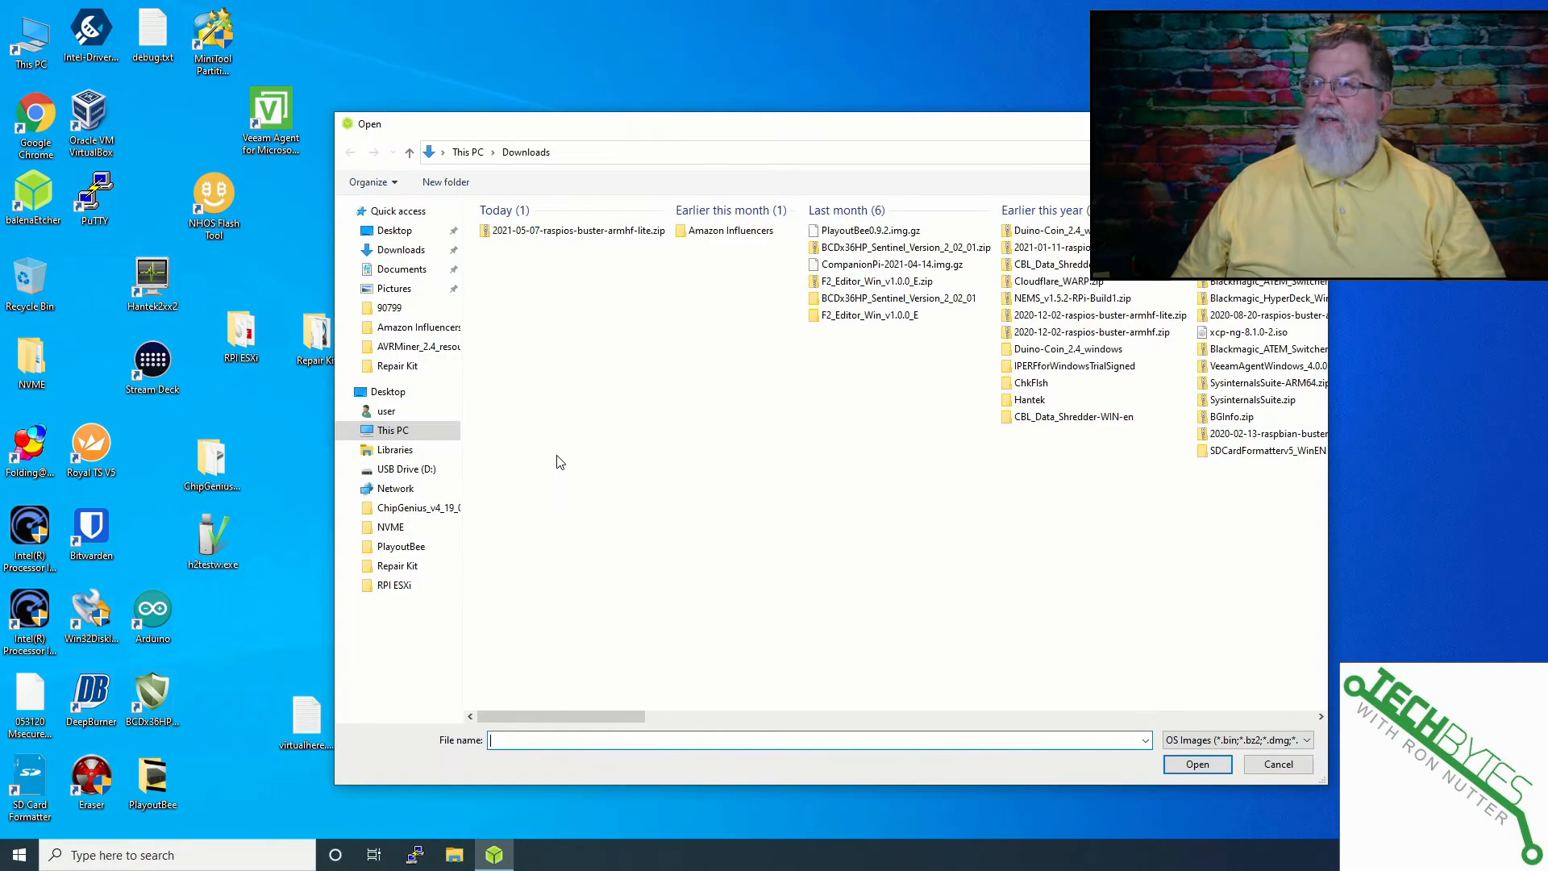
mouse_move(594, 235)
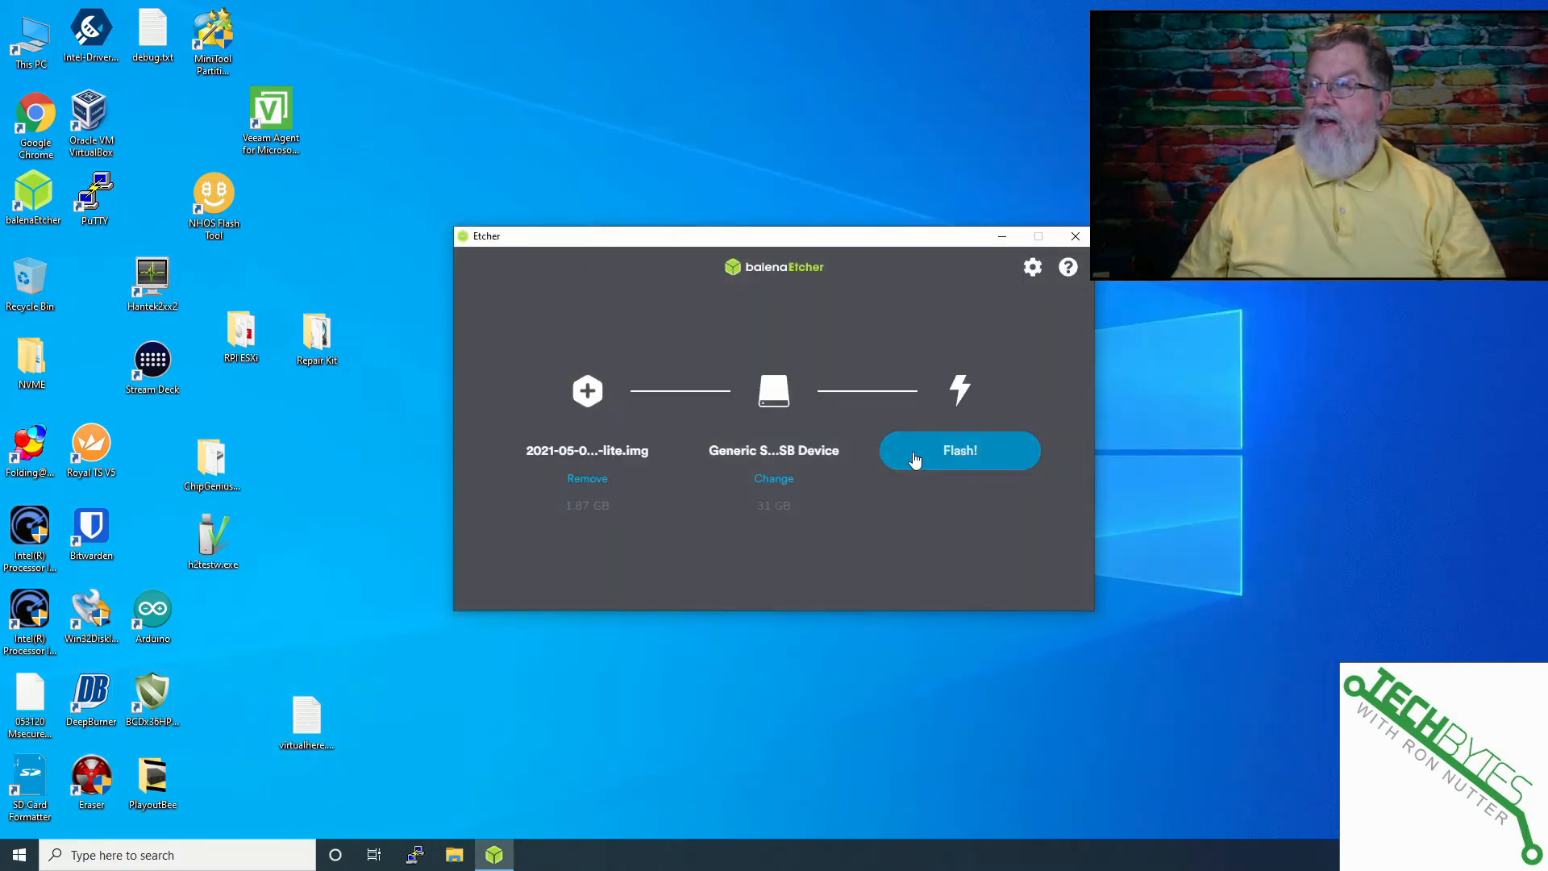
left_click(959, 450)
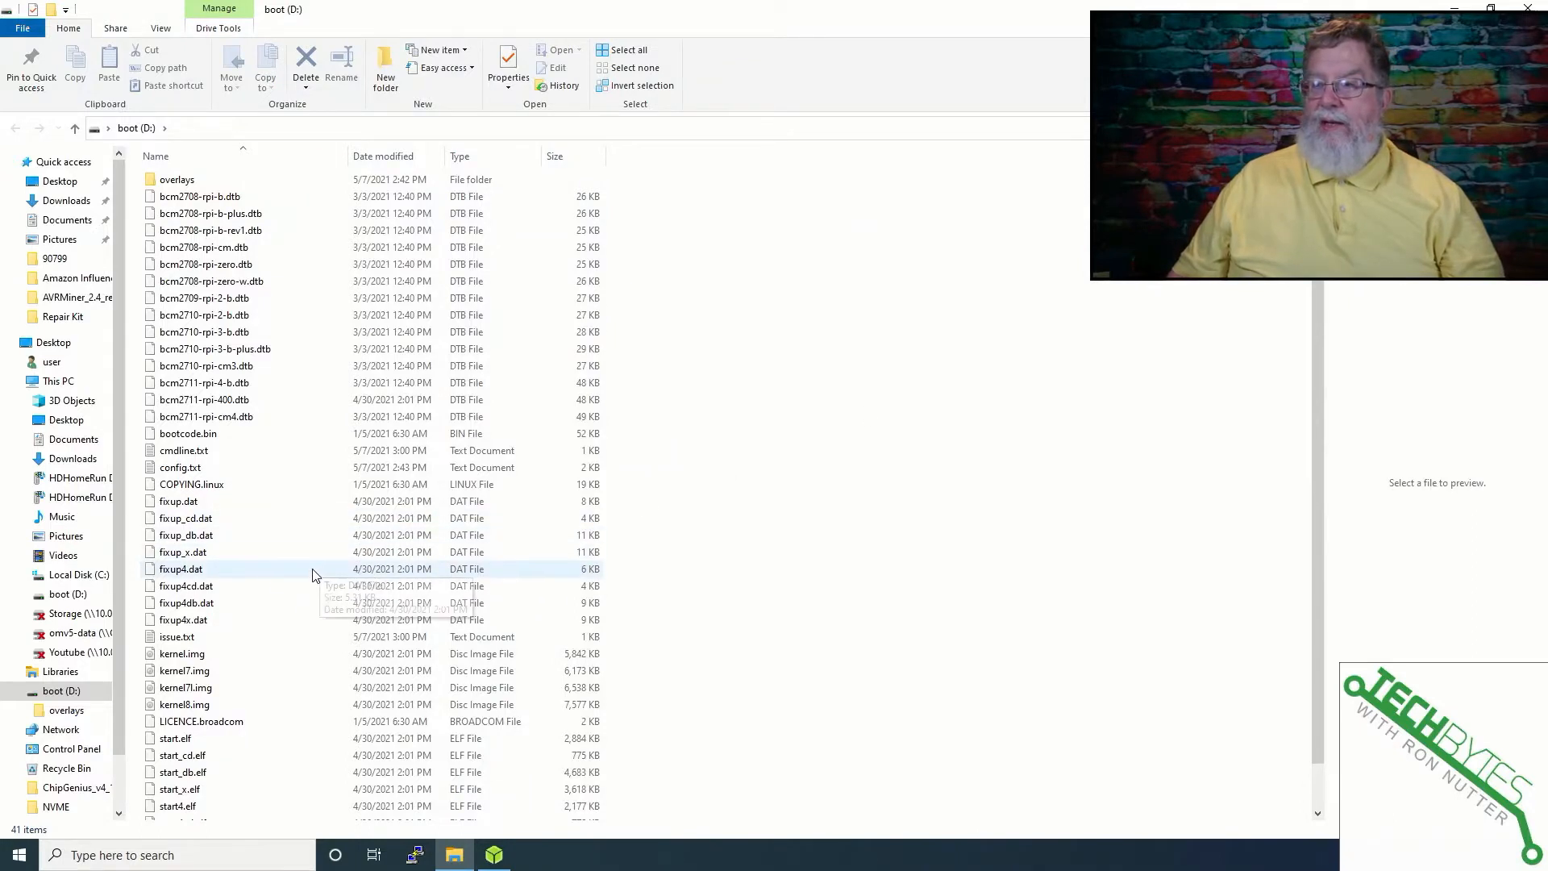
Create an empty file named ssh with no extension on boot (D:)
right_click(314, 575)
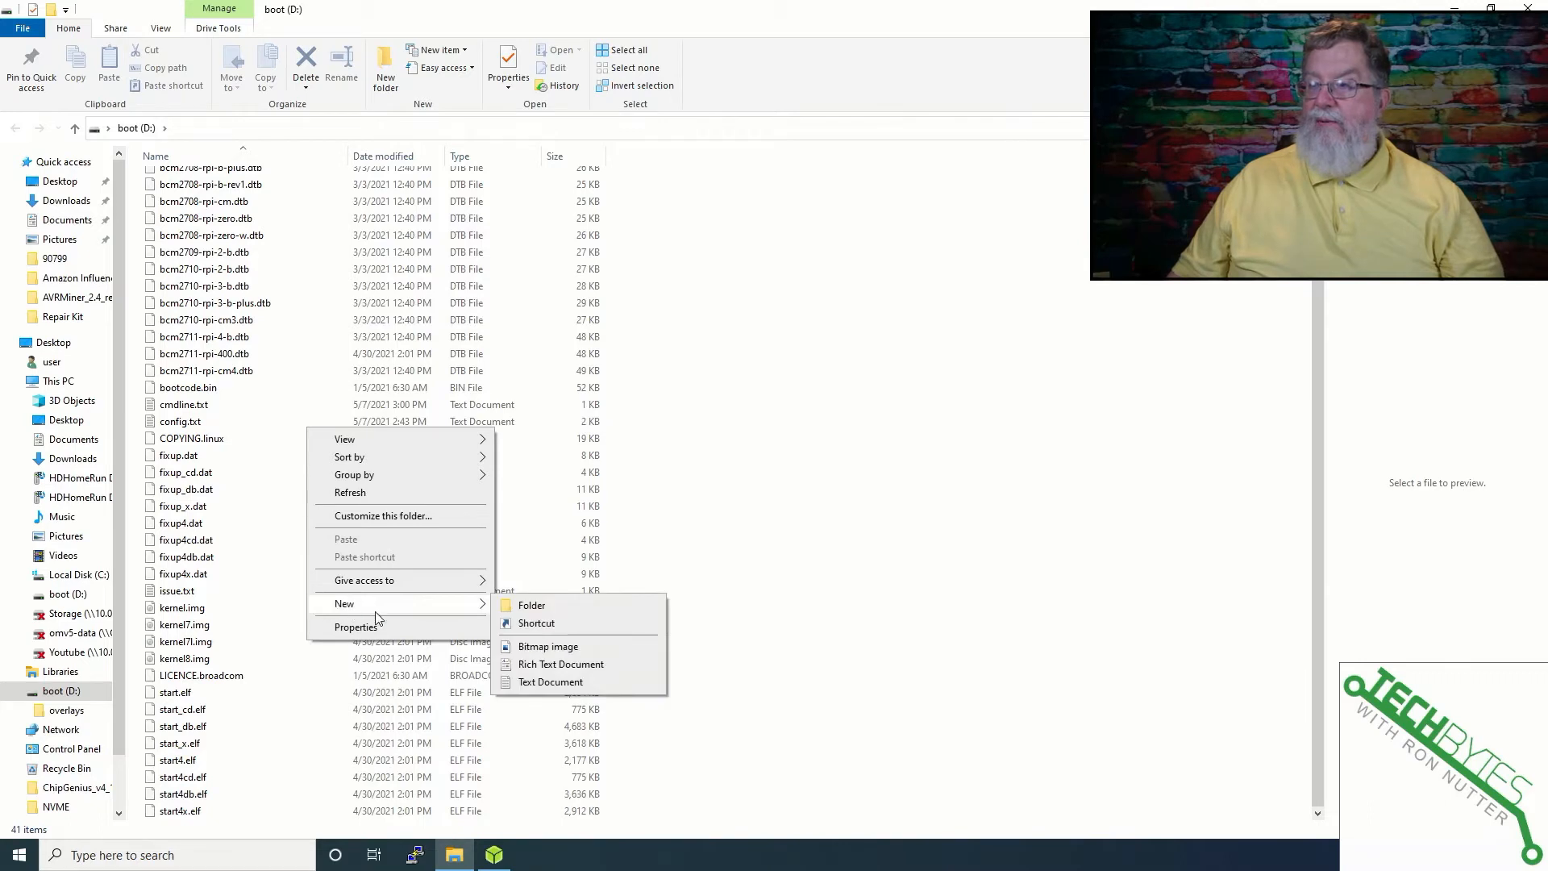
left_click(550, 681)
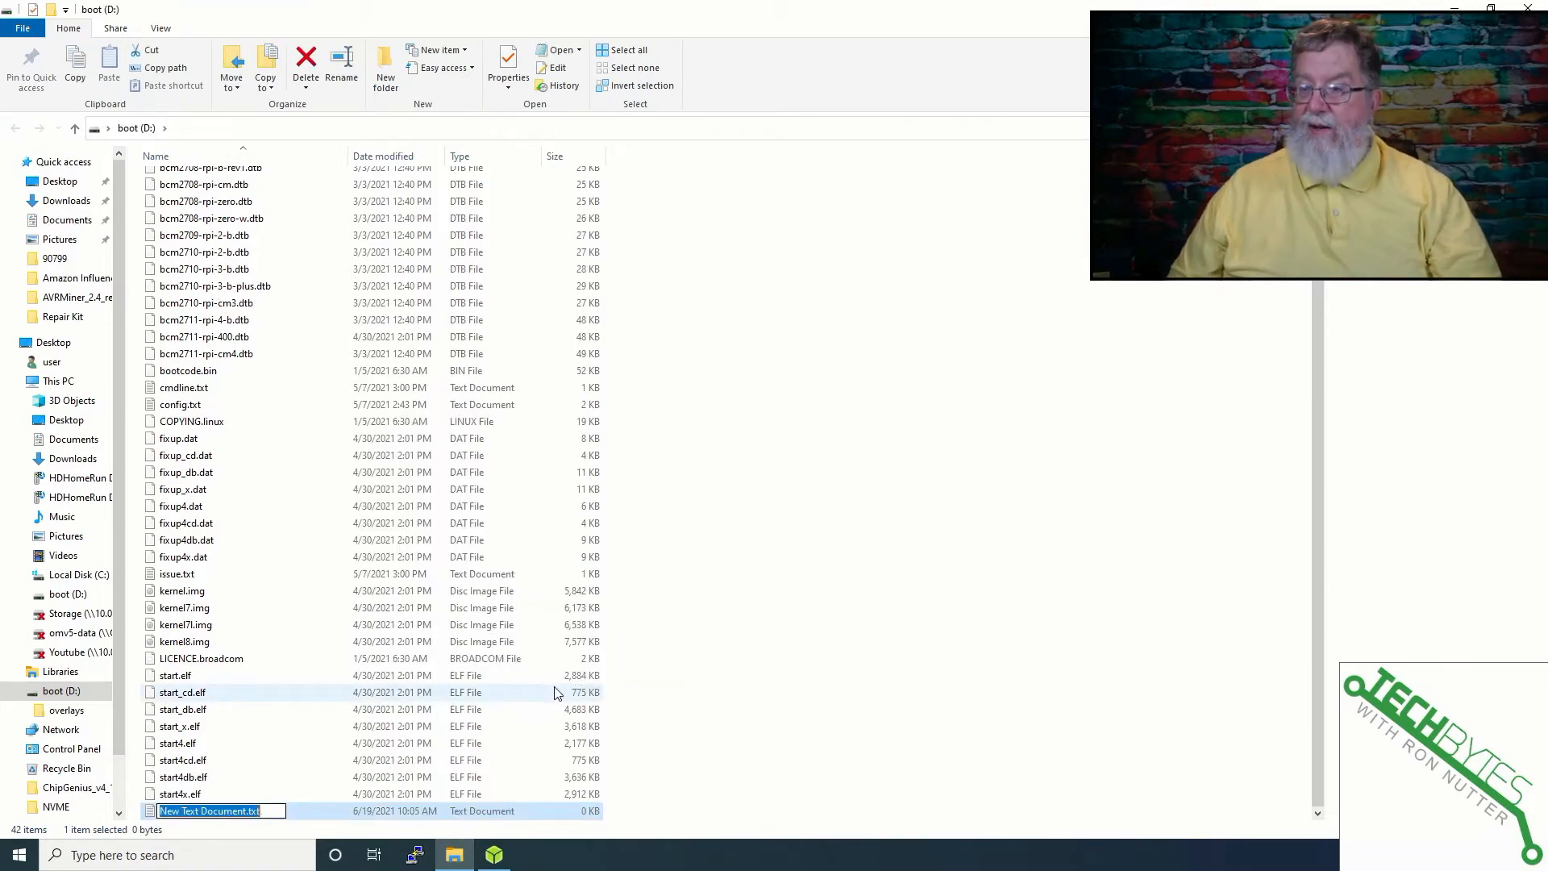
type("ssh")
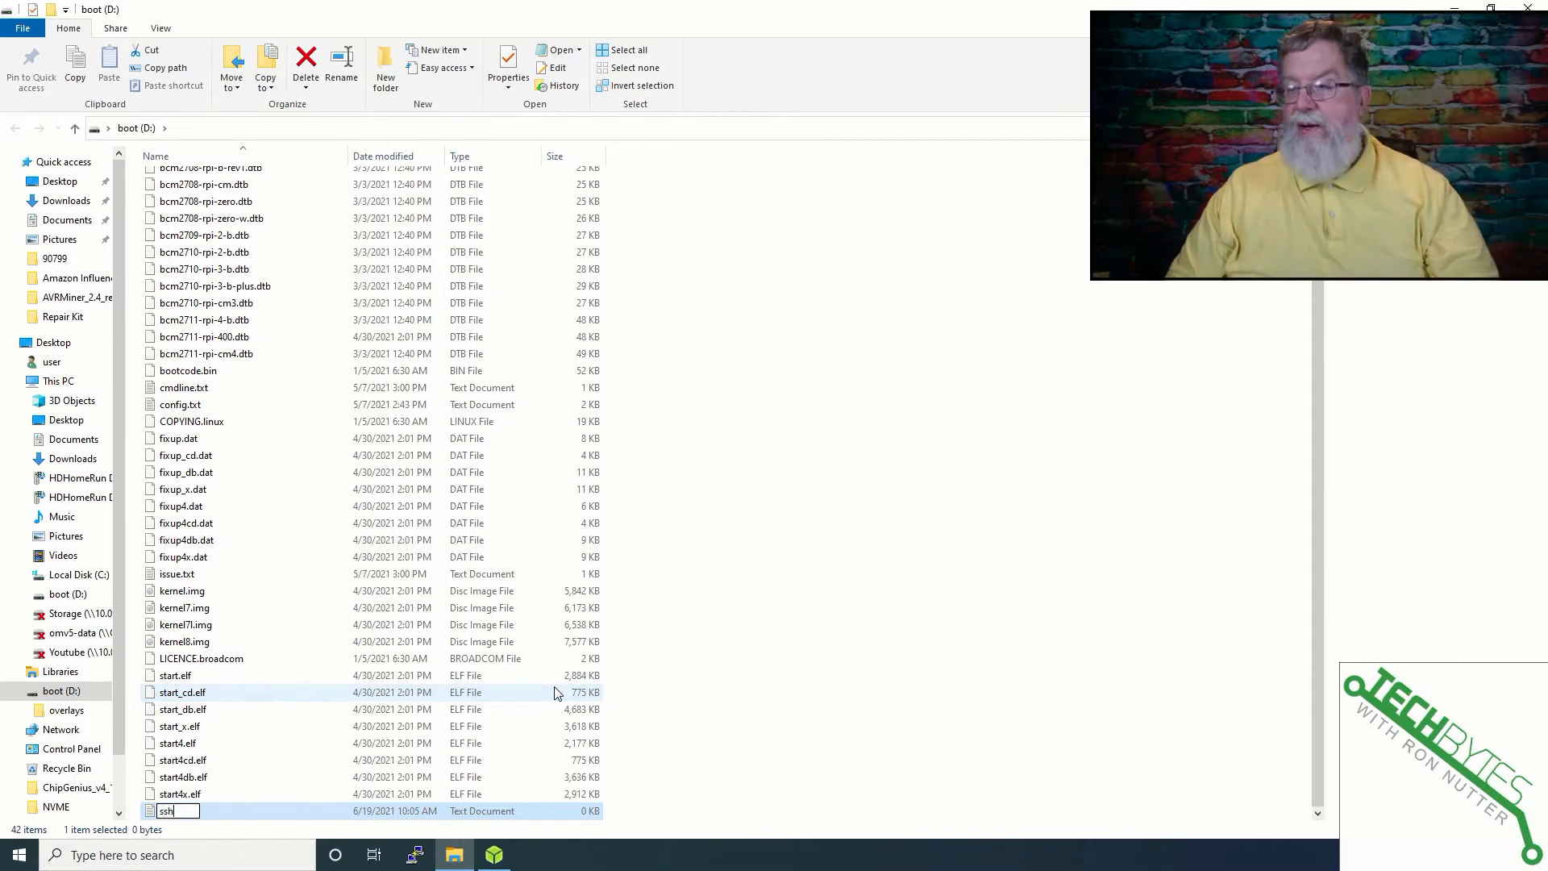
key("Enter")
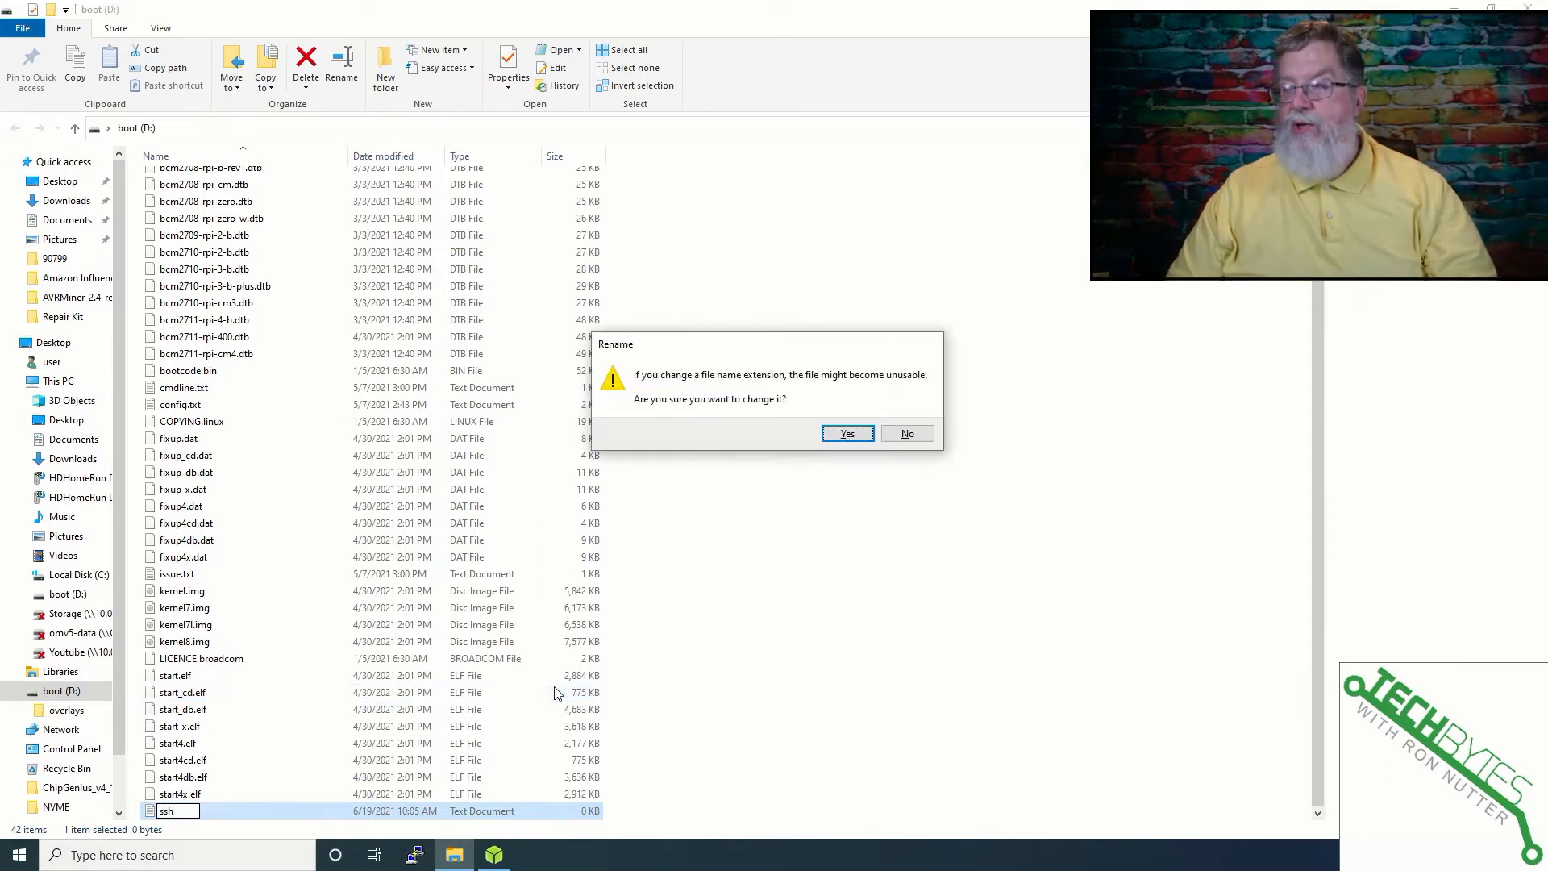
left_click(847, 433)
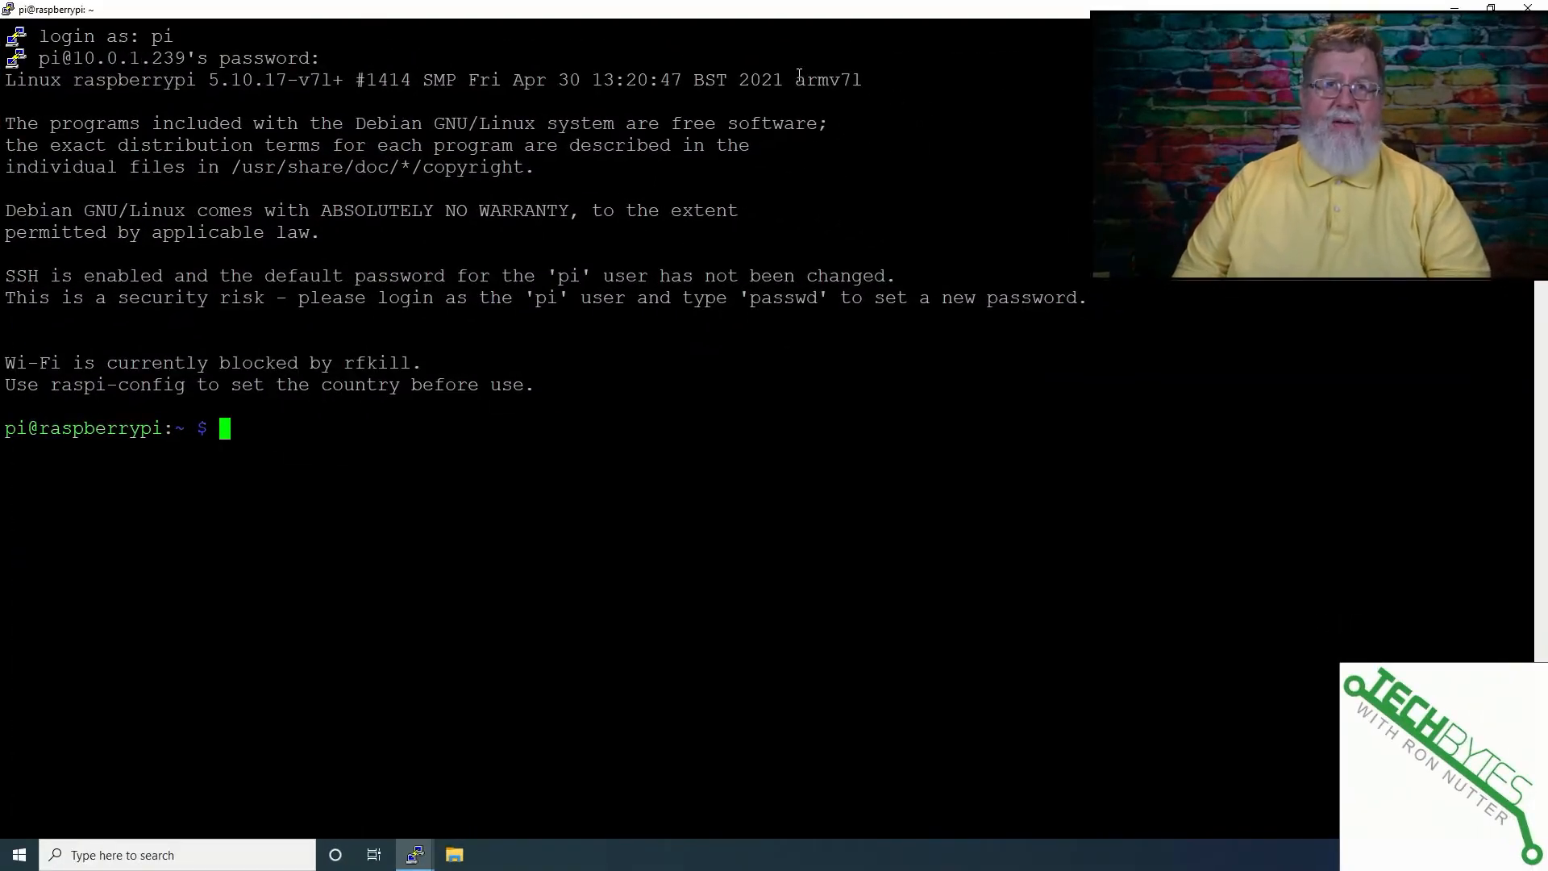
Run sudo apt-get update, then sudo apt-get upgrade -y on the Pi
type("sudo apt-")
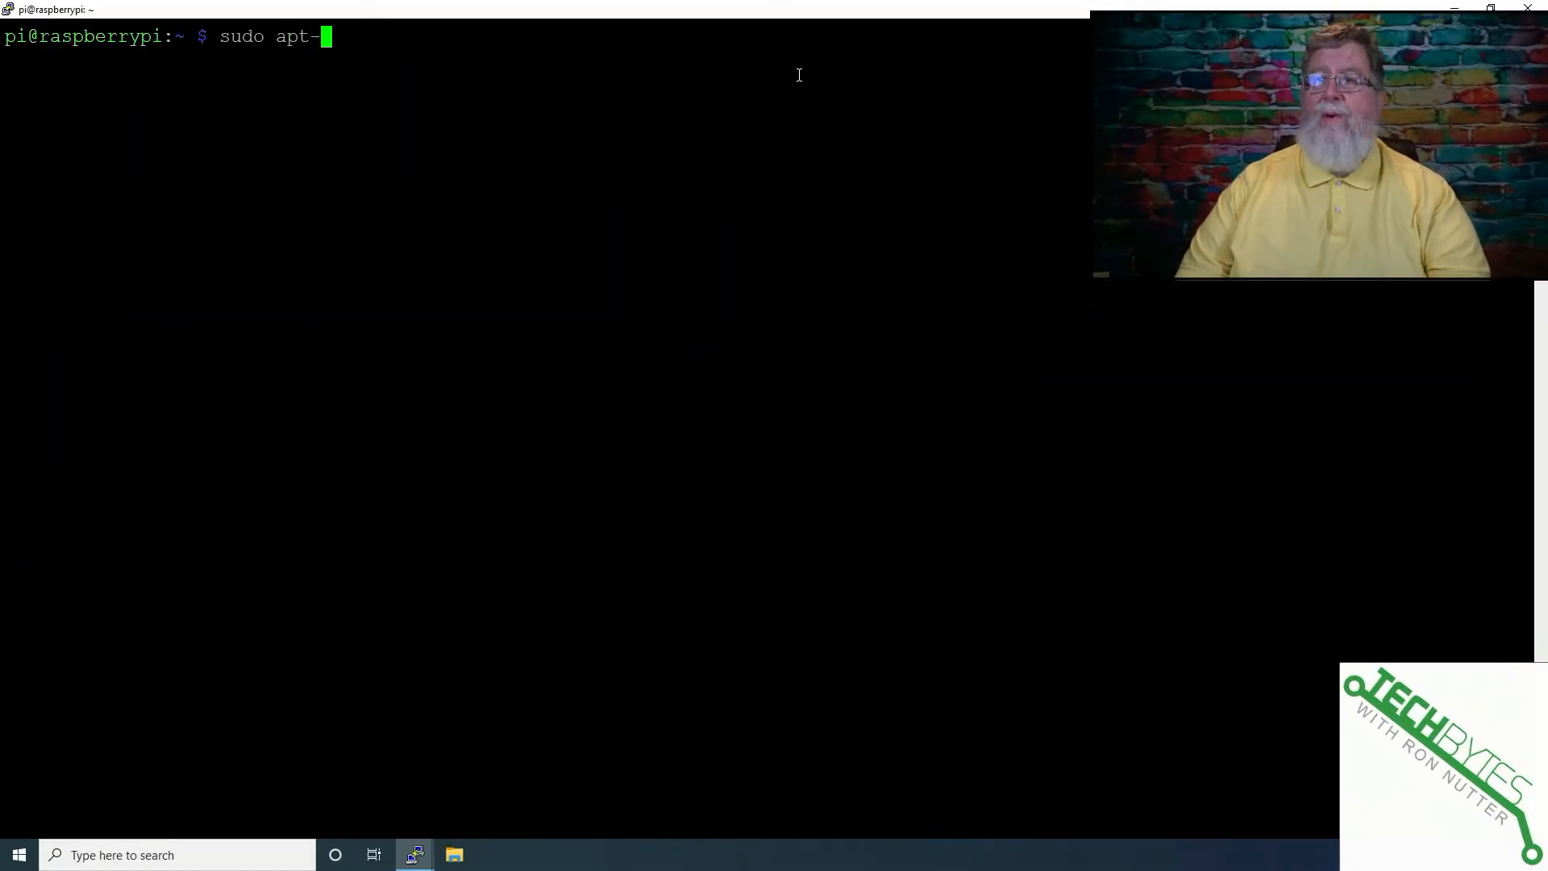
type("get update")
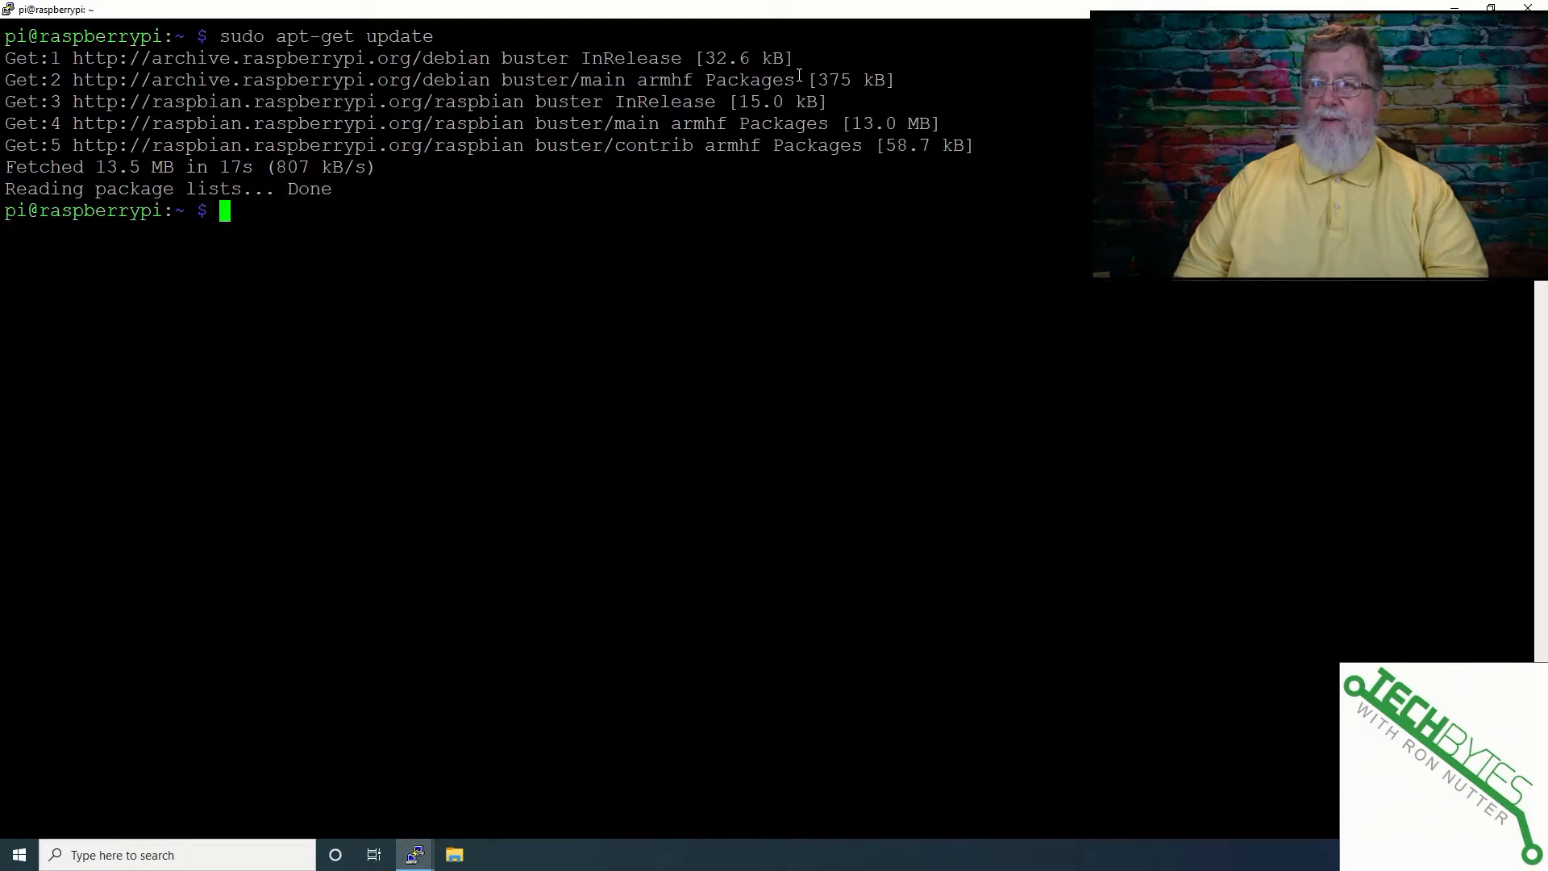
type("sudo apt-get updat")
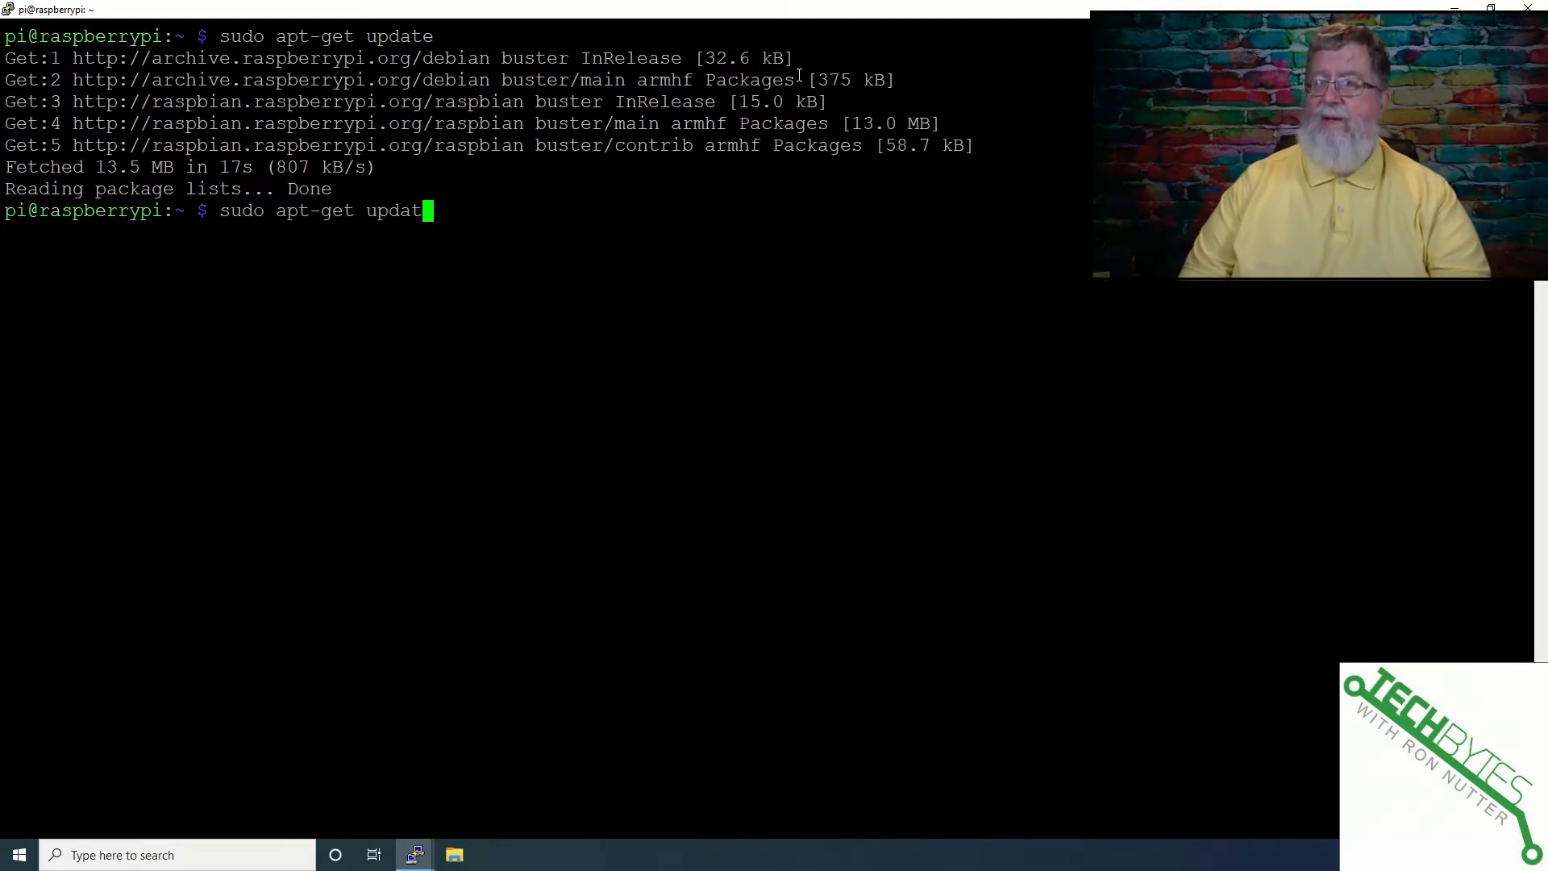
type("upgra")
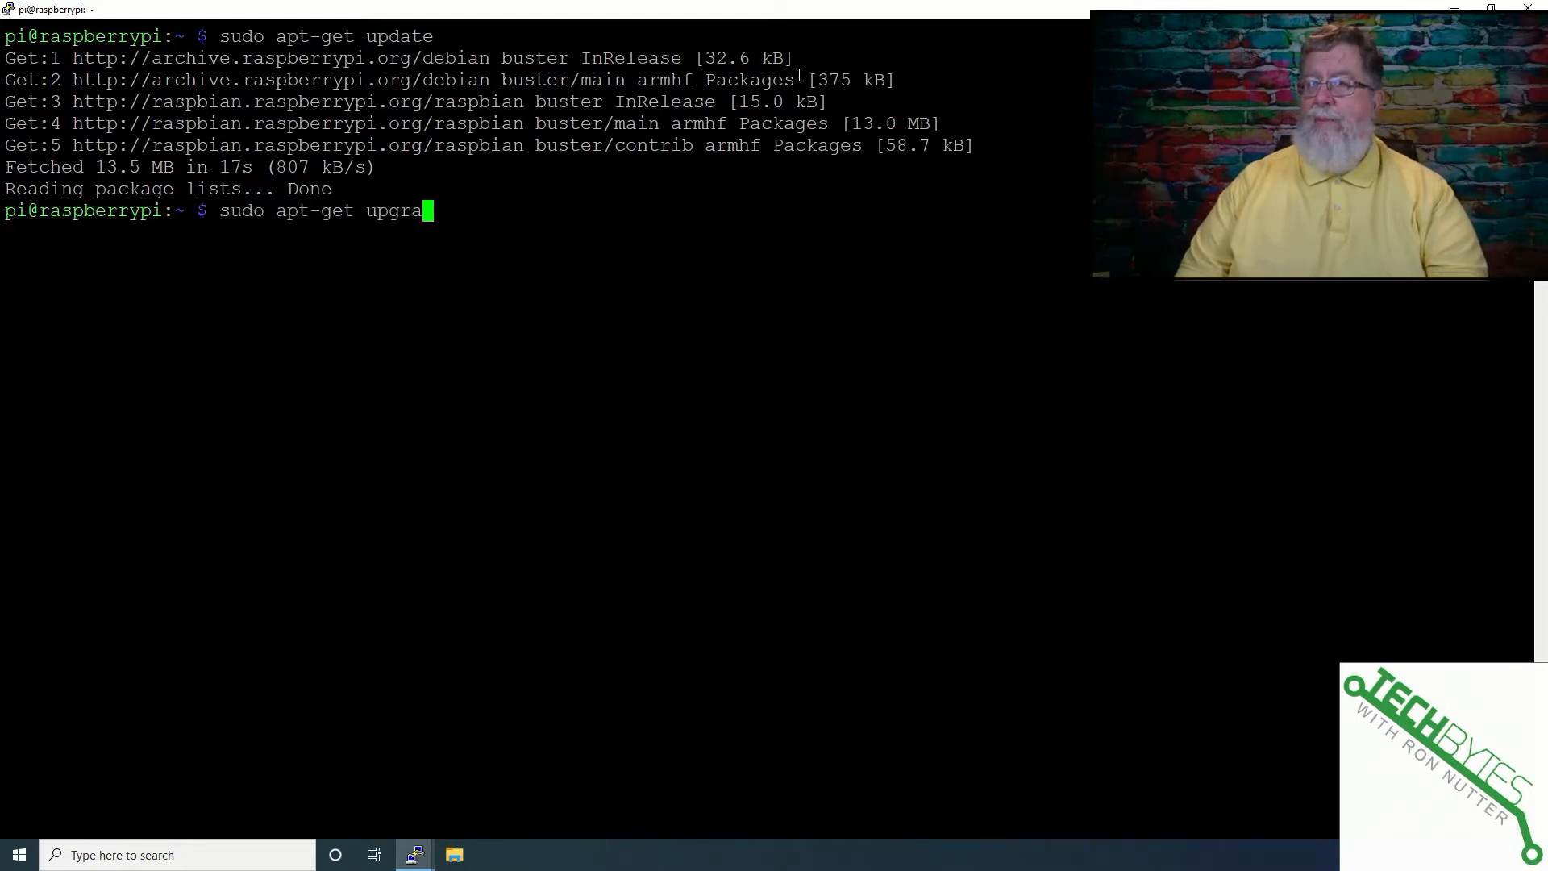
type("de -y")
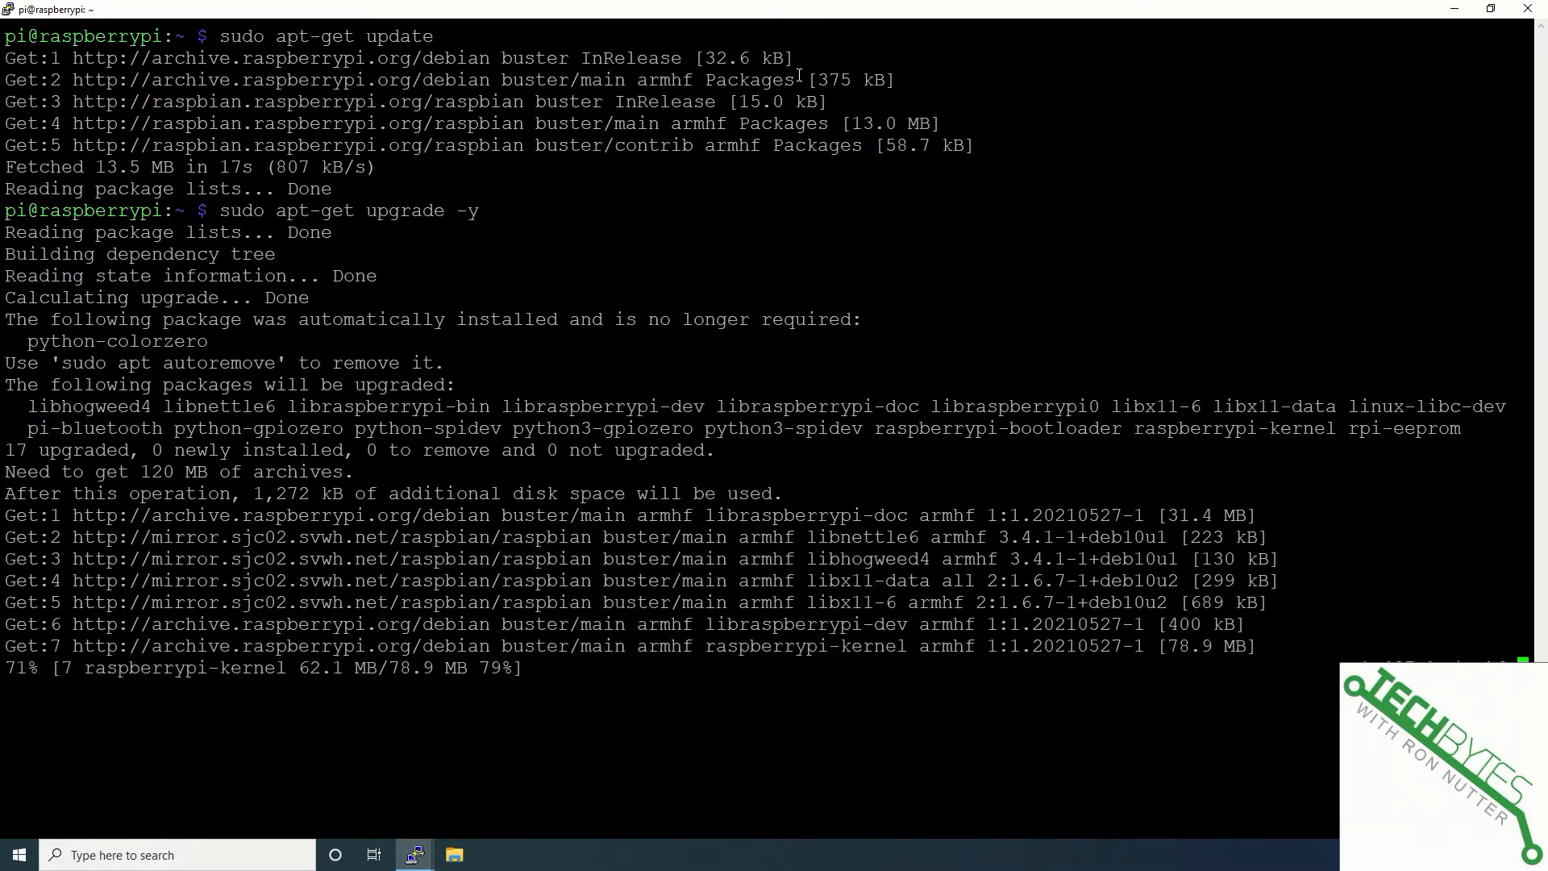
type("sudo")
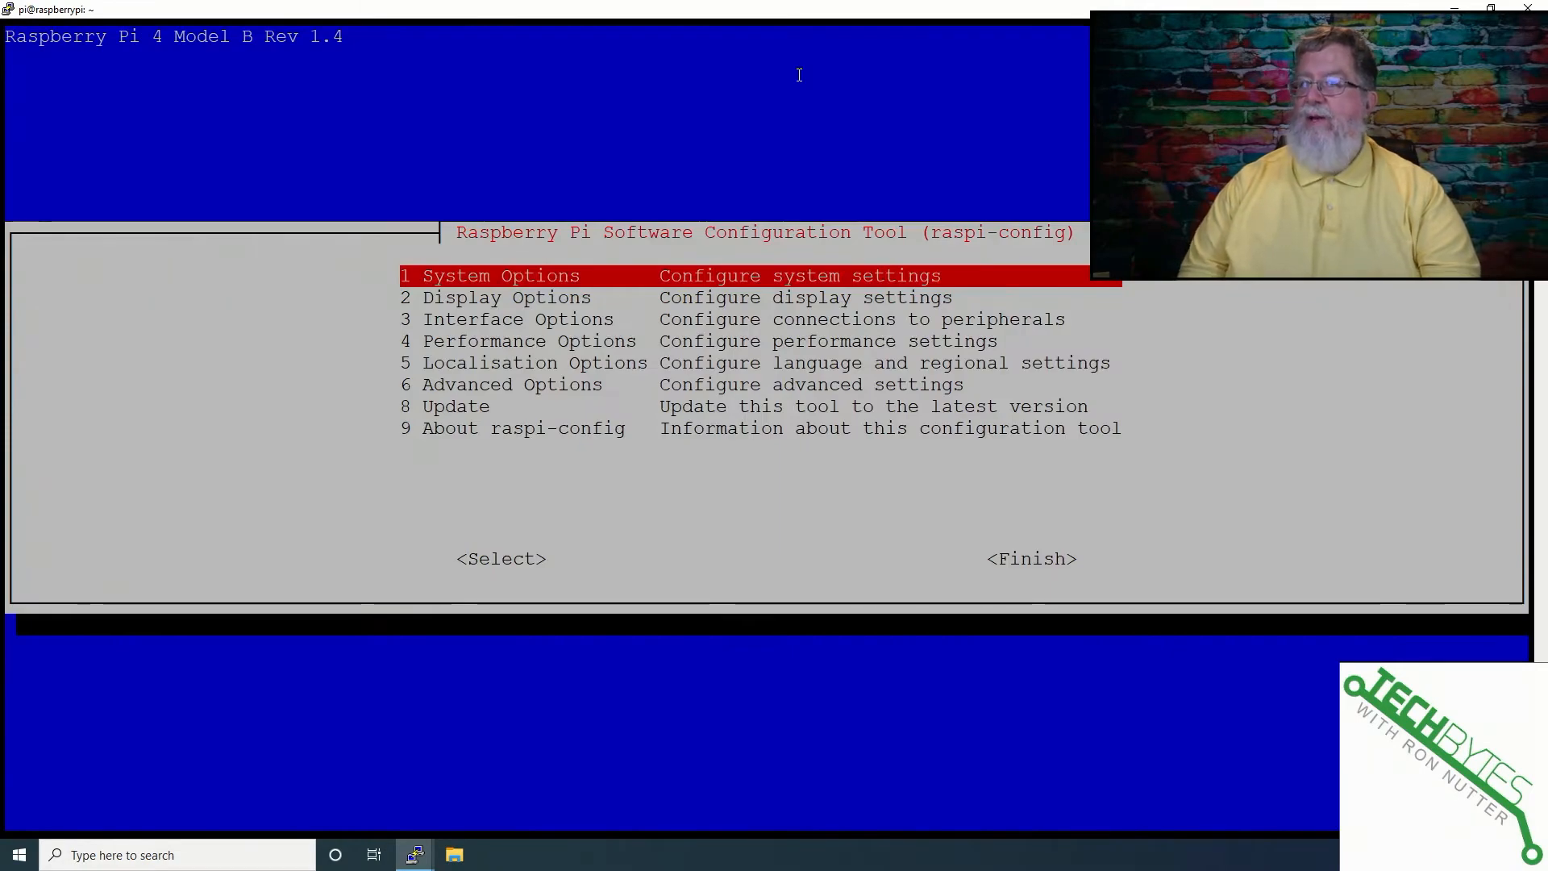
Replace the raspberrypi hostname with 3CX in raspi-config System Options and confirm
key("Return")
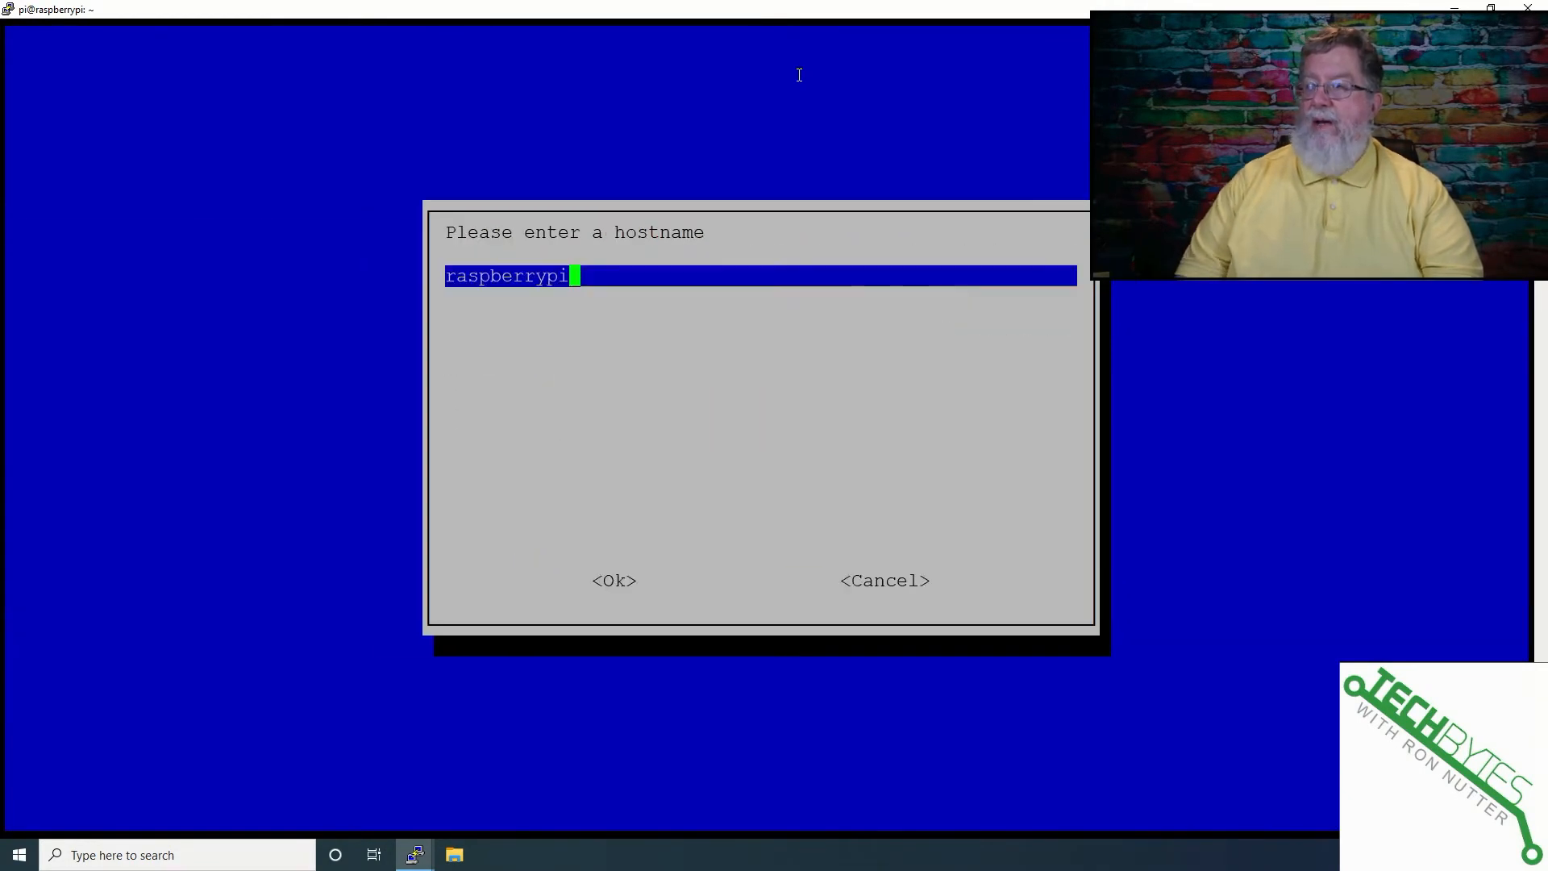
key("BackSpace")
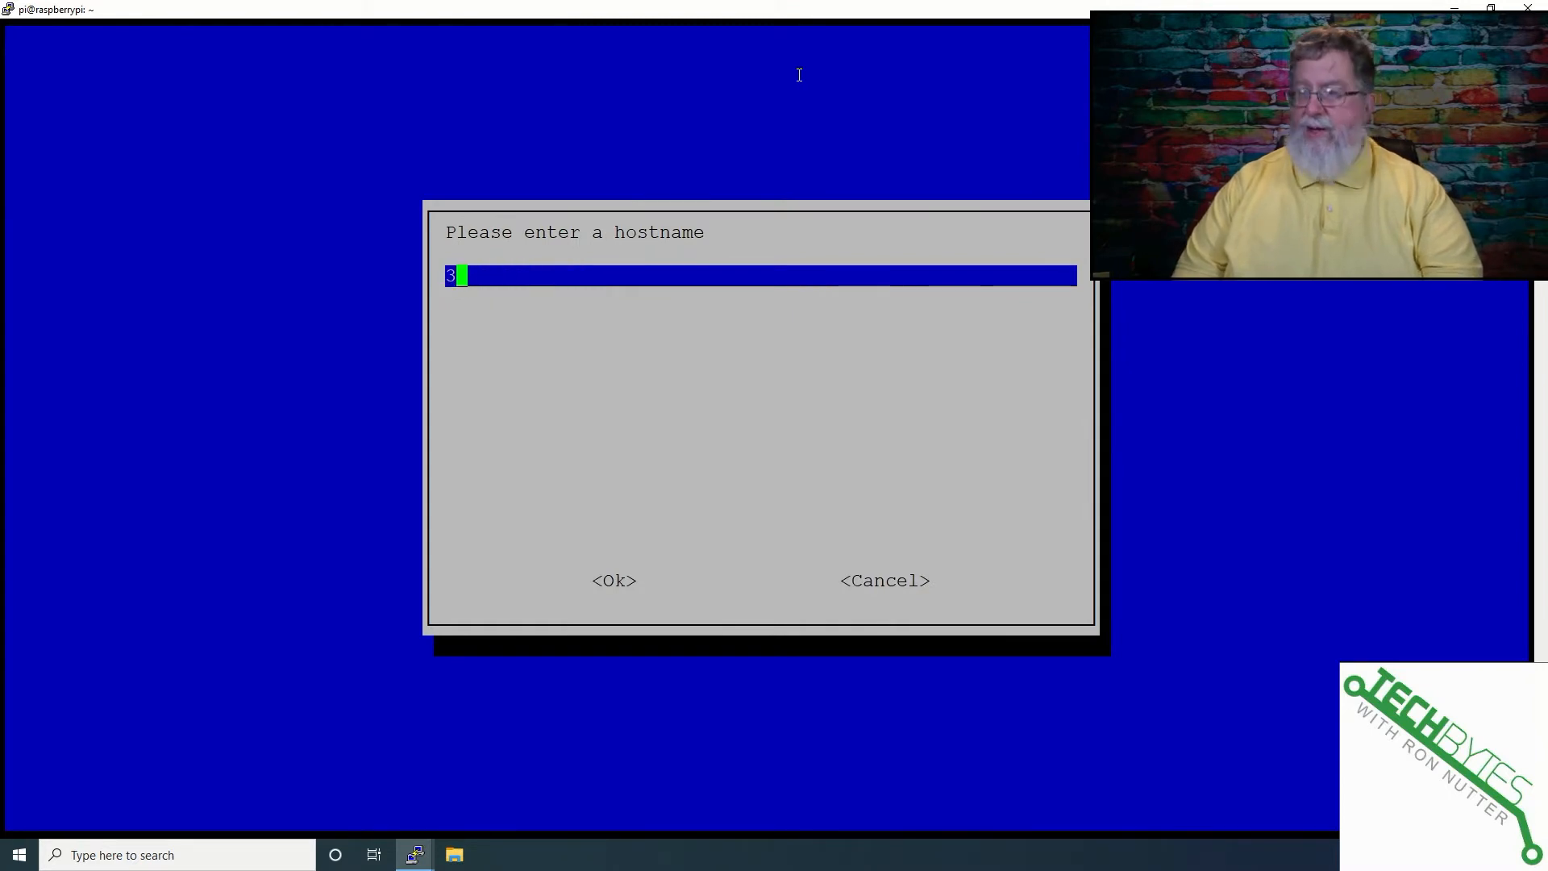
type("CX")
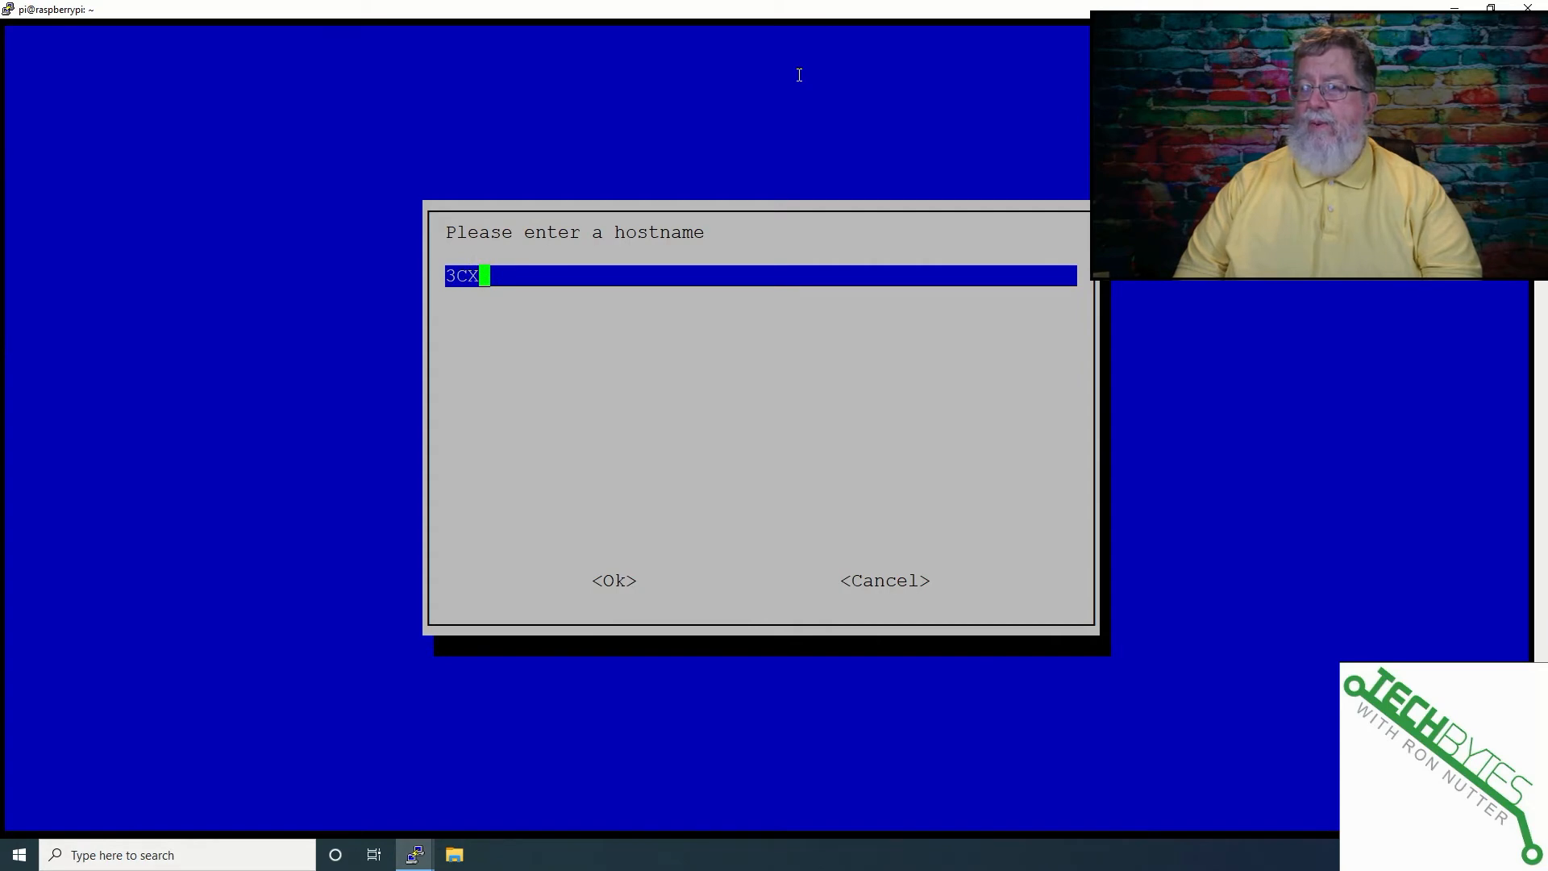
key("Tab")
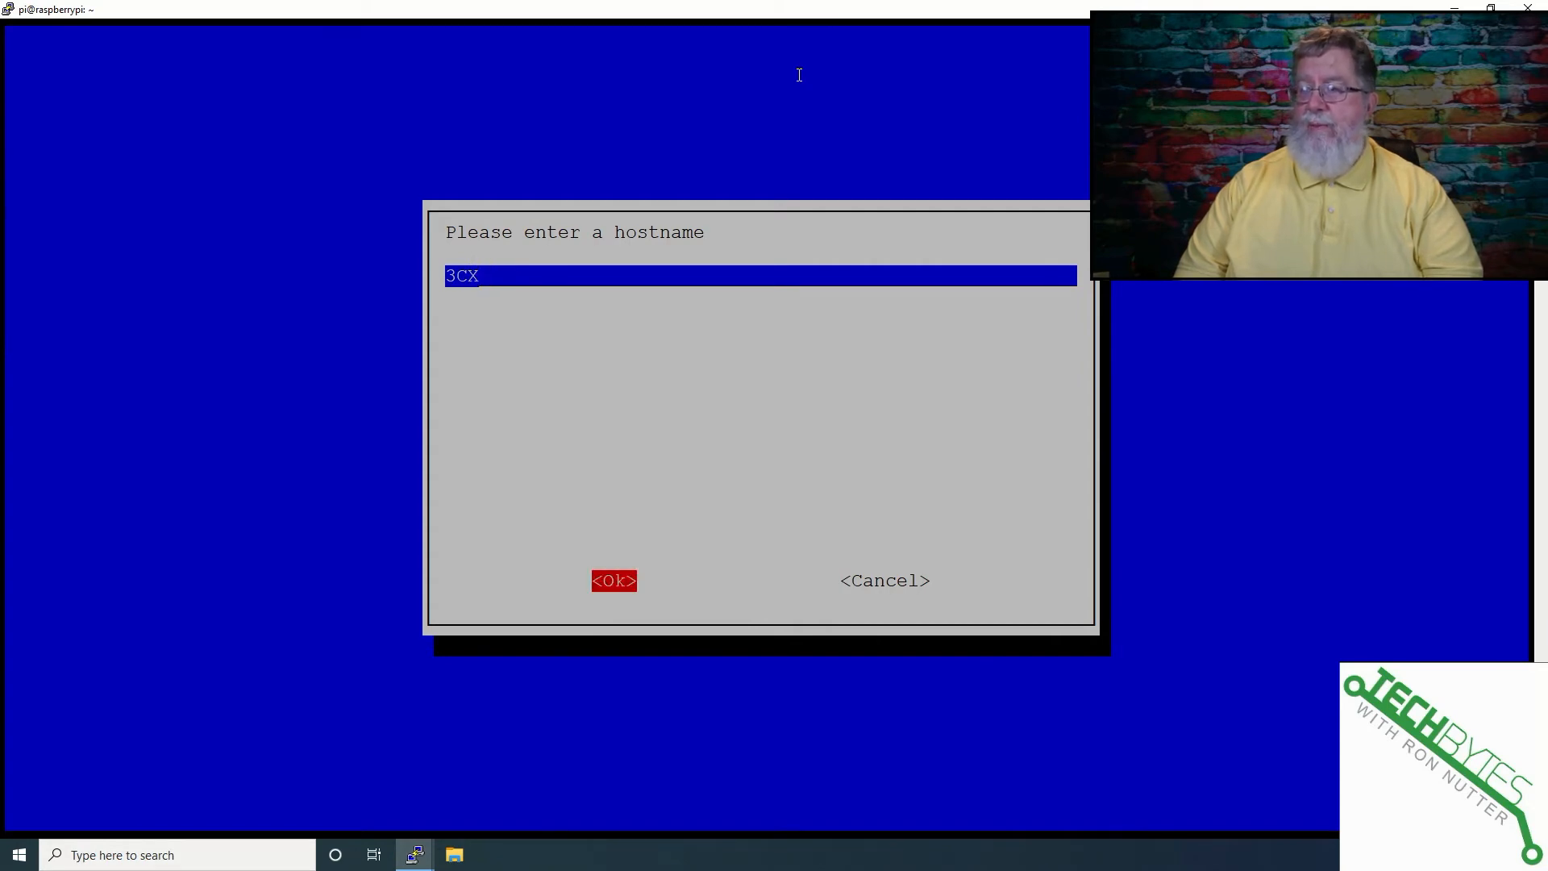
left_click(613, 580)
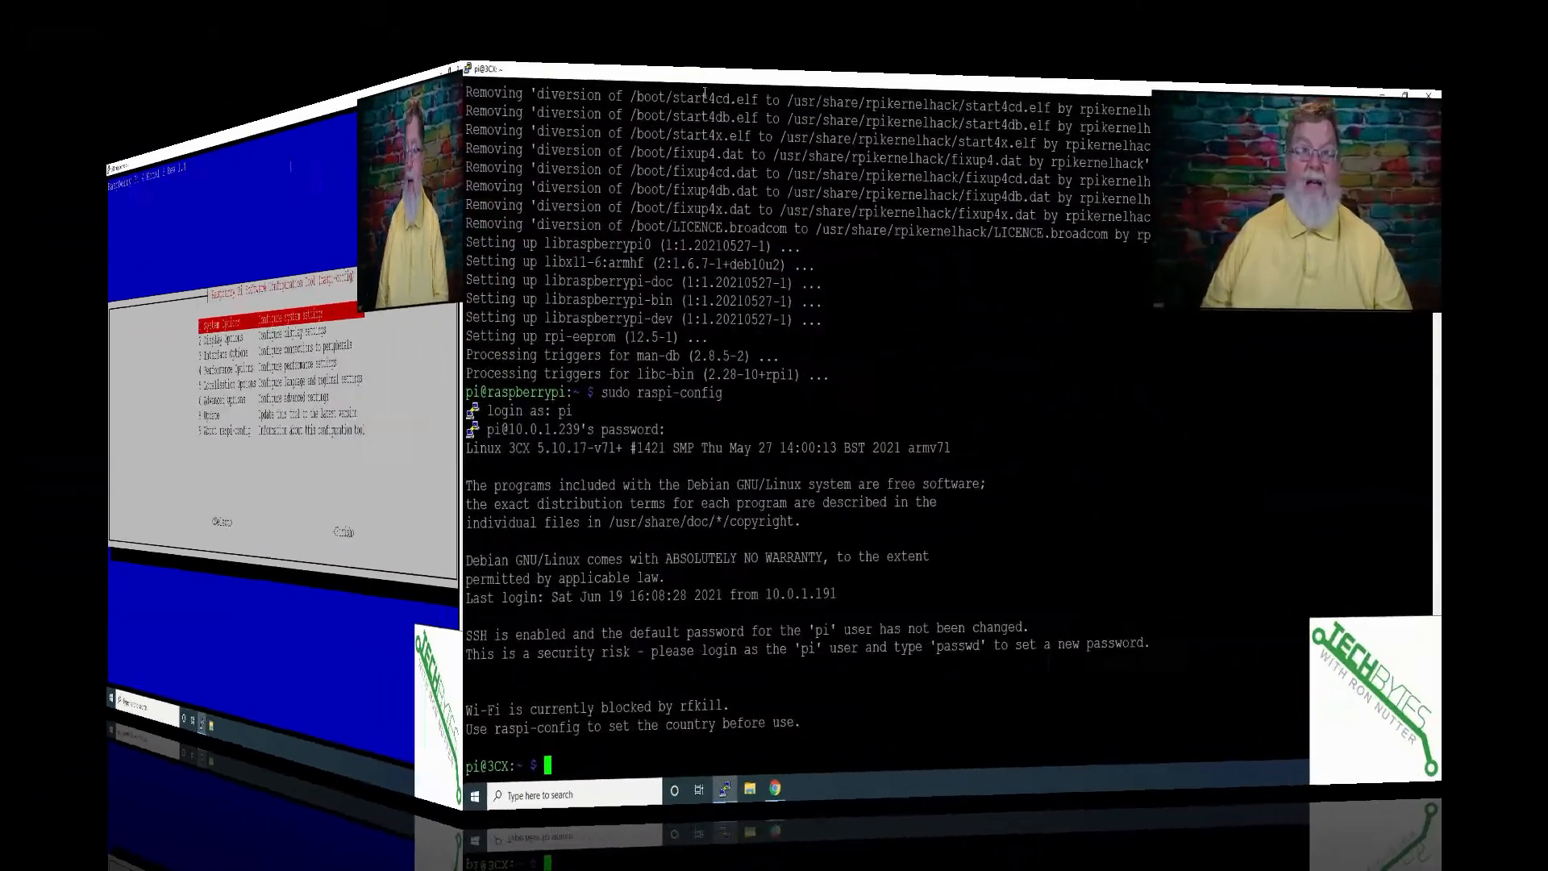
Download d10pi.zip from downloads-global.3cx.com with wget and run it using sudo bash
left_click(1409, 96)
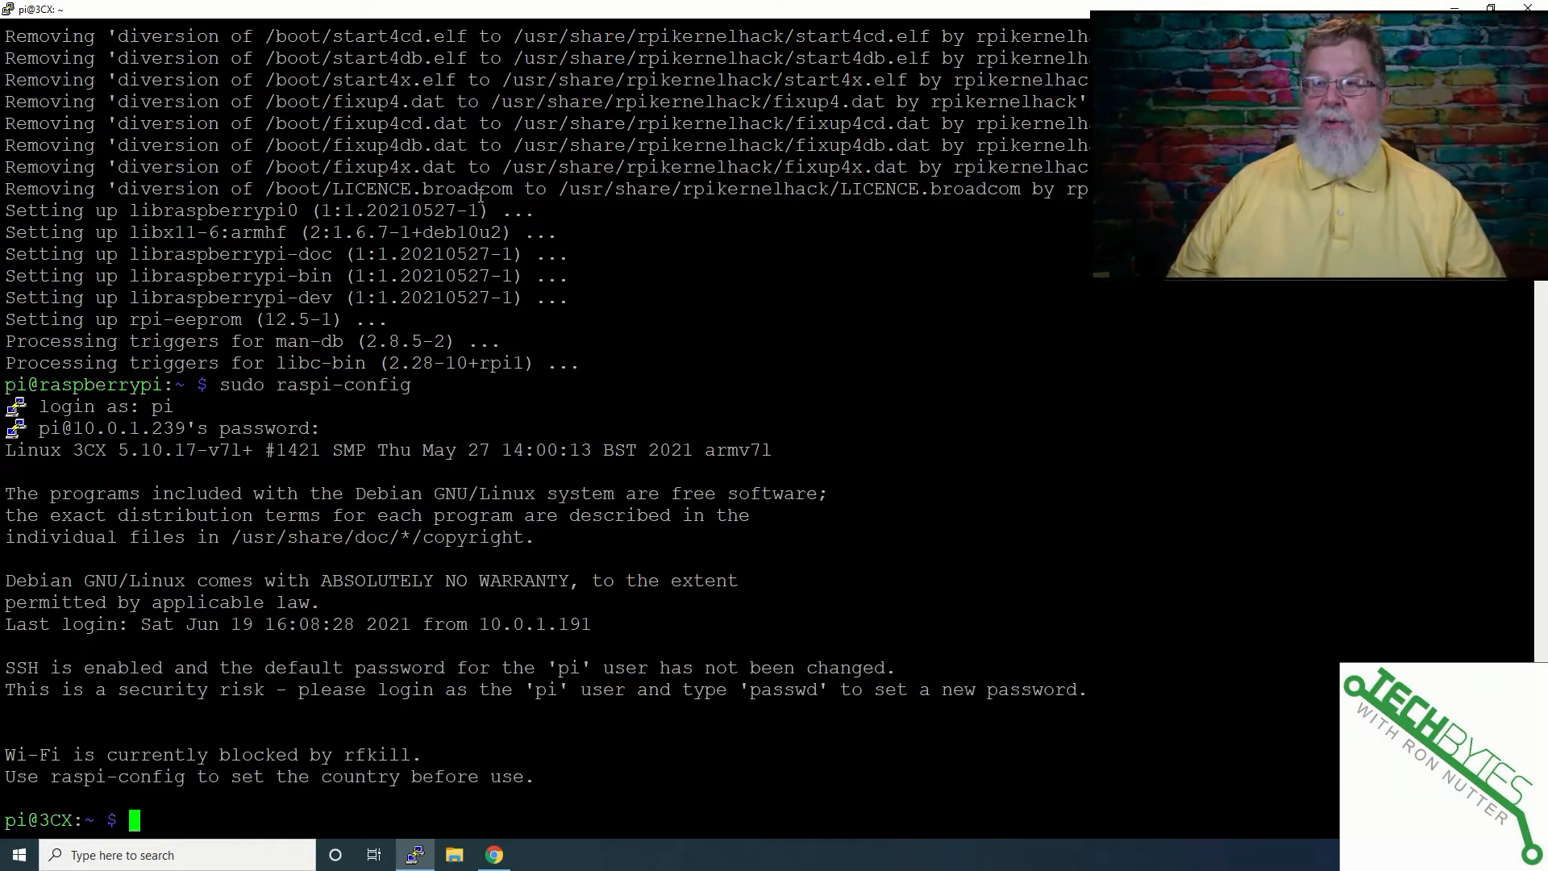
type("wget https://downloads-global.3cx.com/downloads/misc/d10pi.zip")
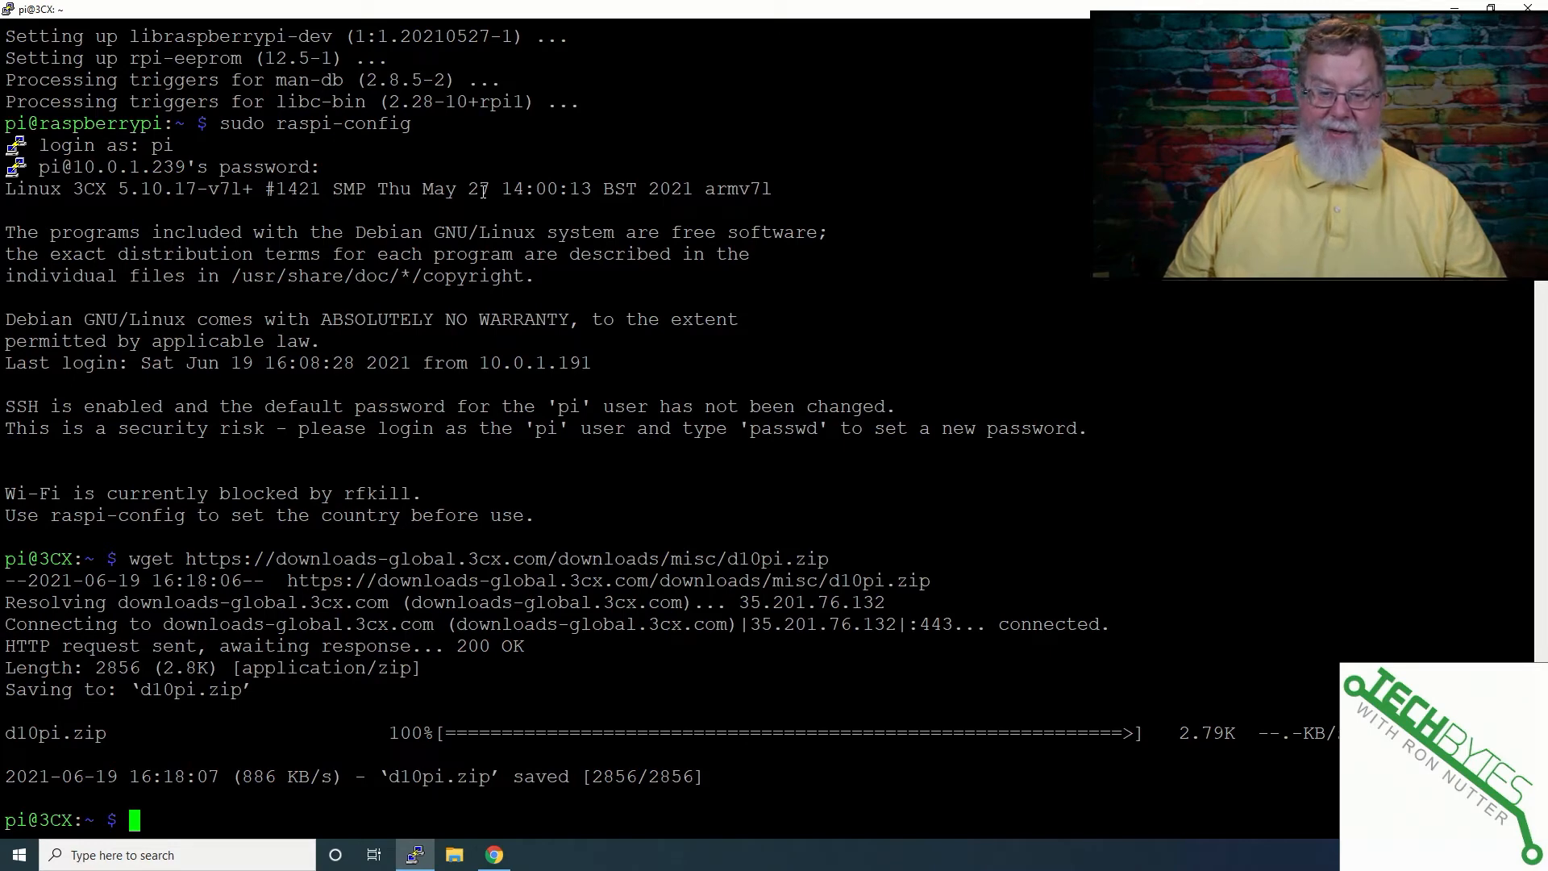
type("sudo bash d10pi.zip")
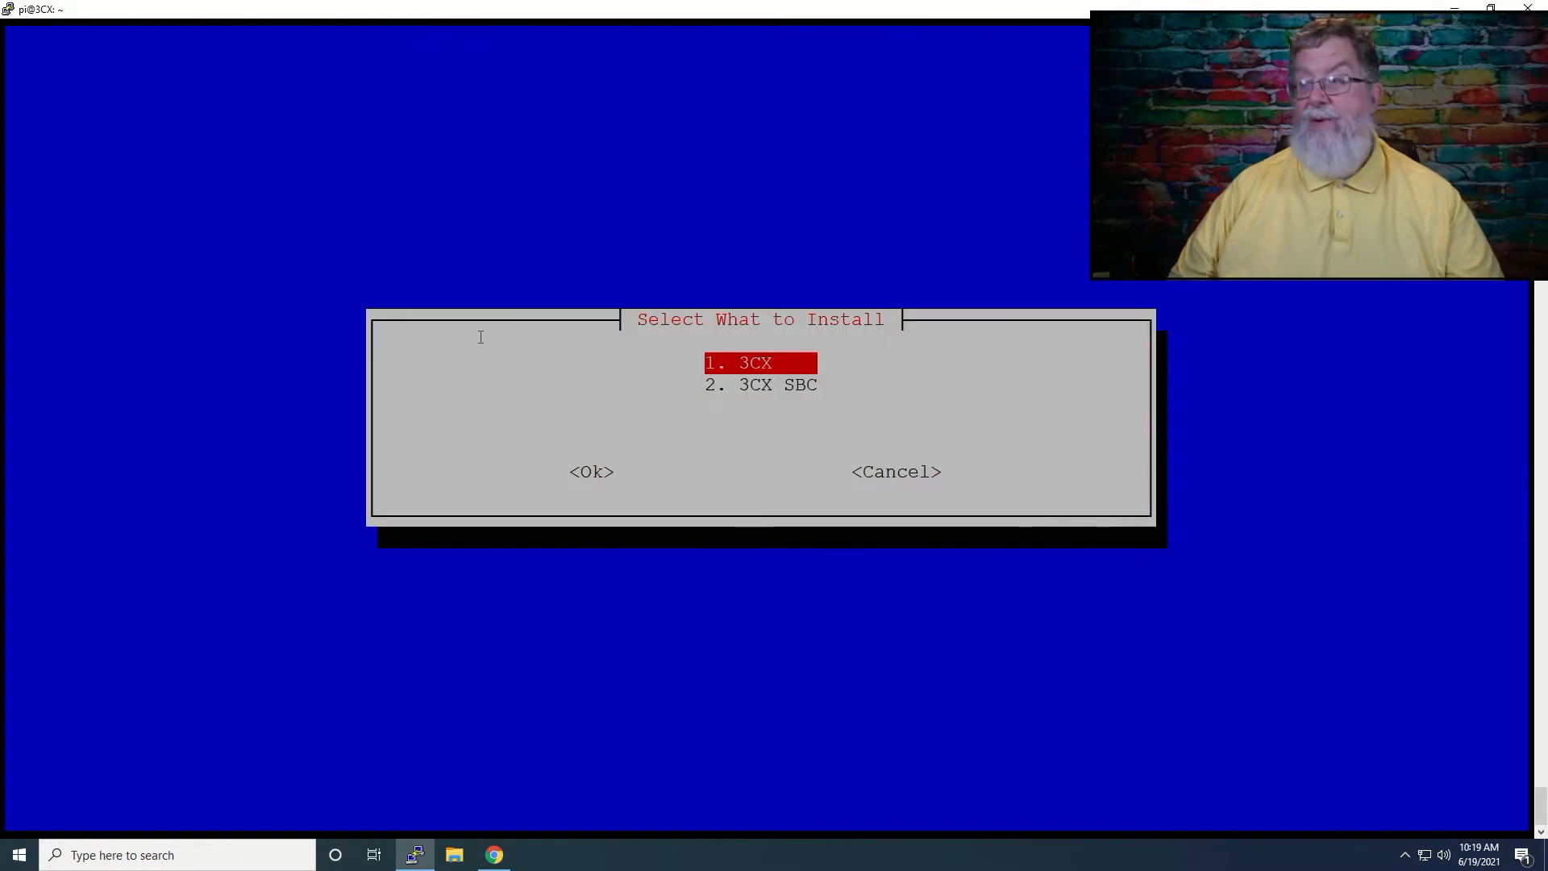
key("Down")
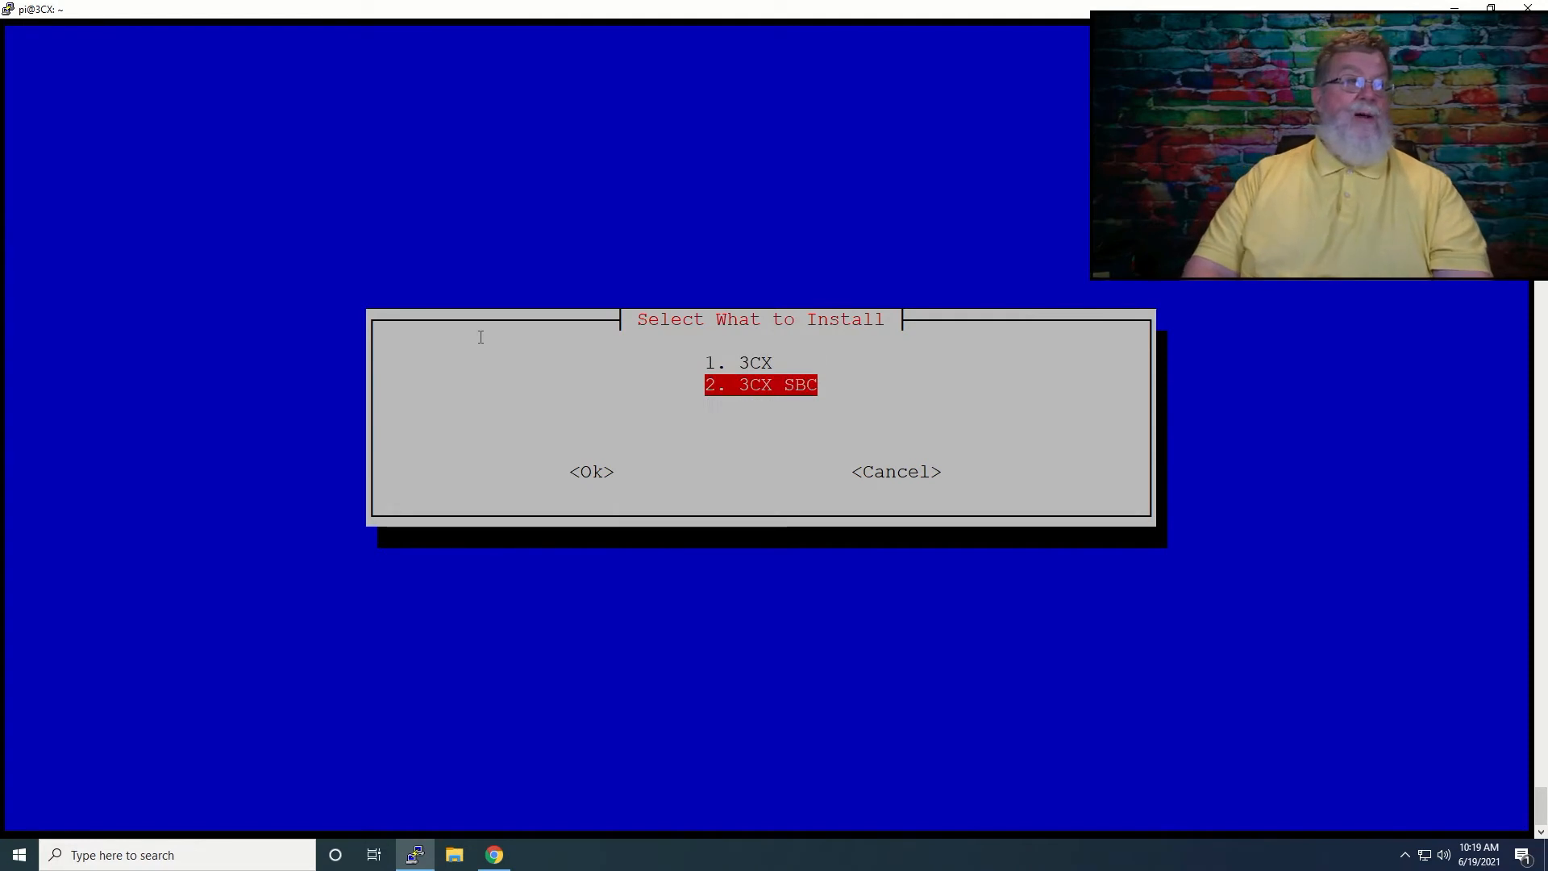
key("Up")
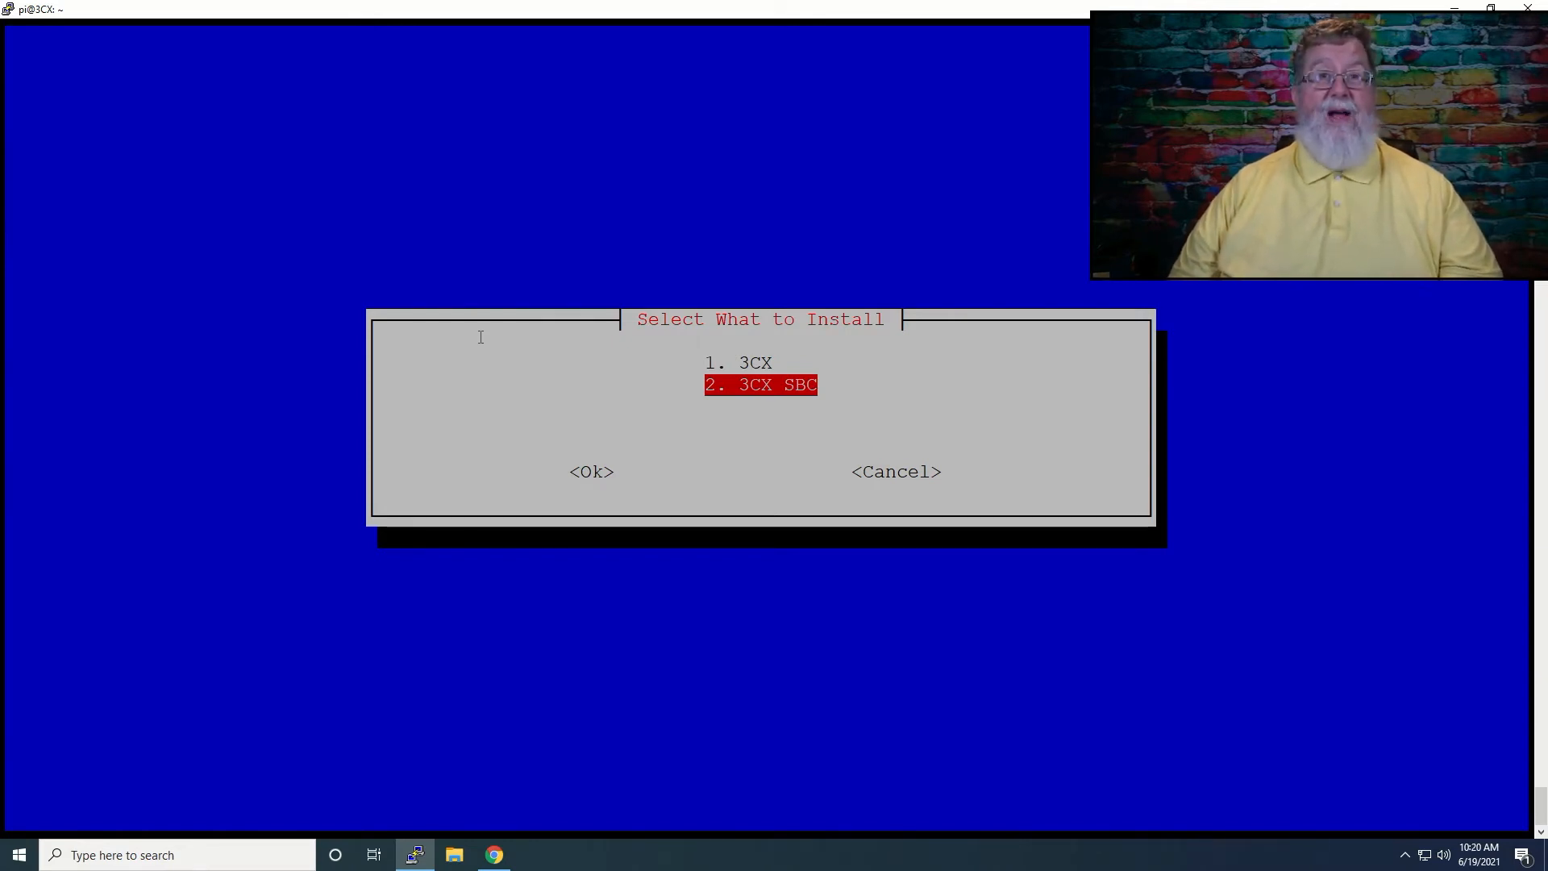
key("Up")
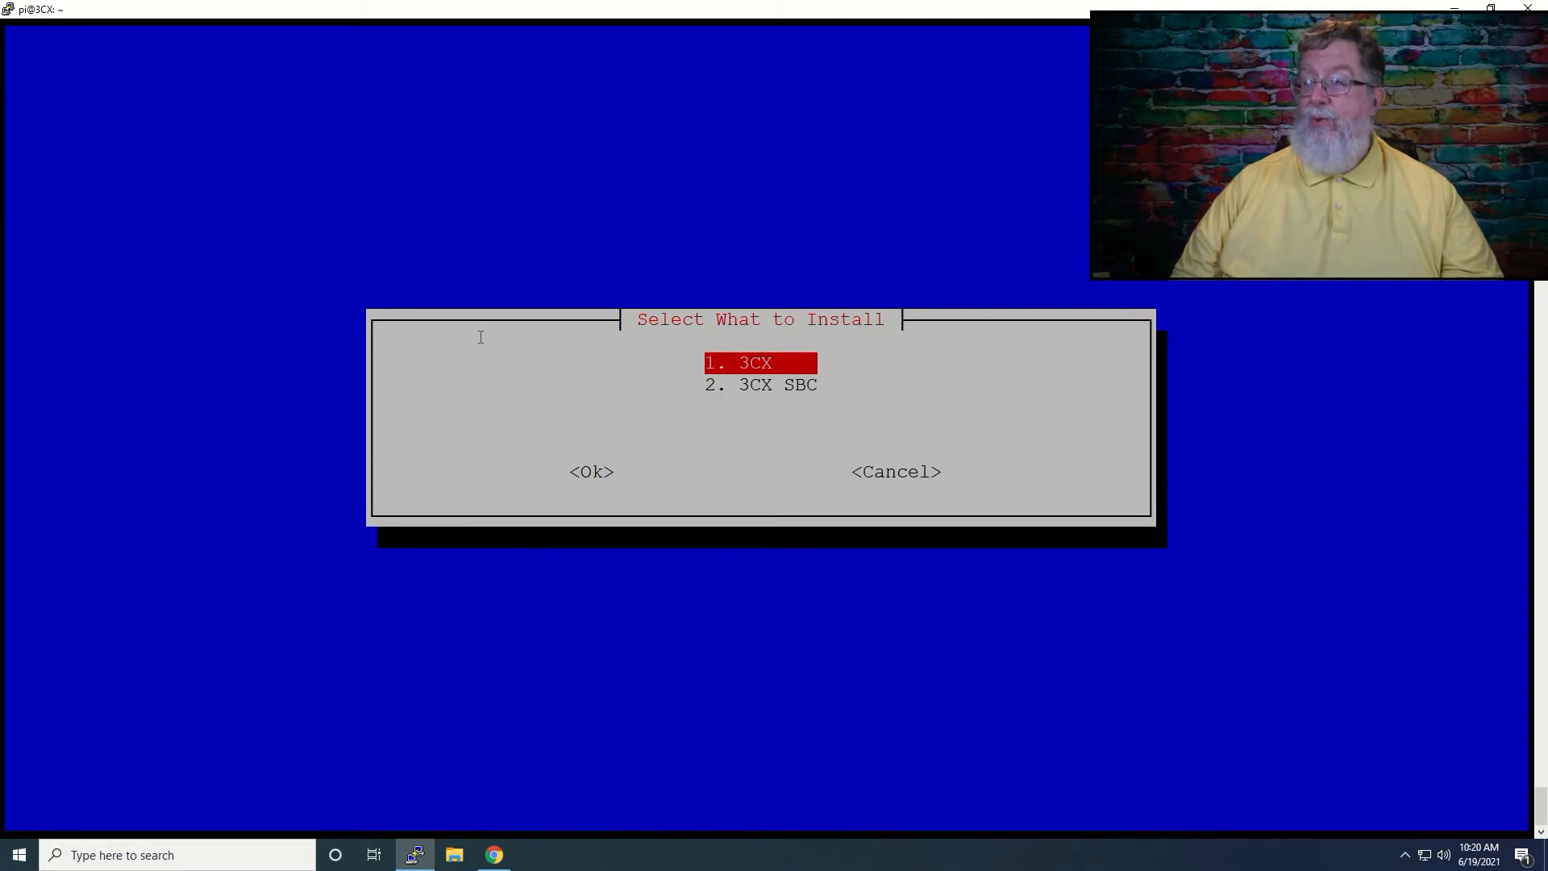
left_click(591, 471)
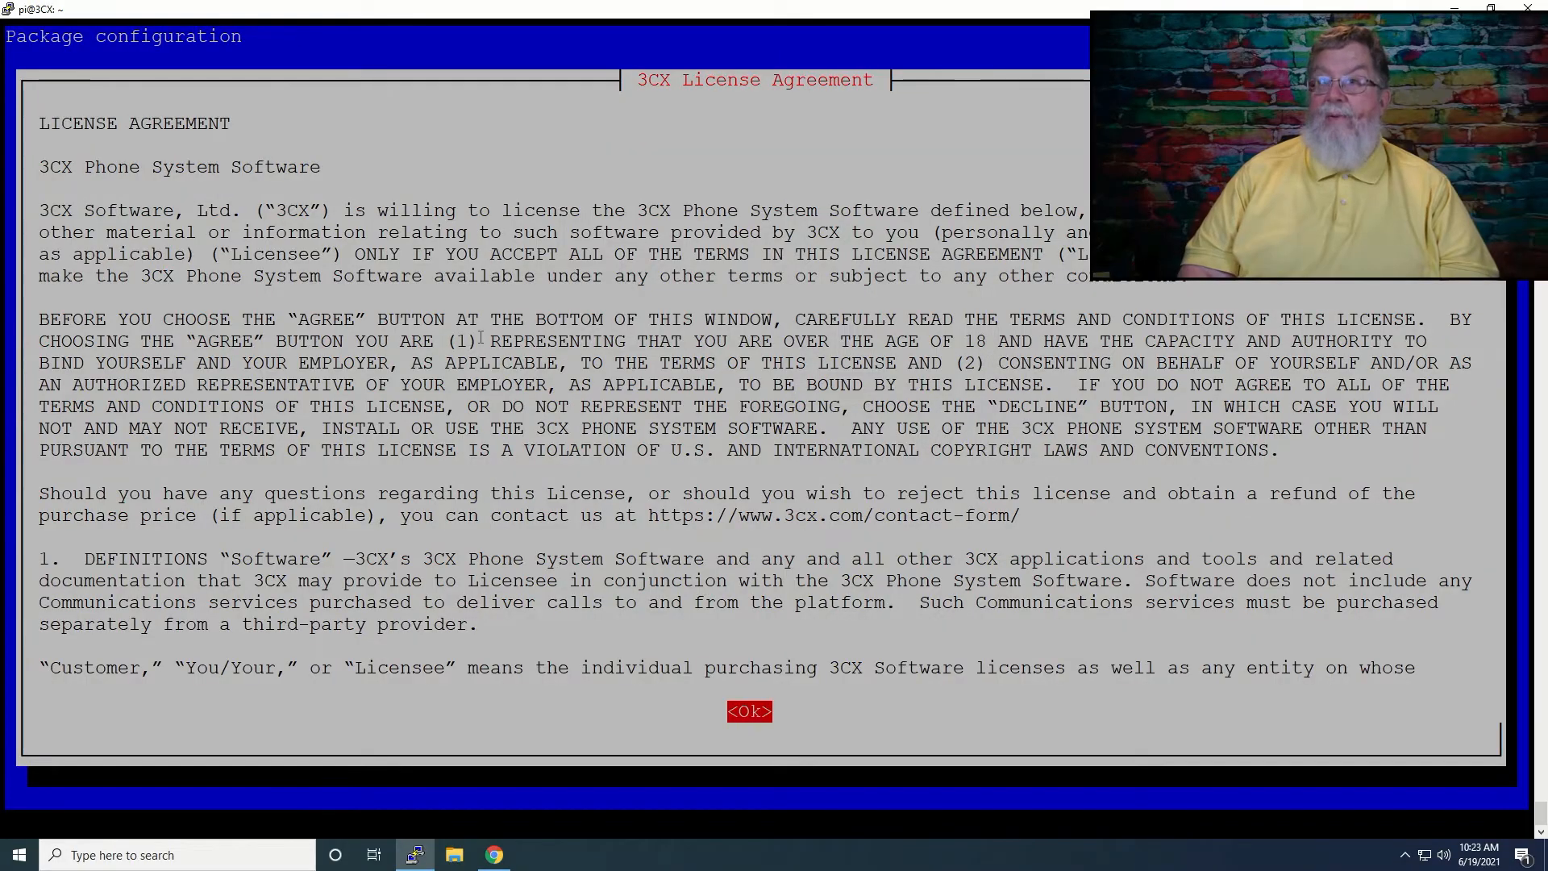
Accept the 3CX licence, pick web browser setup (option 1), and rerun pg_ctlcluster with sudo
left_click(749, 711)
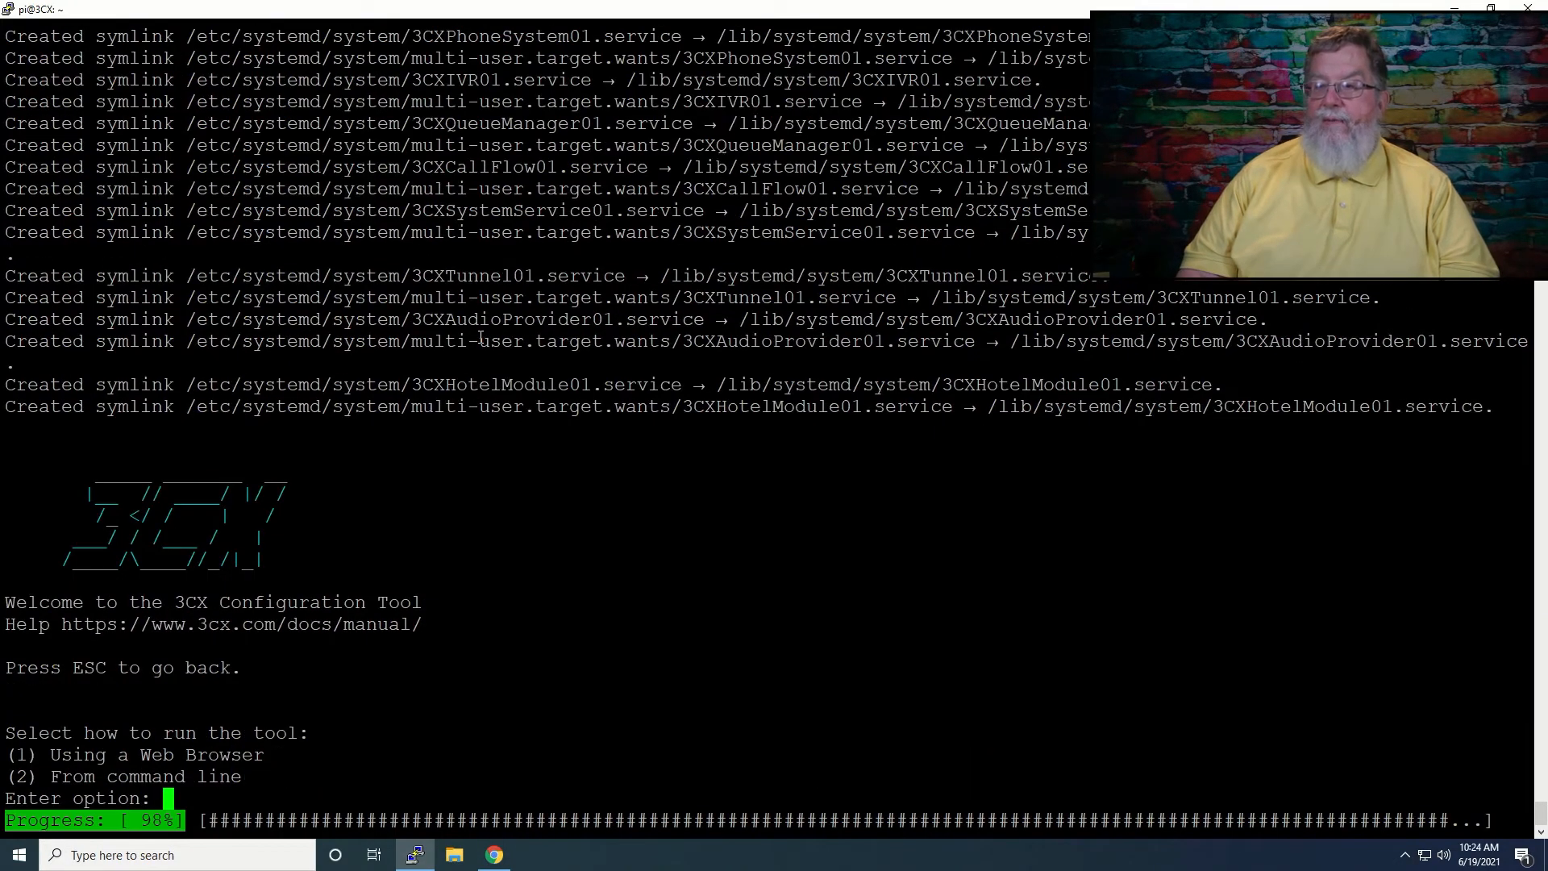
type("1")
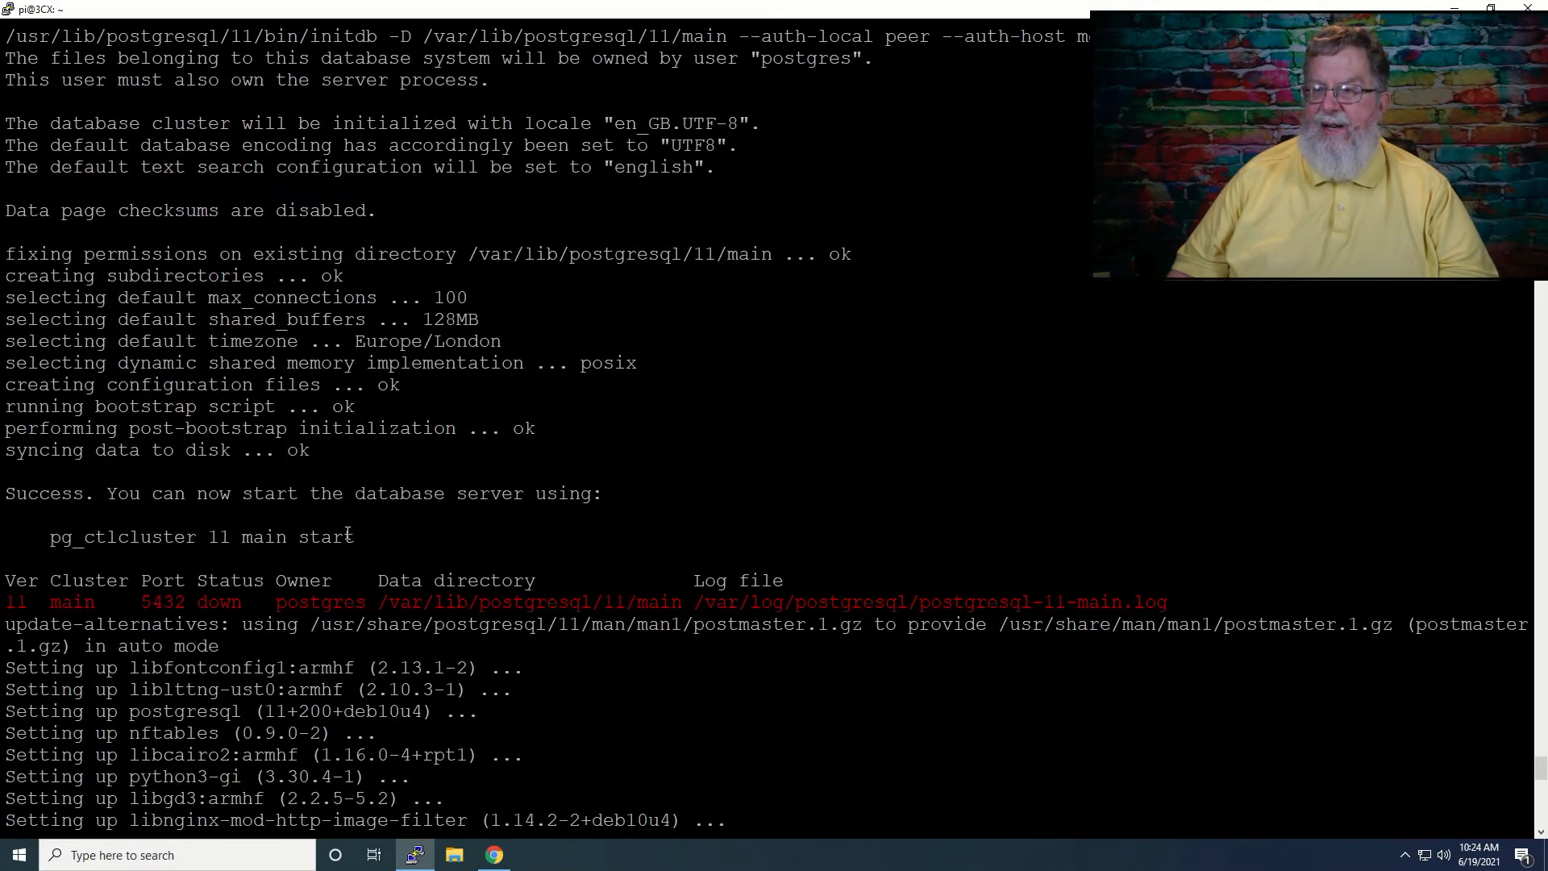
left_click_drag(75, 536, 352, 536)
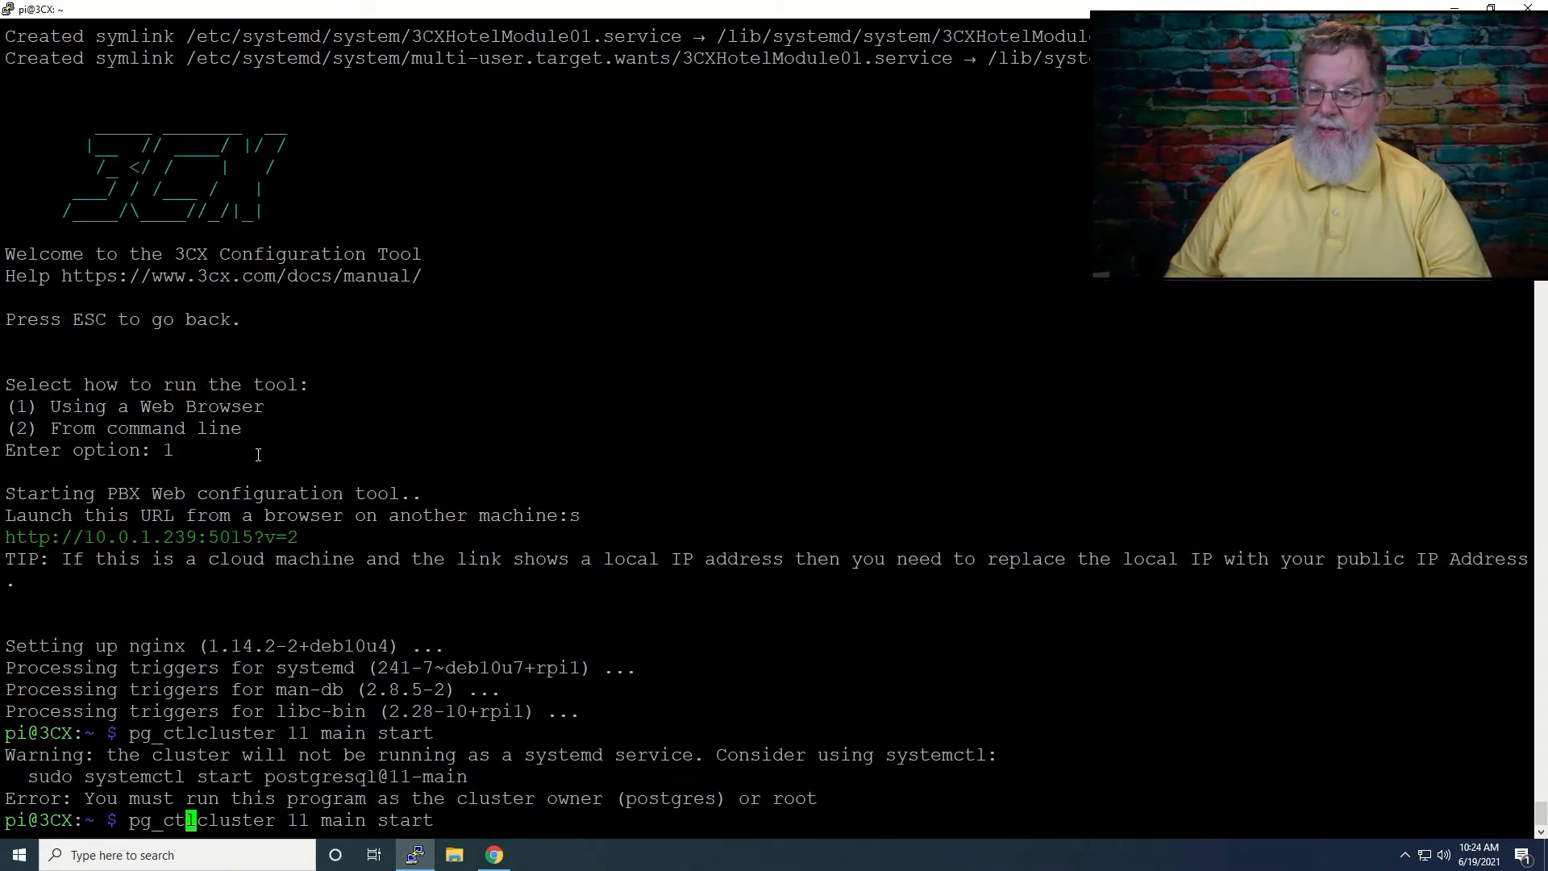
type("sudo")
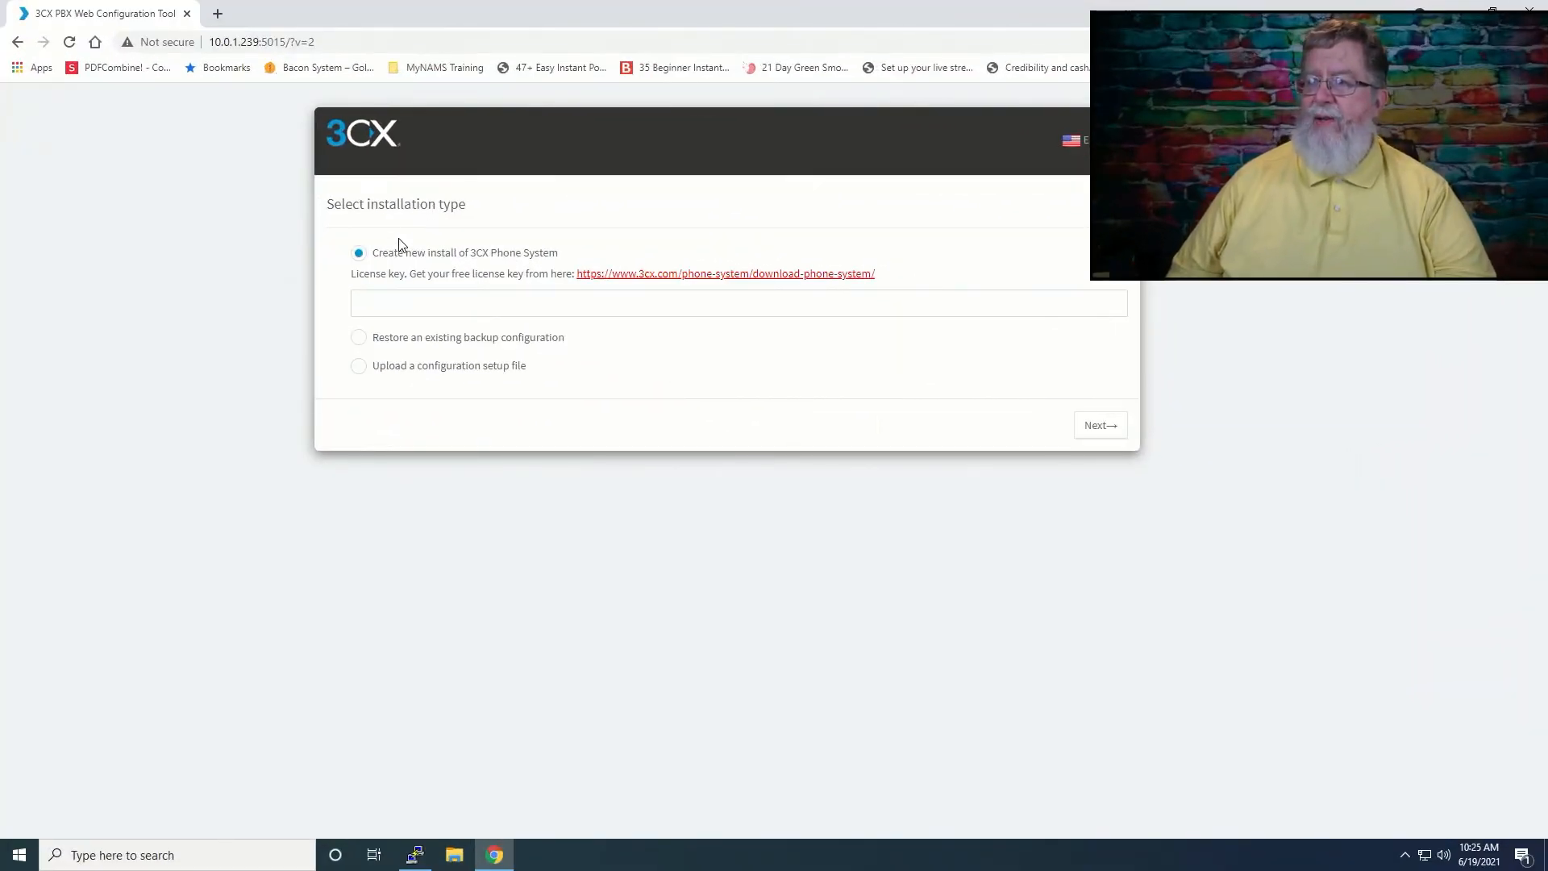
mouse_move(645, 278)
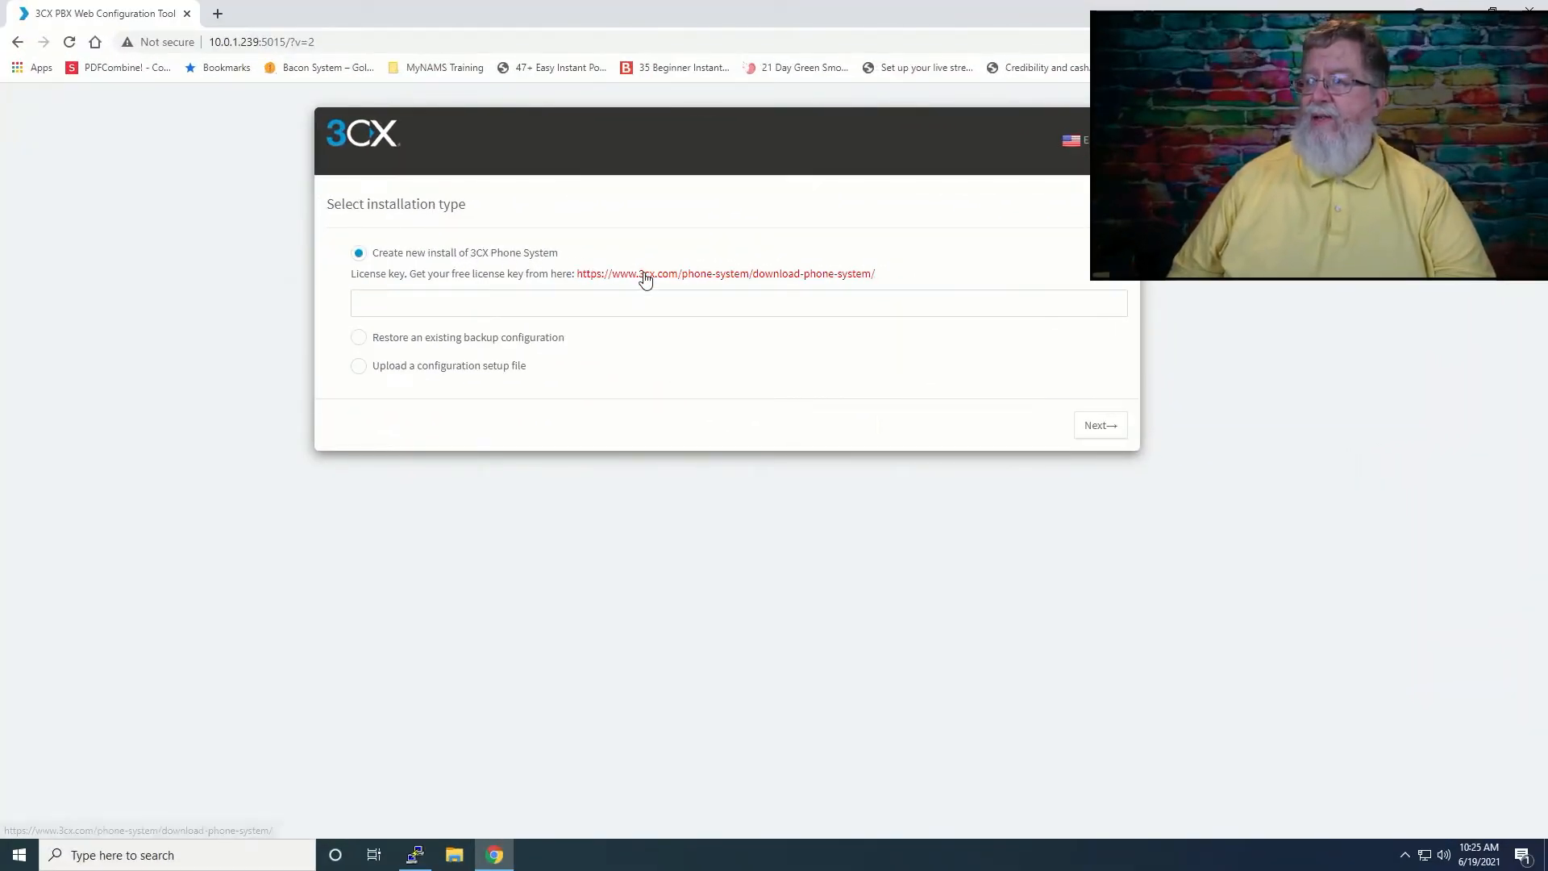
Register for a free 3CX licence key and return to the configuration wizard
left_click(646, 274)
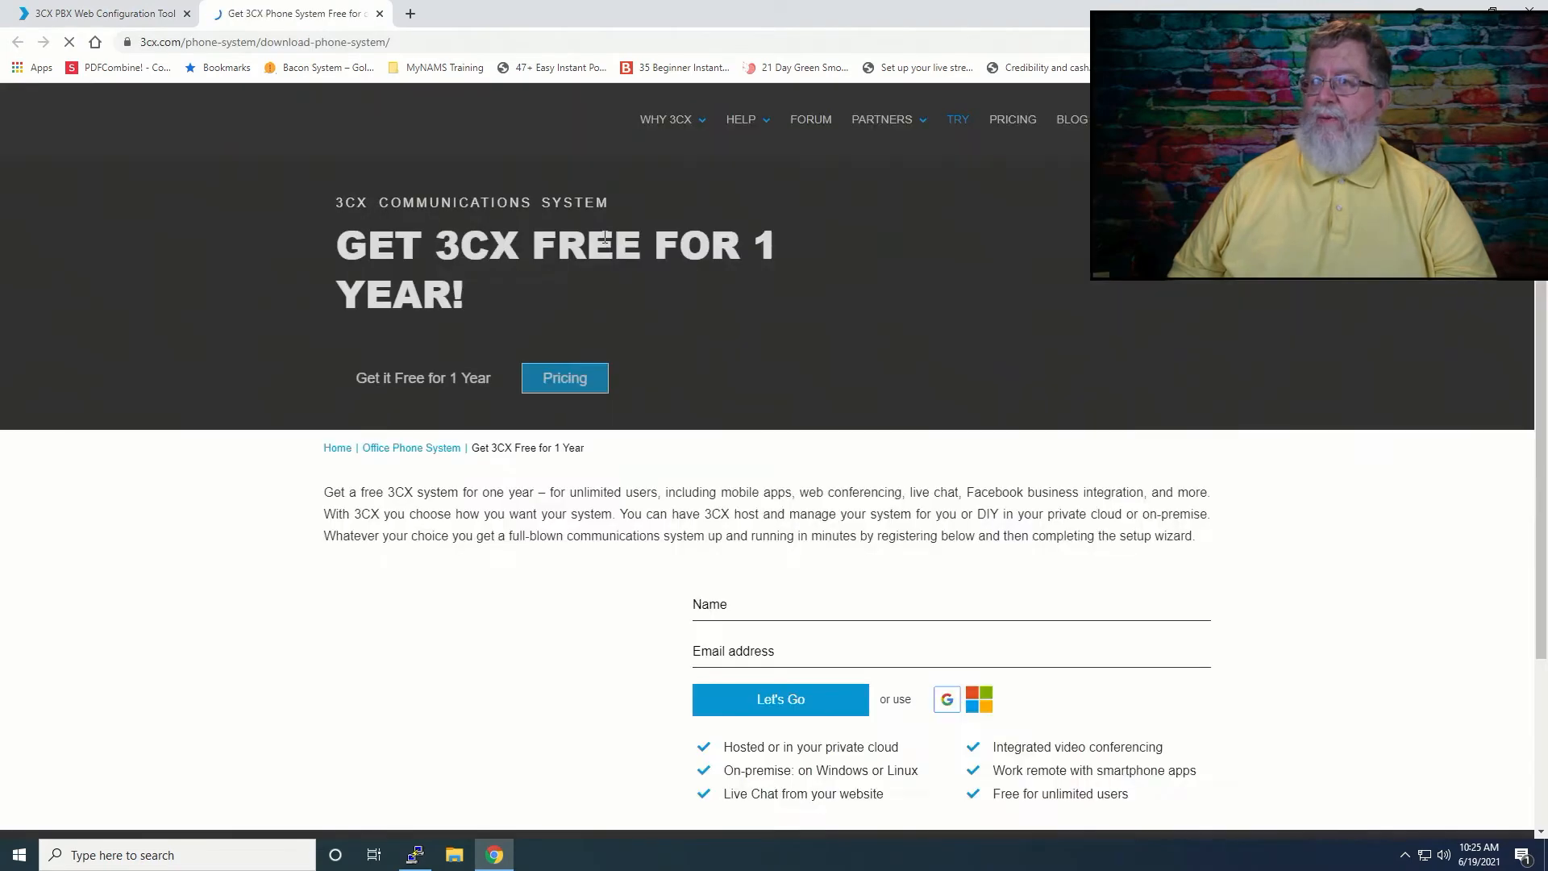
left_click(780, 700)
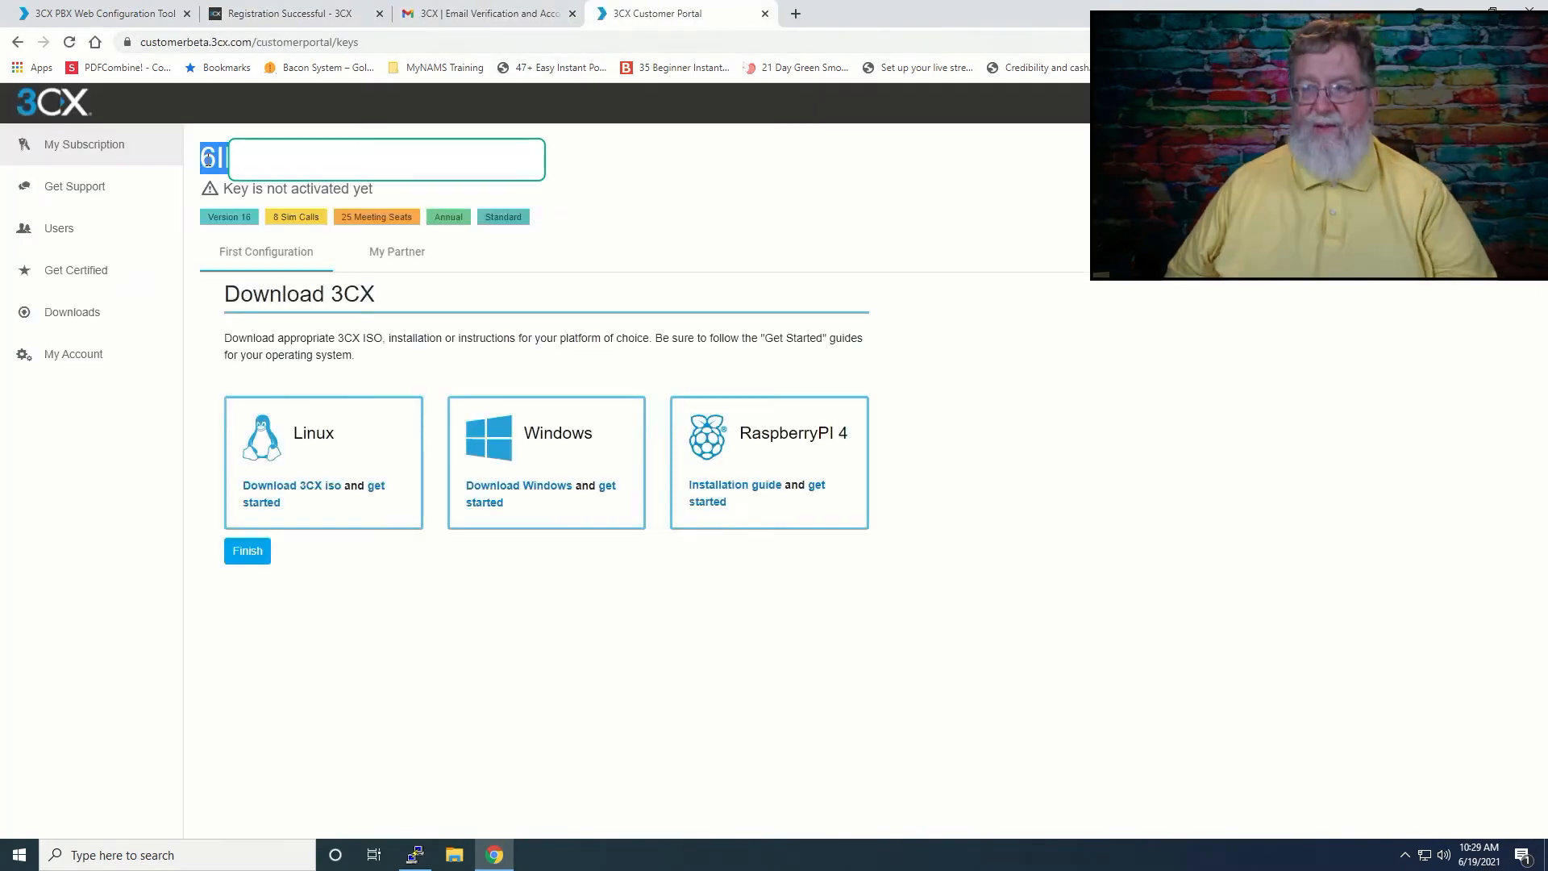
left_click(105, 14)
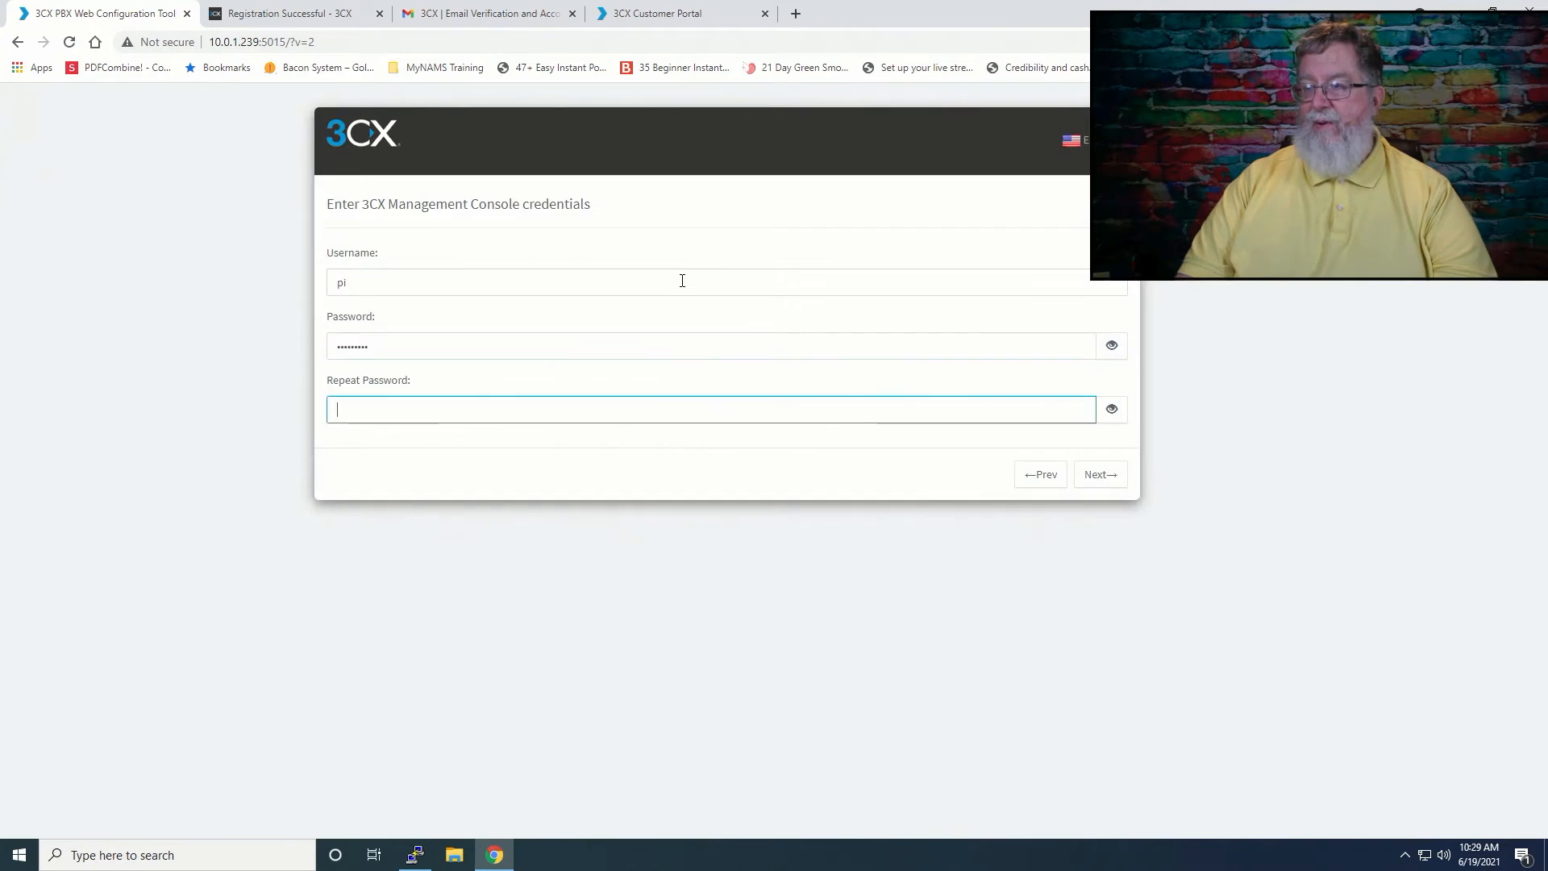
Submit the admin credentials, confirm the detected public IP, and mark it Dynamic
left_click(1101, 474)
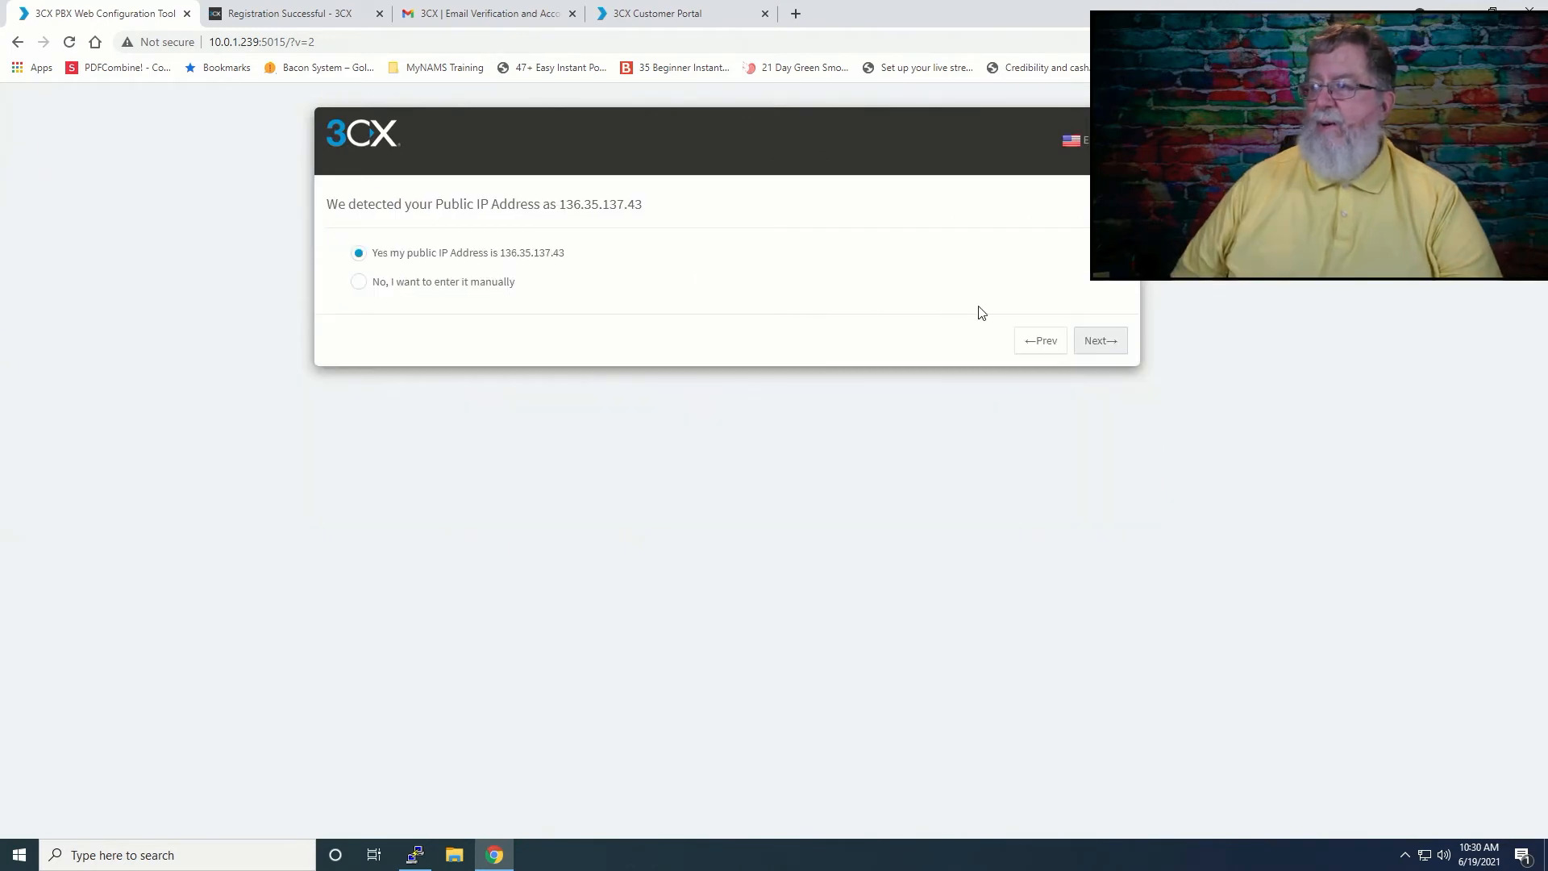
left_click(1101, 341)
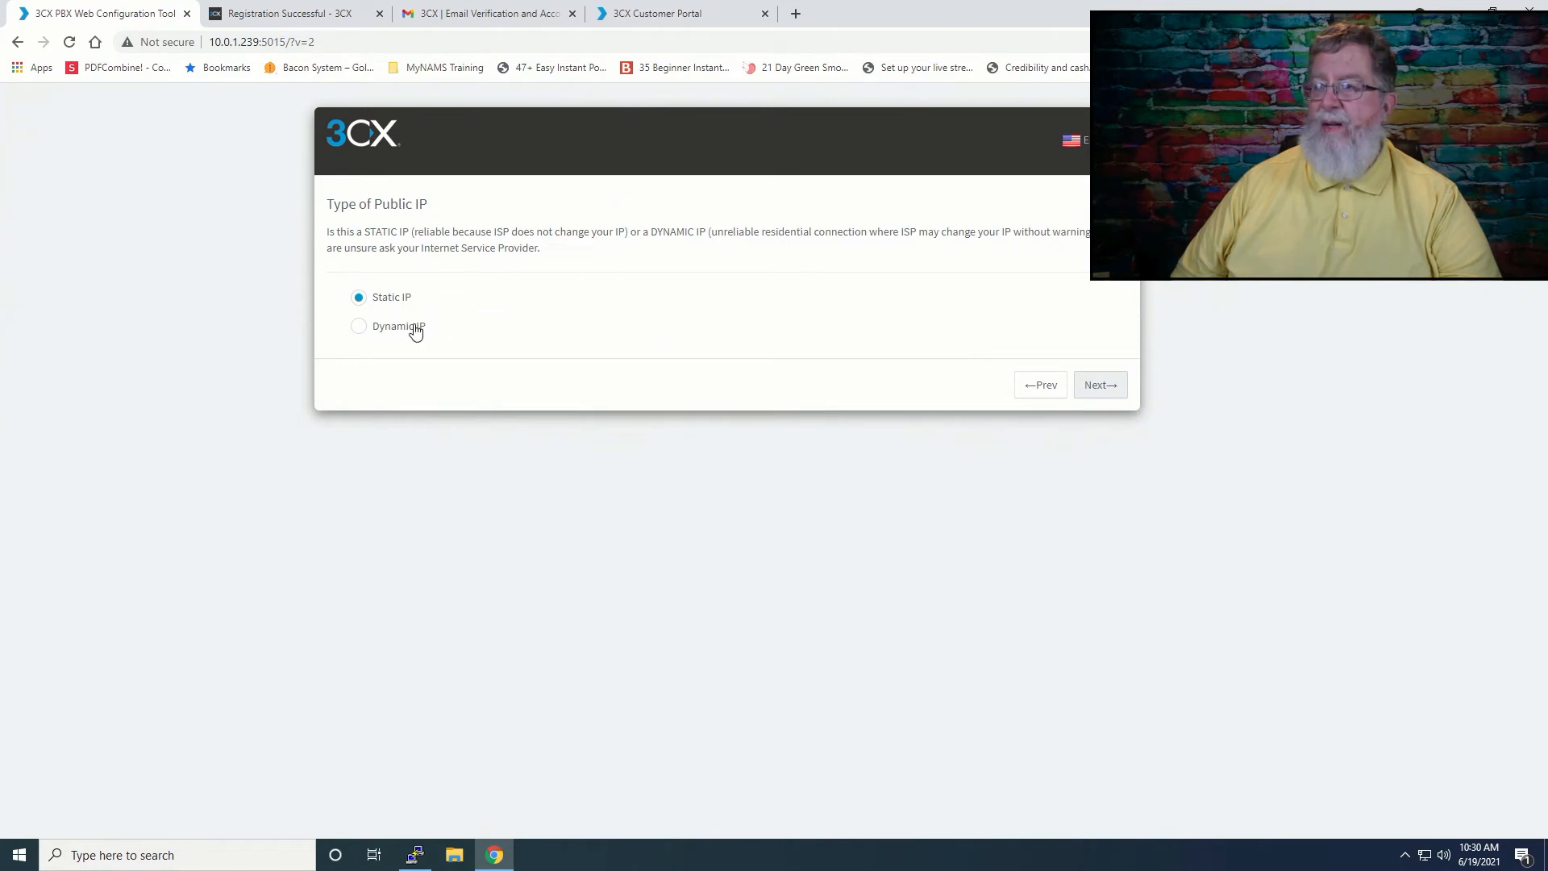
left_click(358, 326)
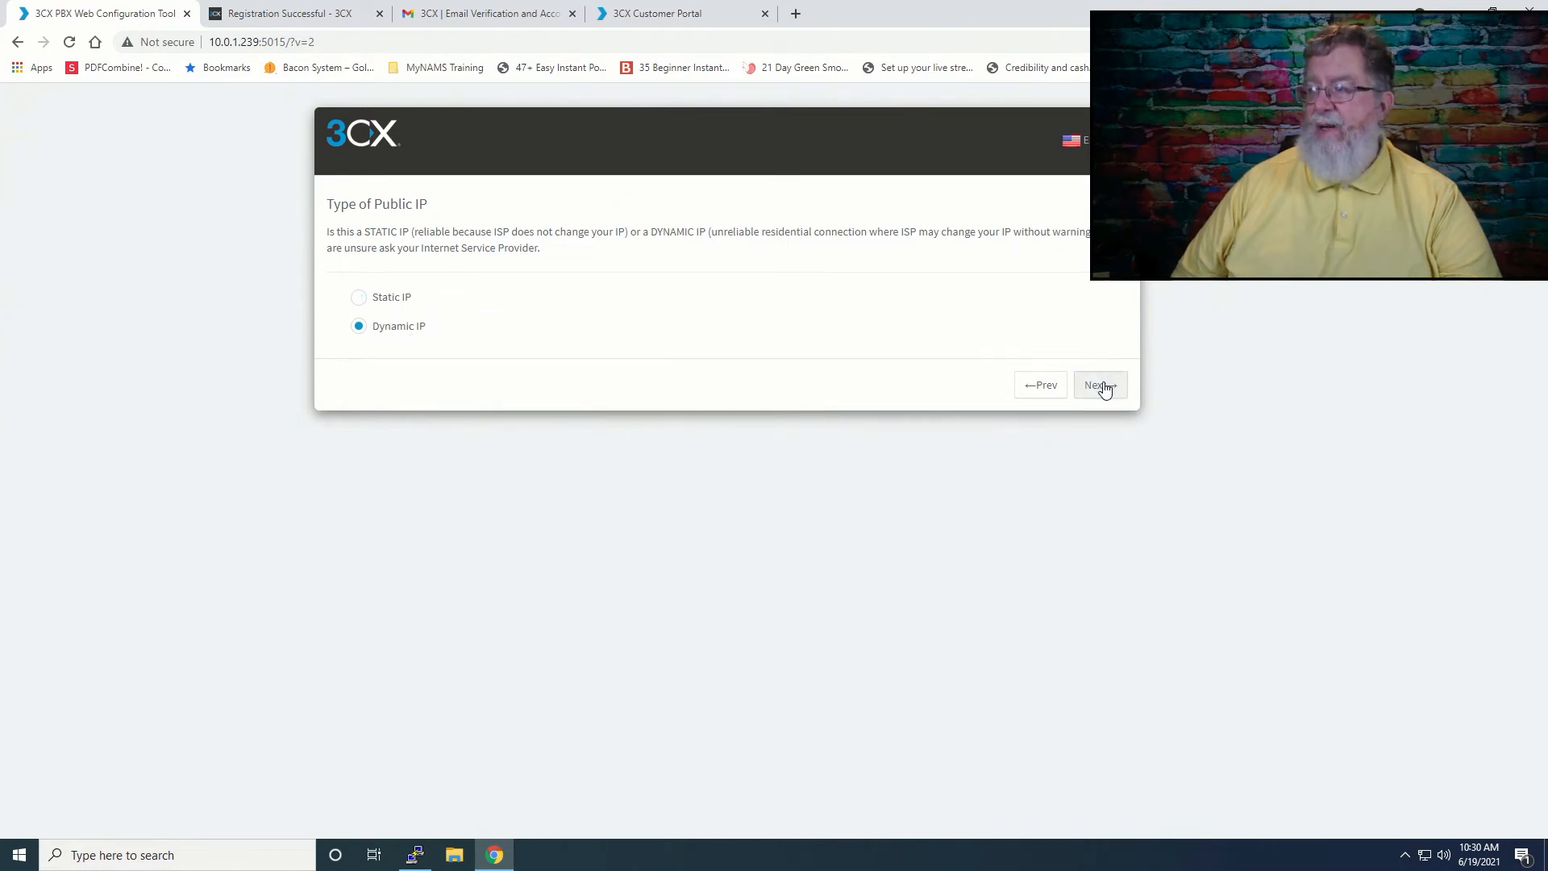
left_click(1100, 385)
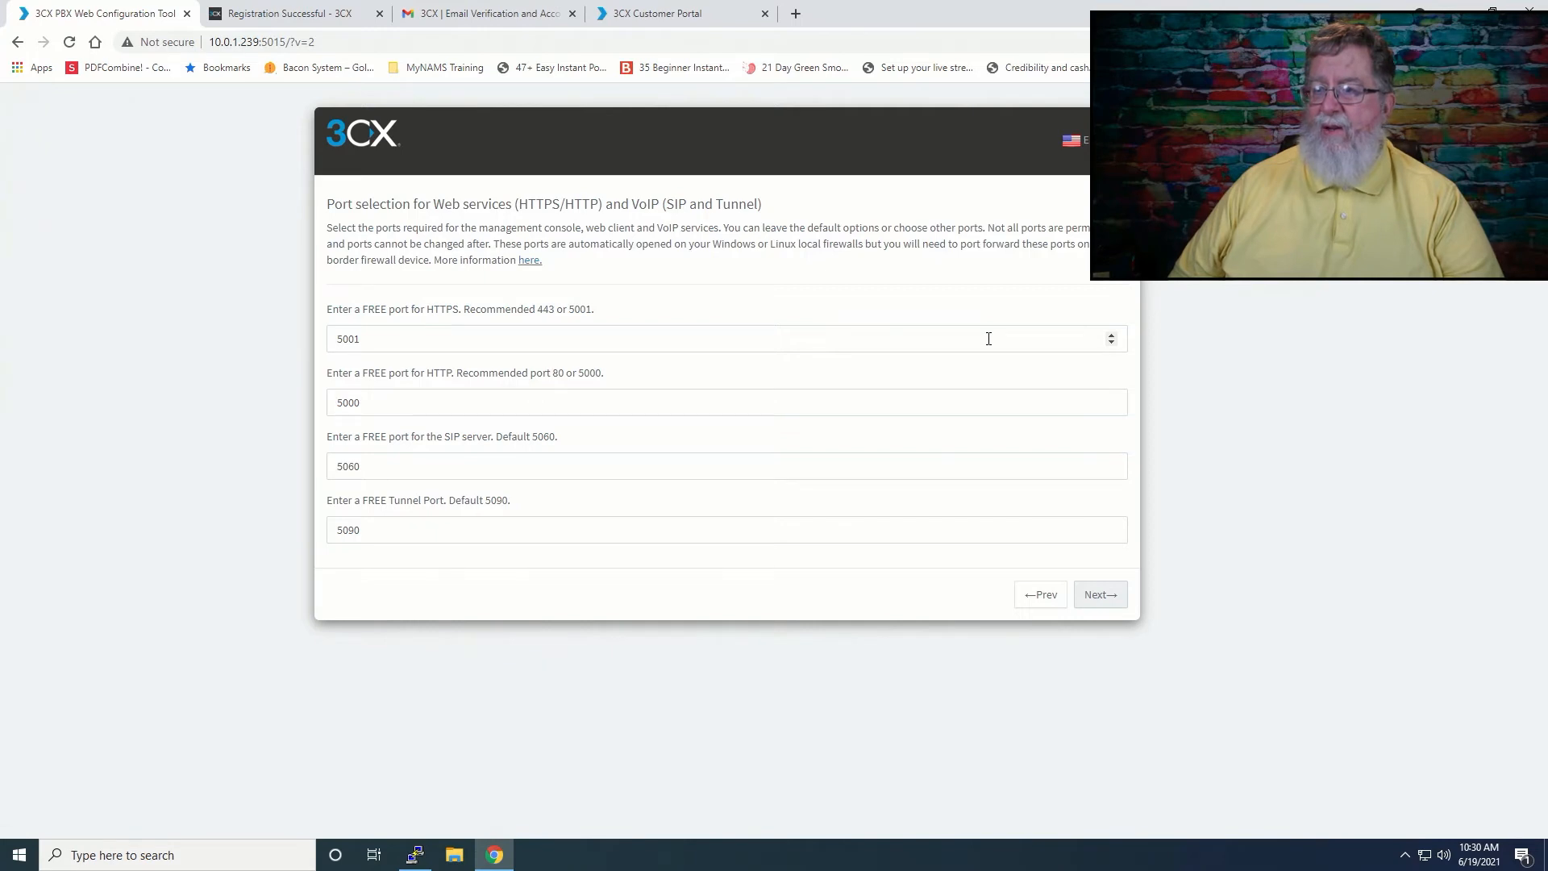
mouse_move(1053, 577)
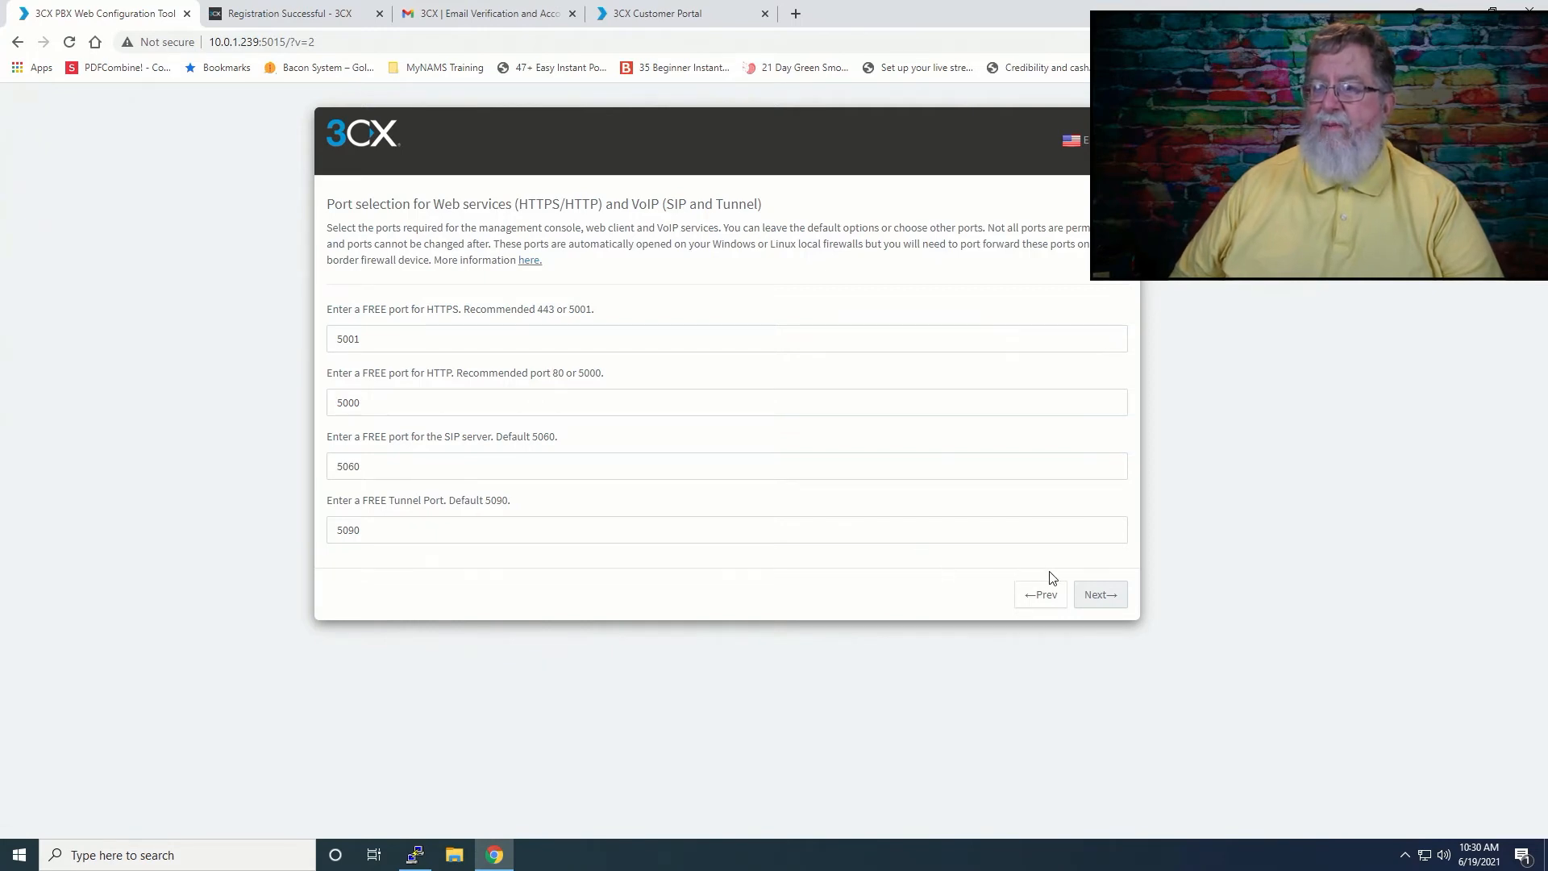
Accept the default service ports and keep eth0 with Local IP selected
left_click(1101, 593)
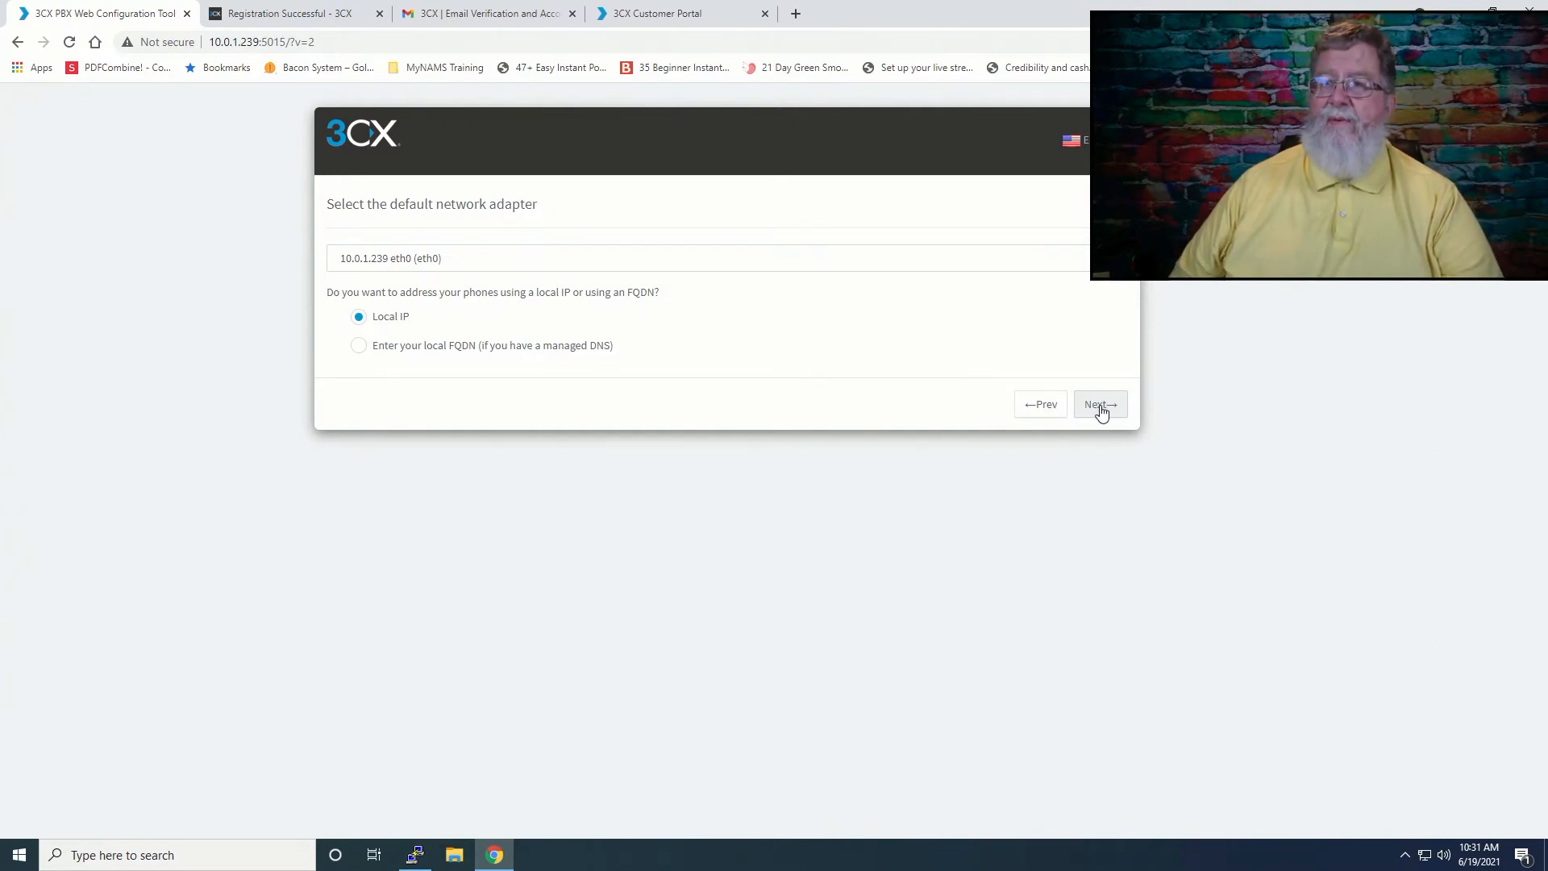
left_click(1100, 404)
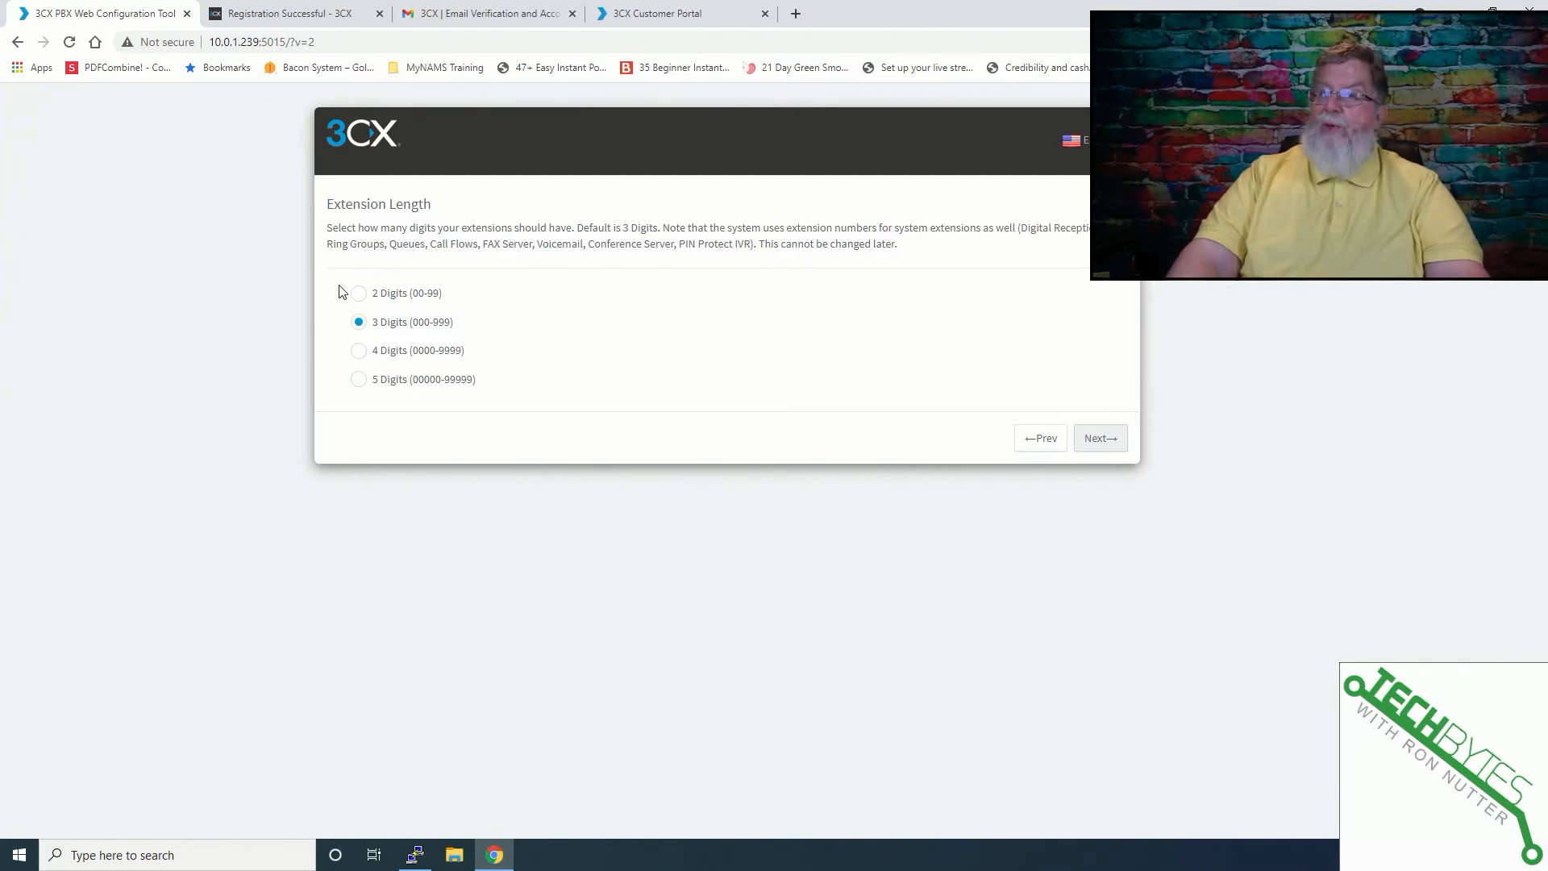
Select 2 Digits (00-99) as the extension length and continue
left_click(358, 293)
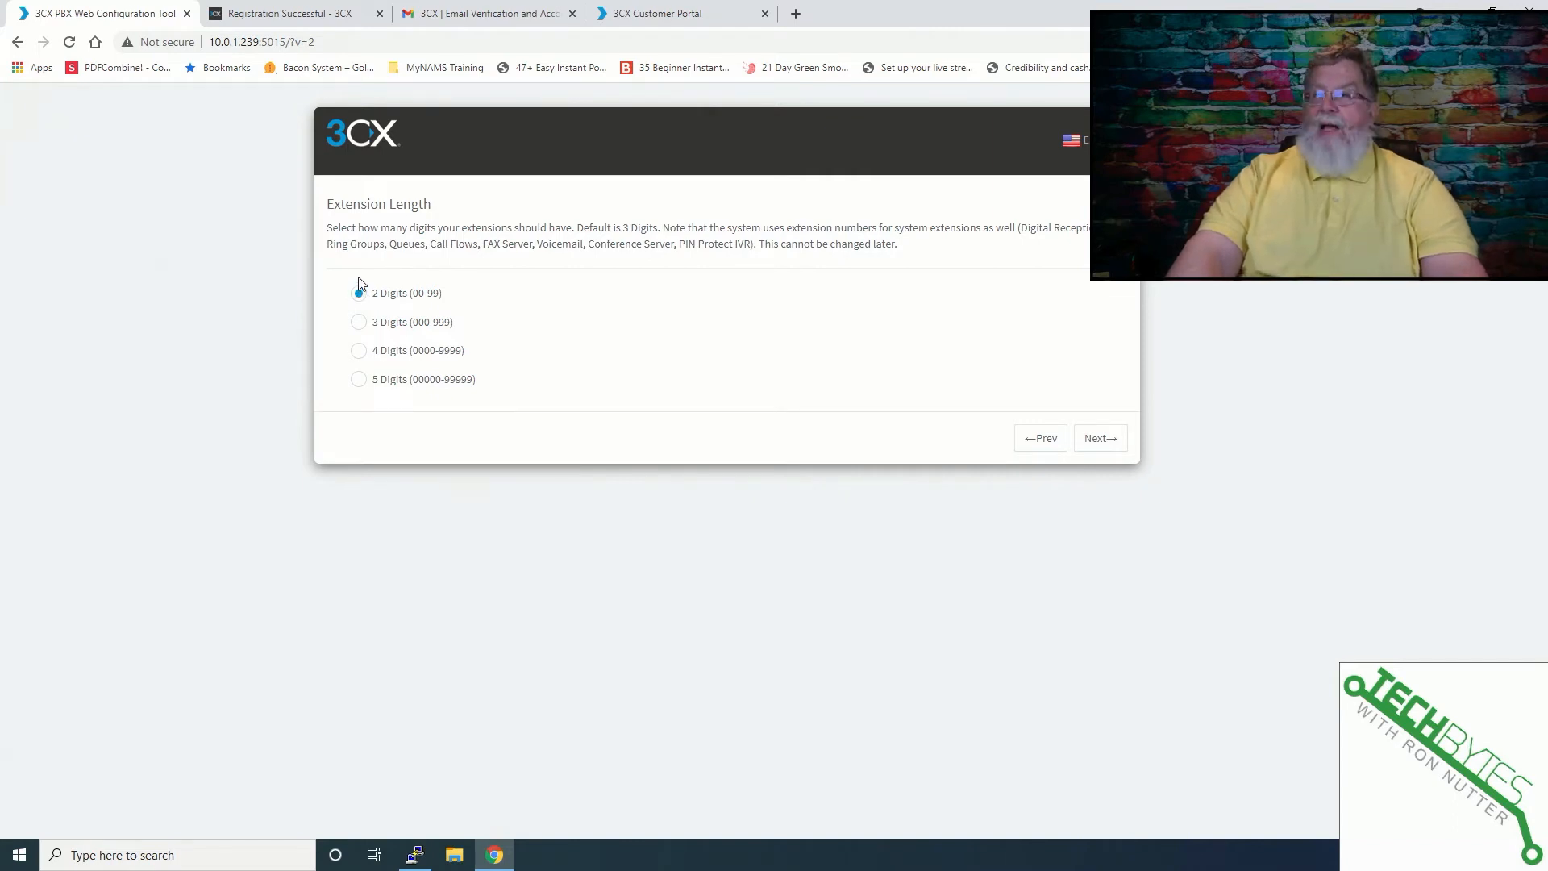
left_click(358, 292)
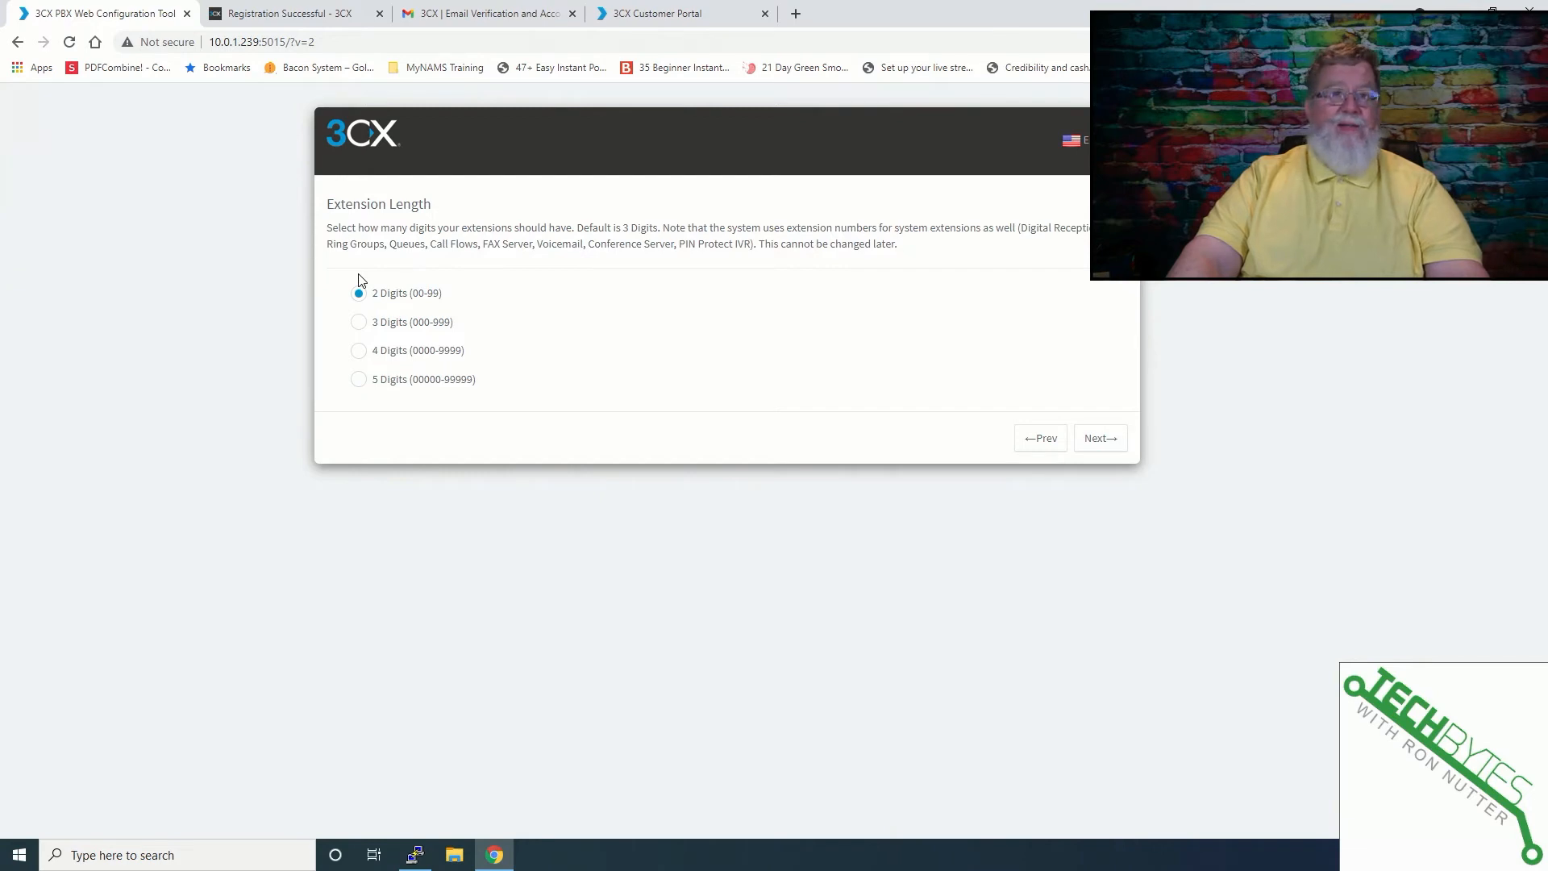
mouse_move(715, 402)
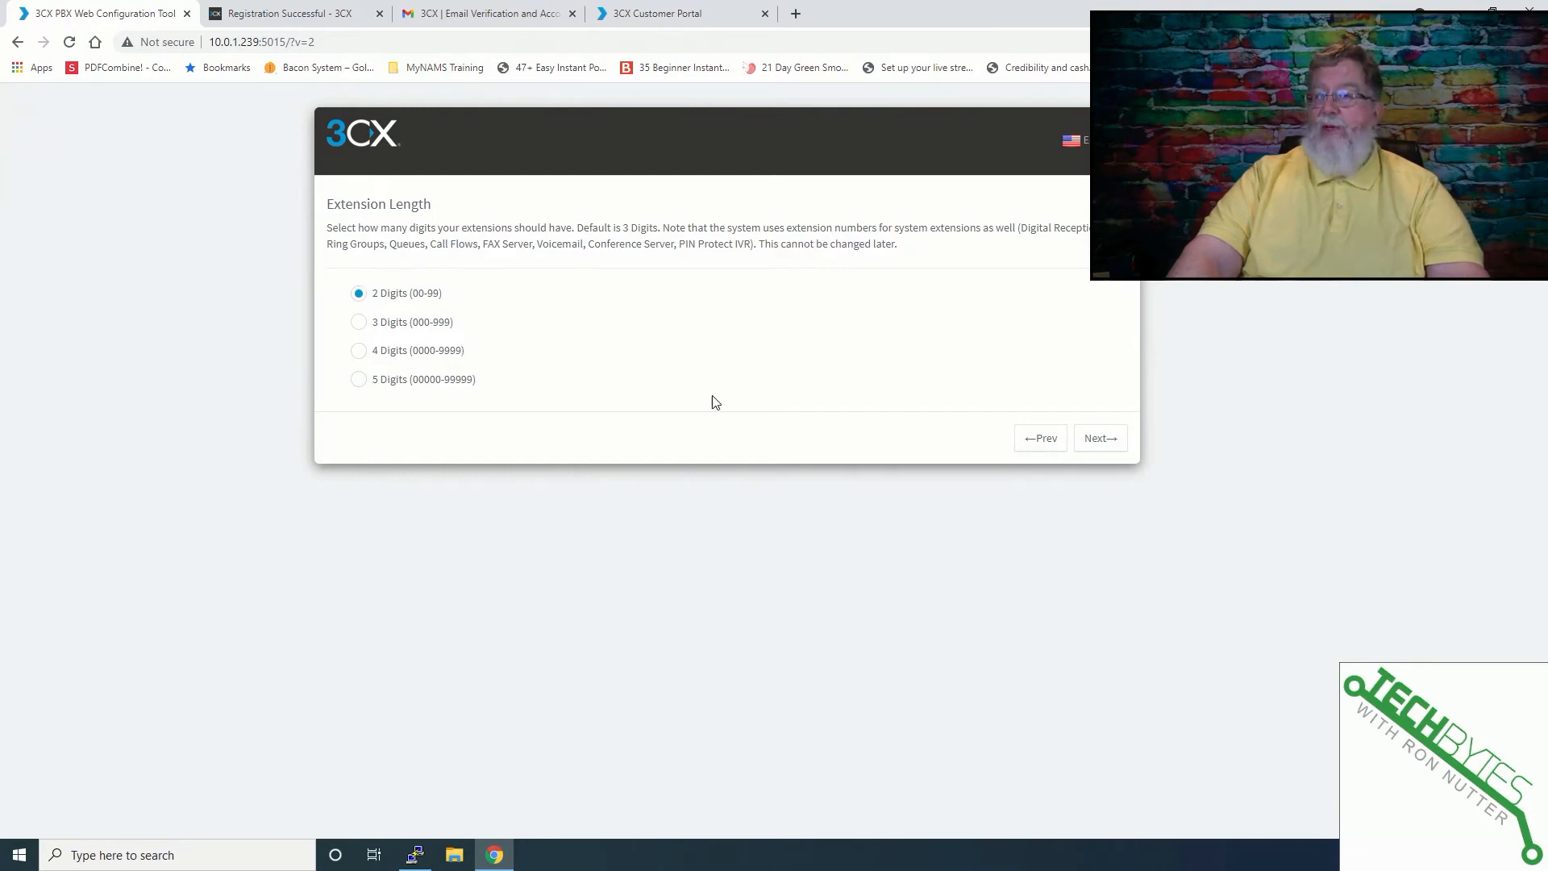
mouse_move(740, 269)
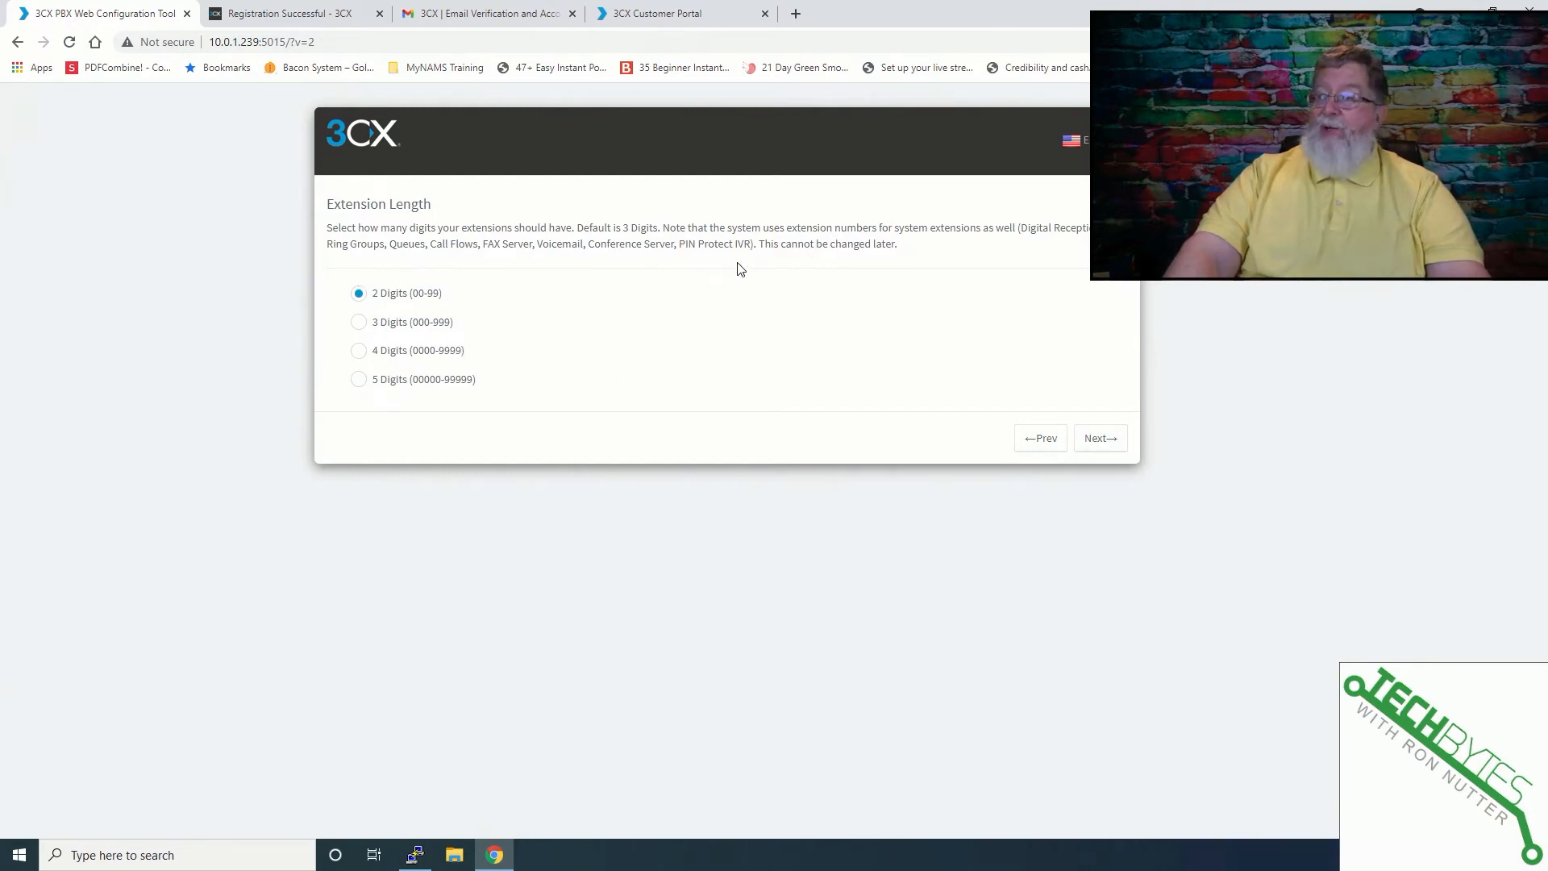
mouse_move(835, 244)
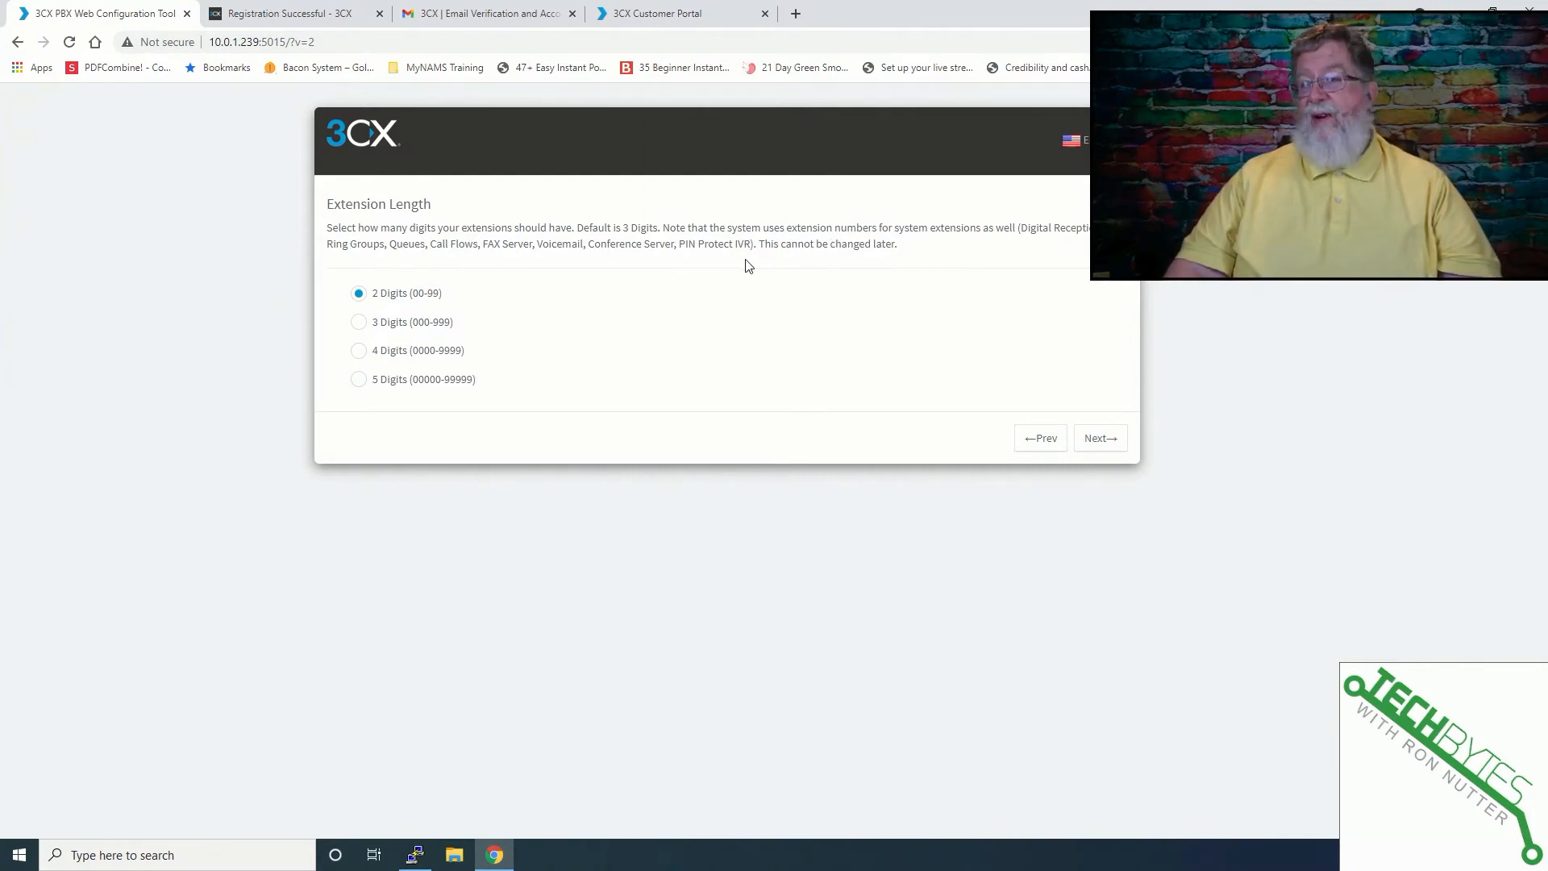
mouse_move(876, 365)
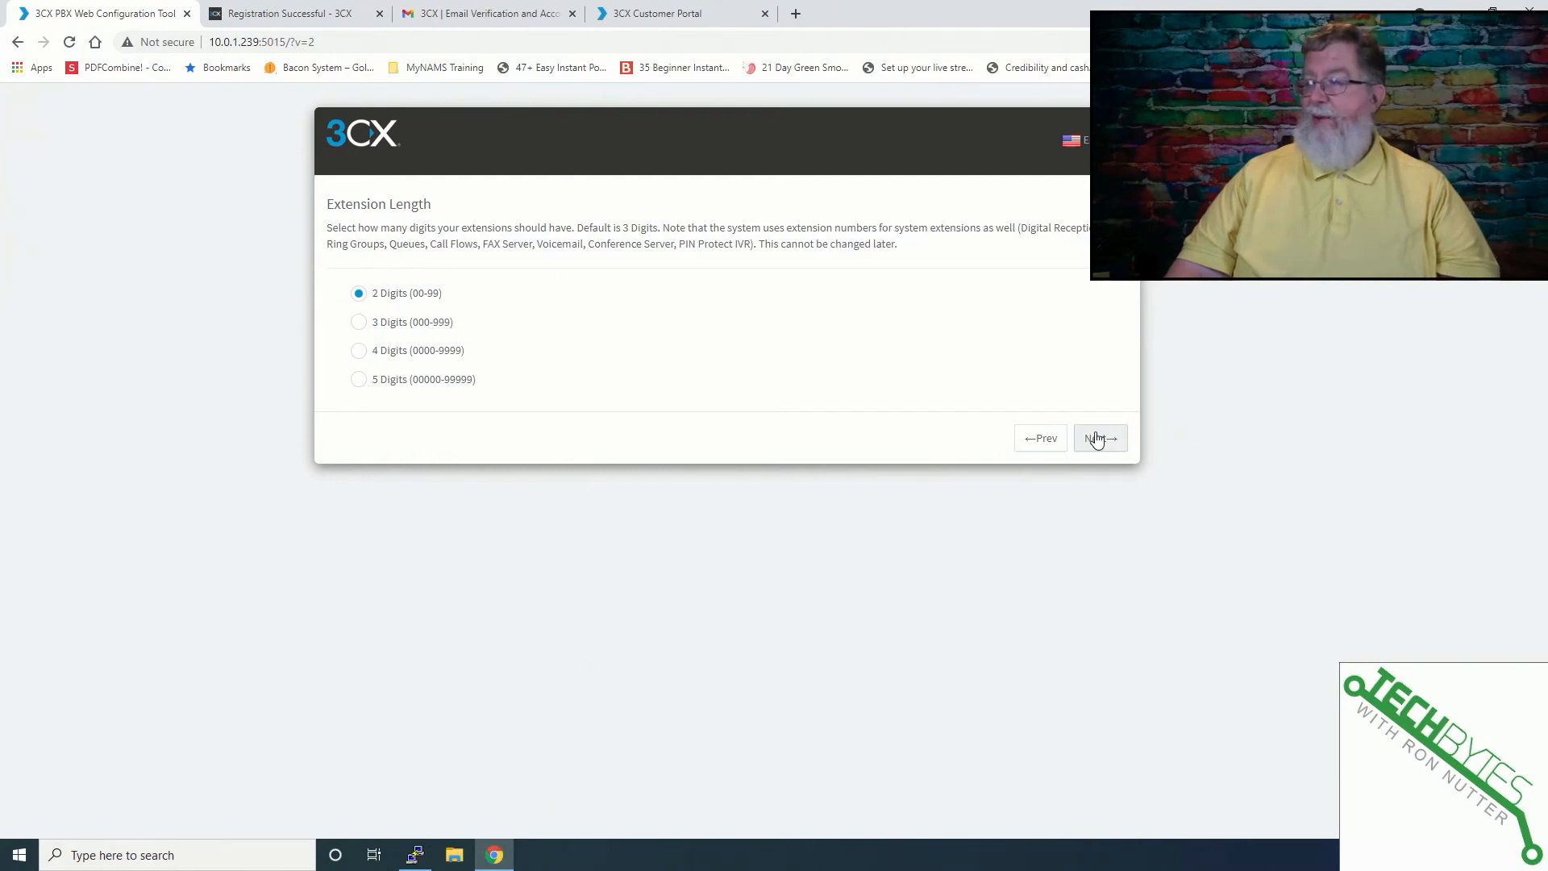
left_click(1100, 438)
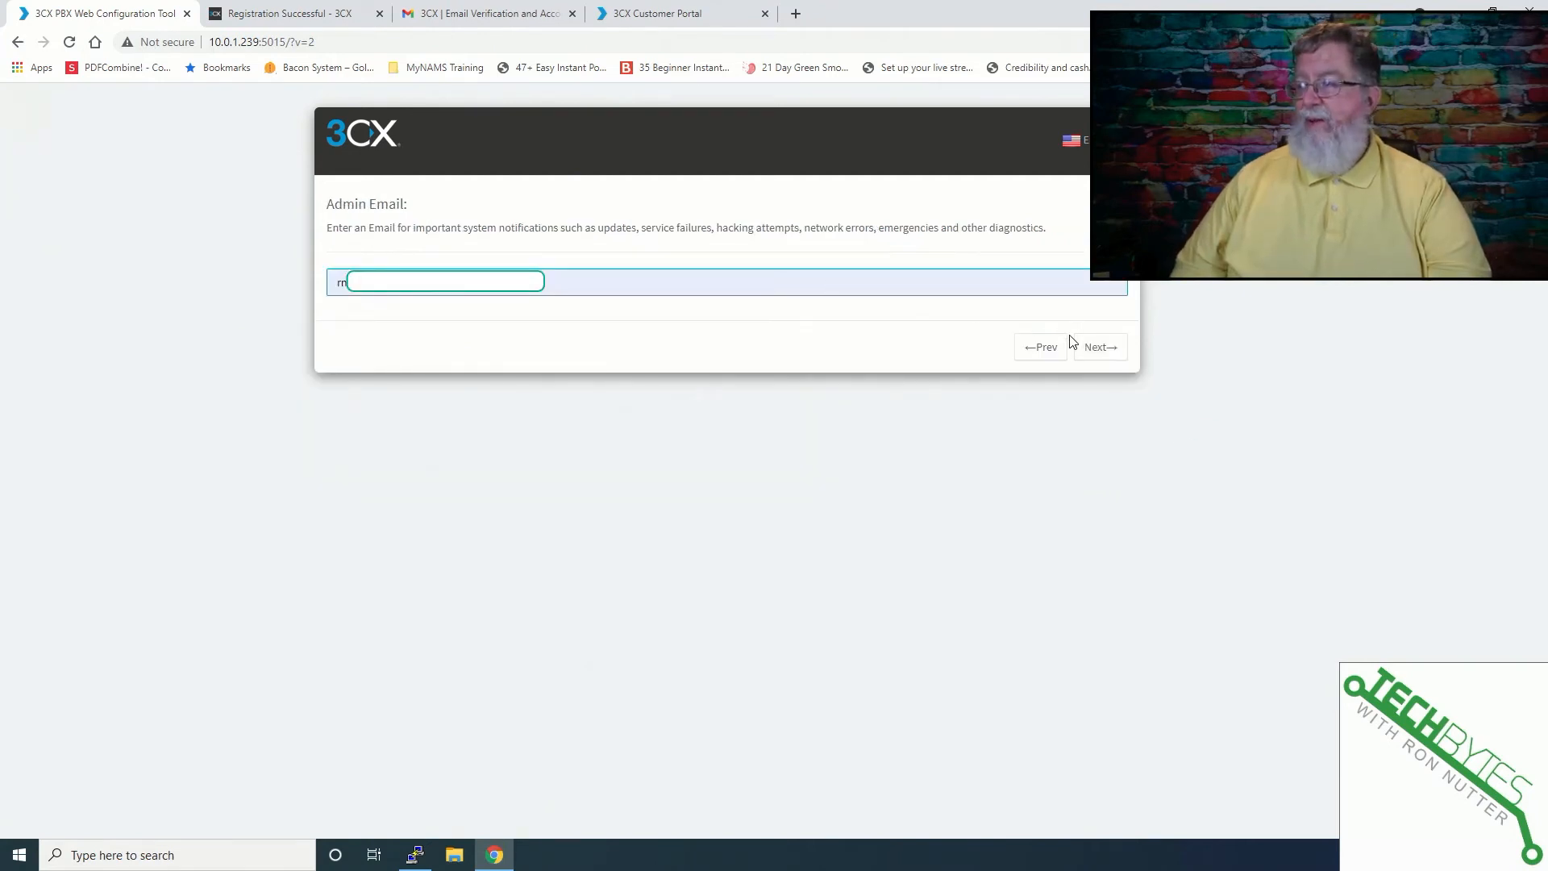
Submit the admin email, then create Operator extension 00 with voicemail 99
left_click(1099, 347)
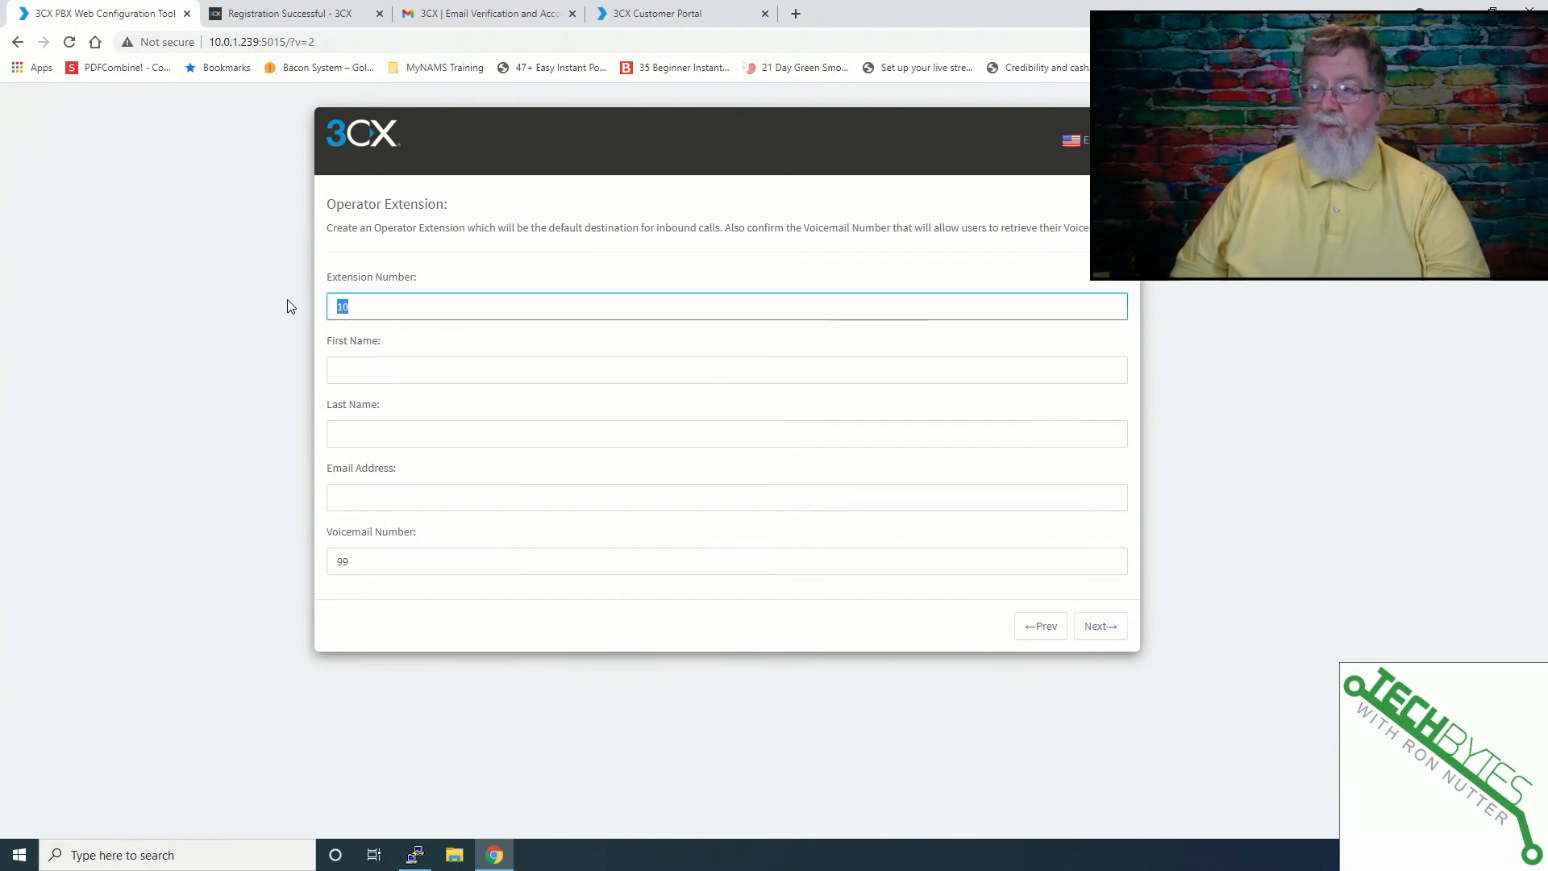
type("00")
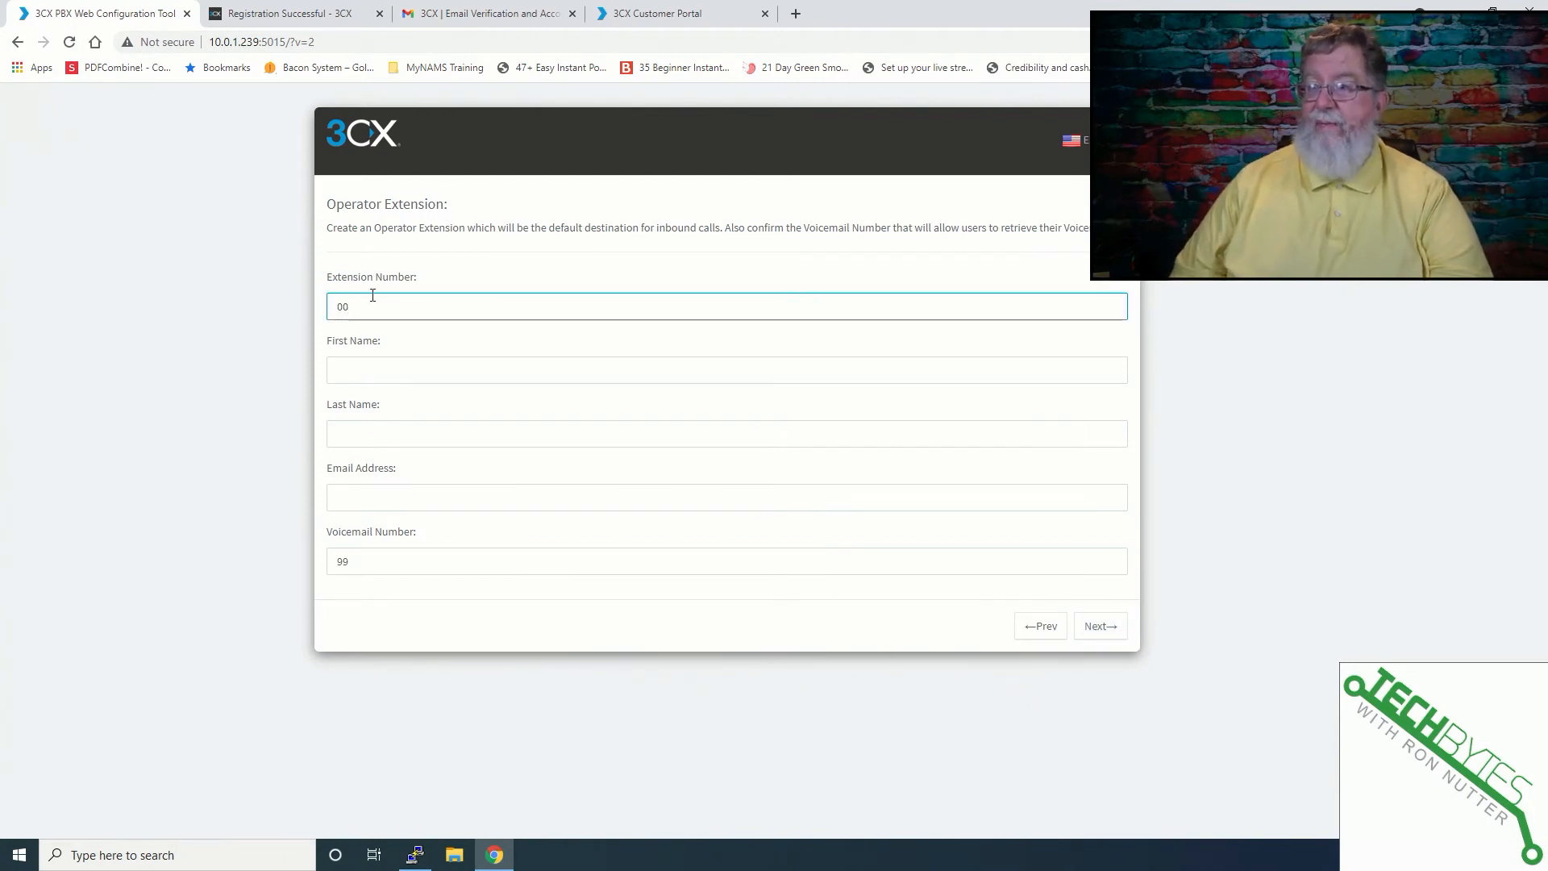
type("Operator")
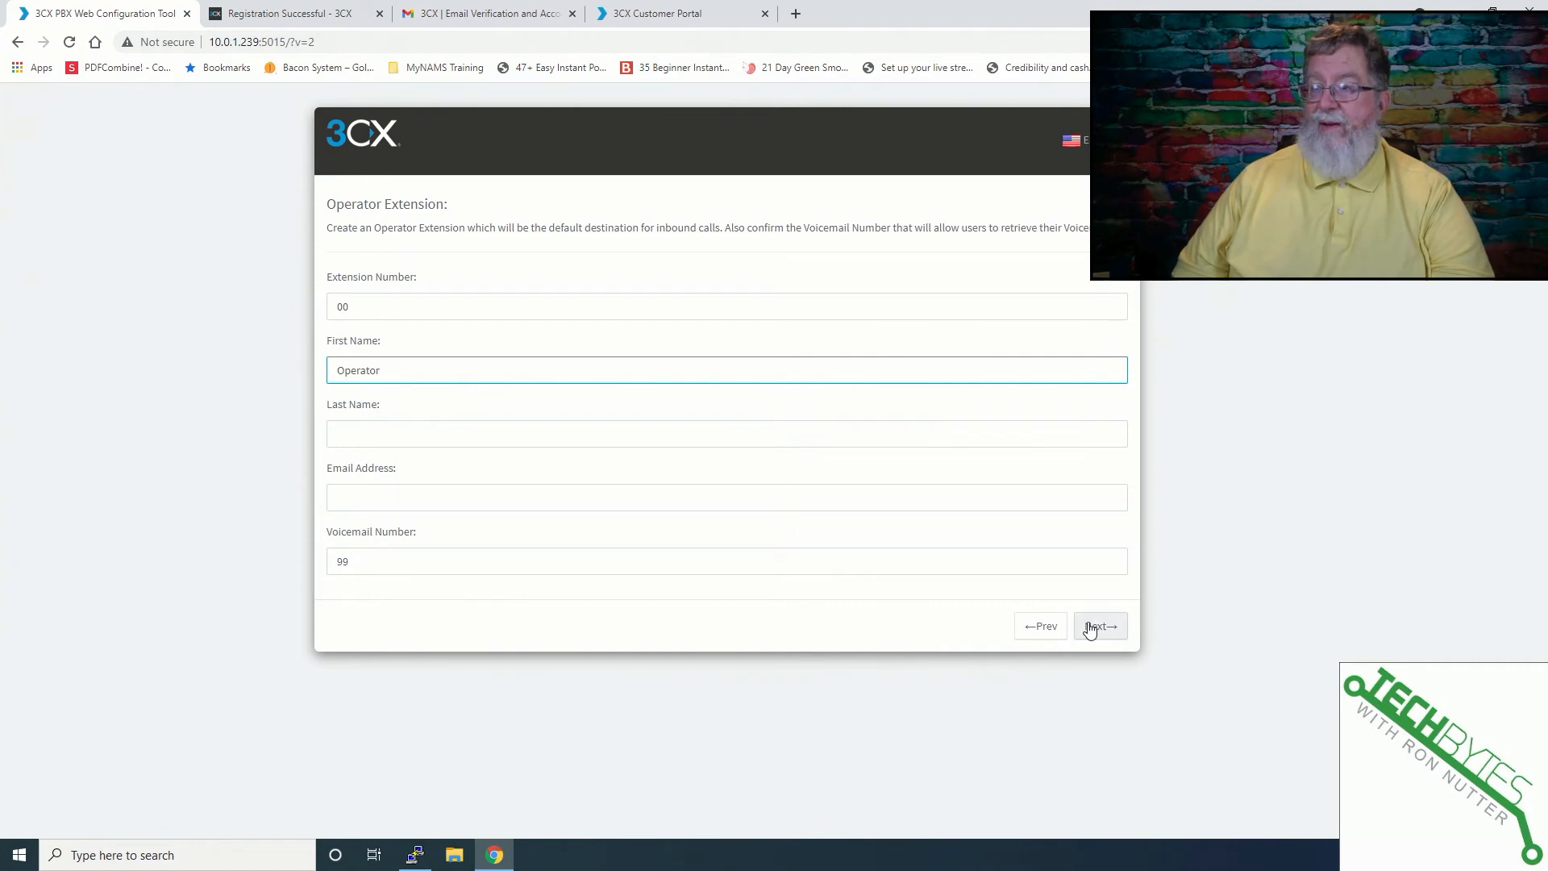
left_click(1100, 626)
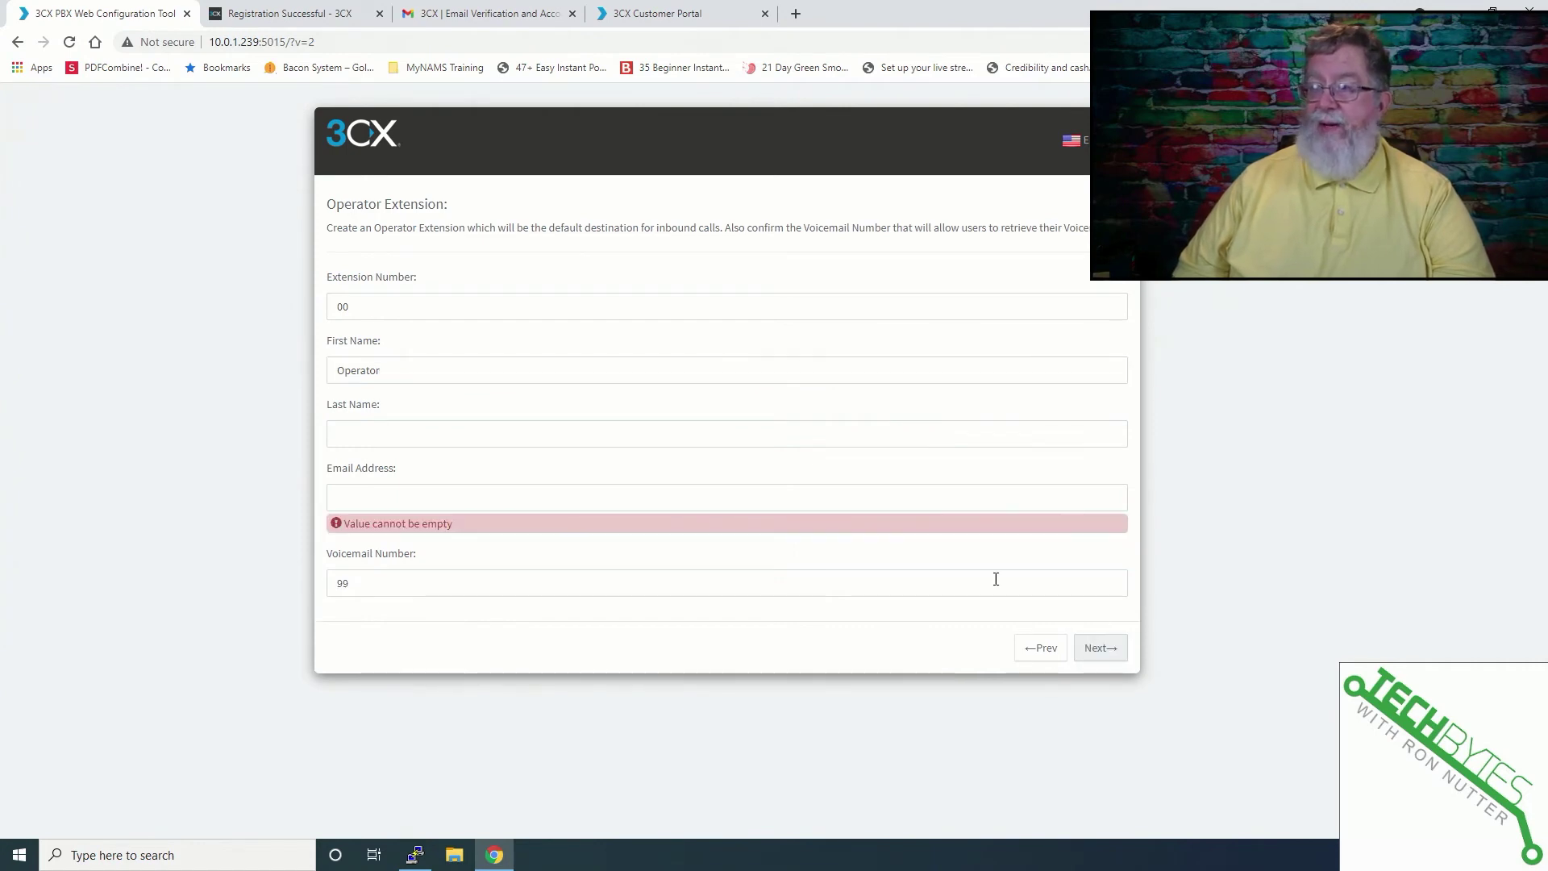
left_click(1099, 648)
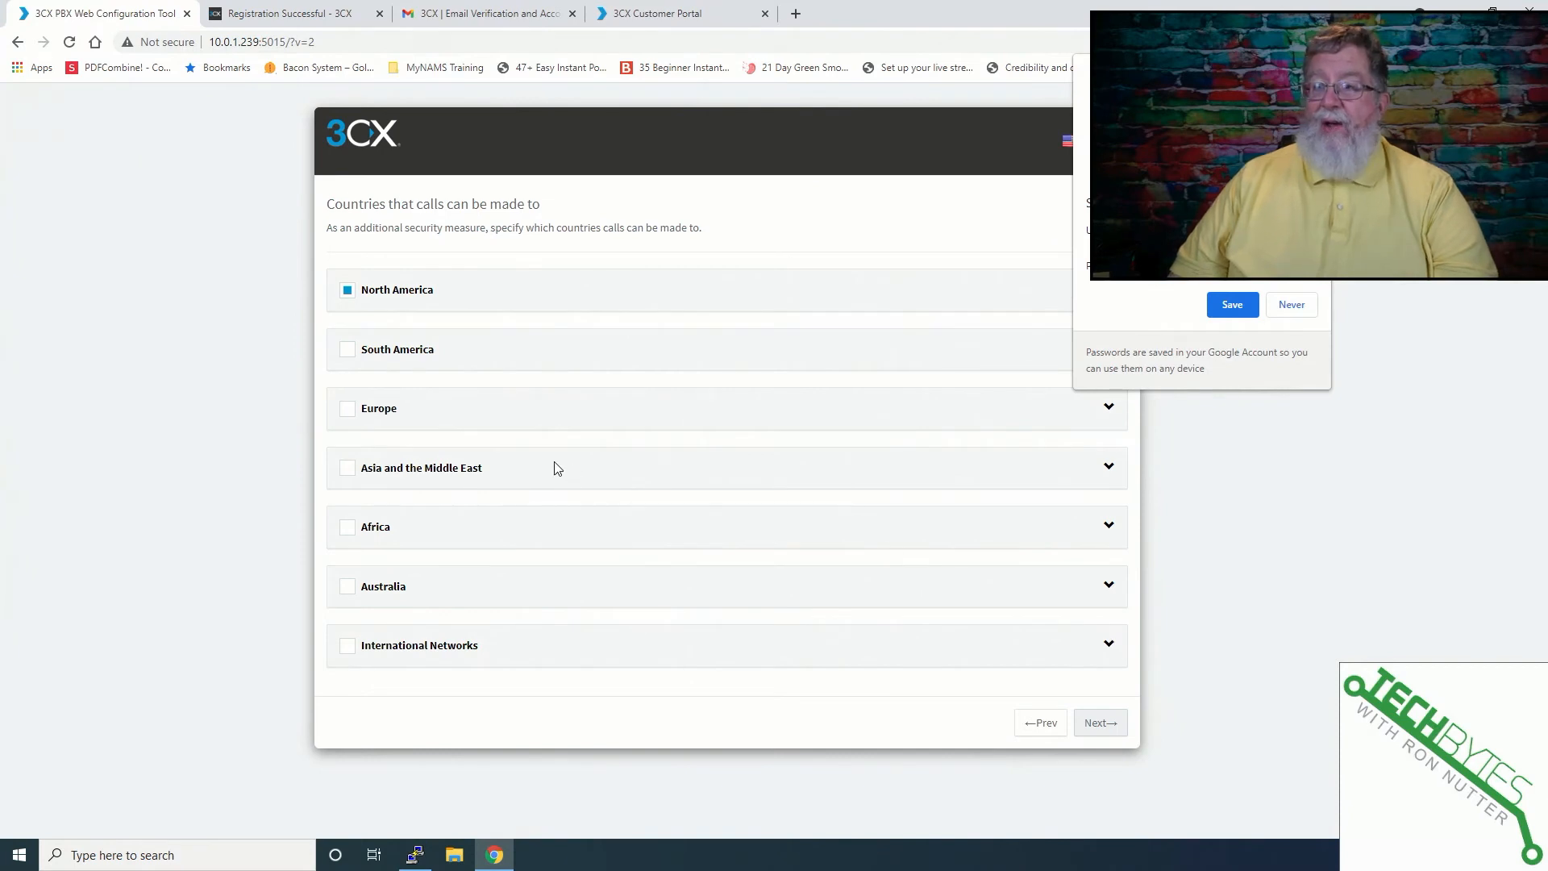
mouse_move(1170, 350)
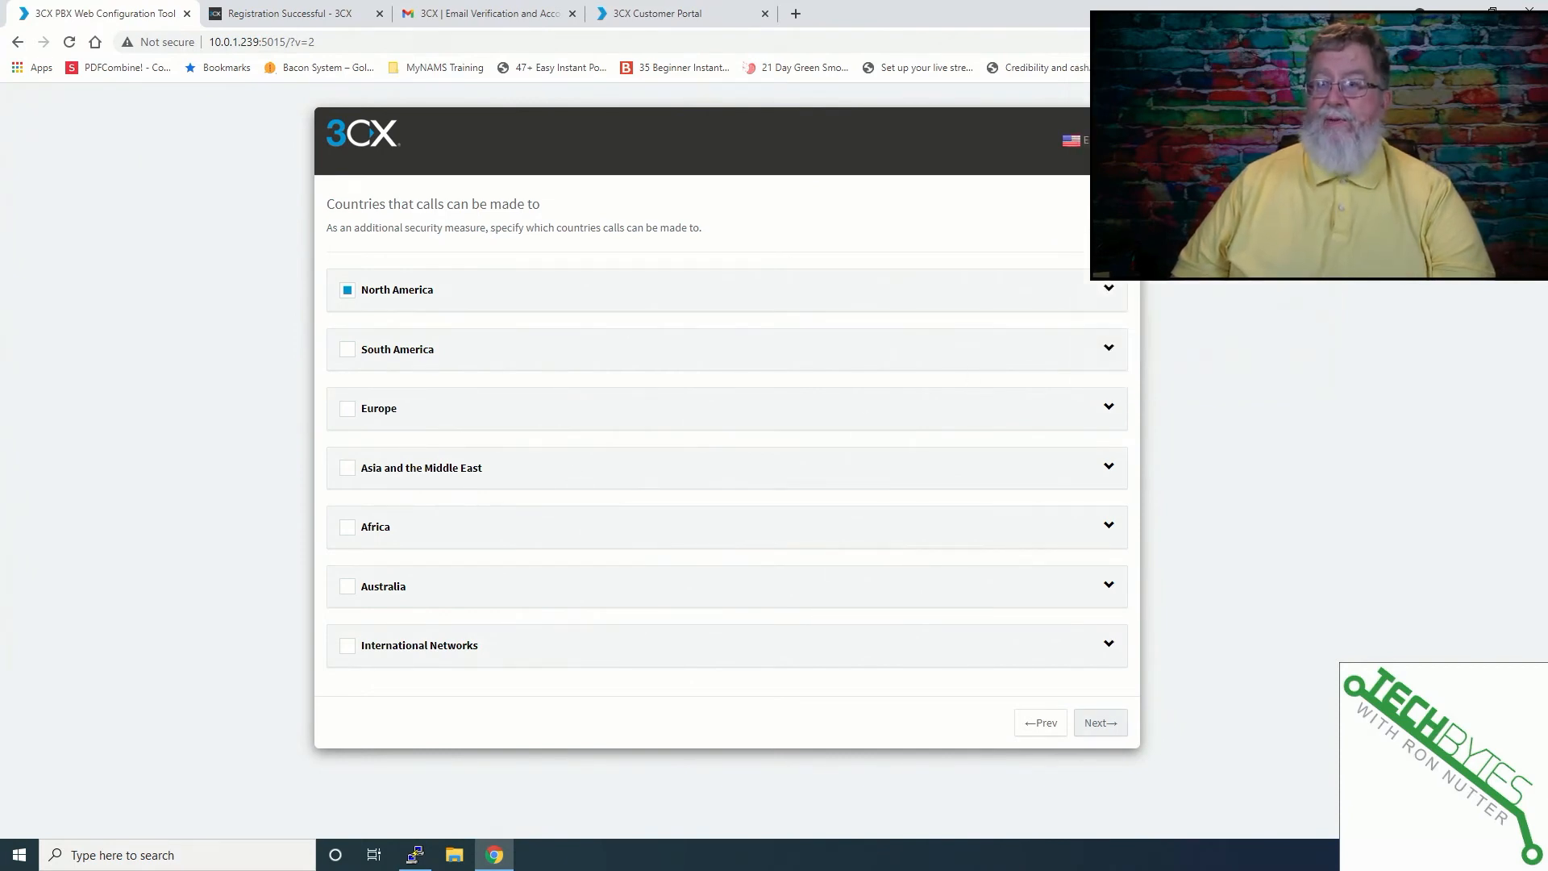
mouse_move(484, 333)
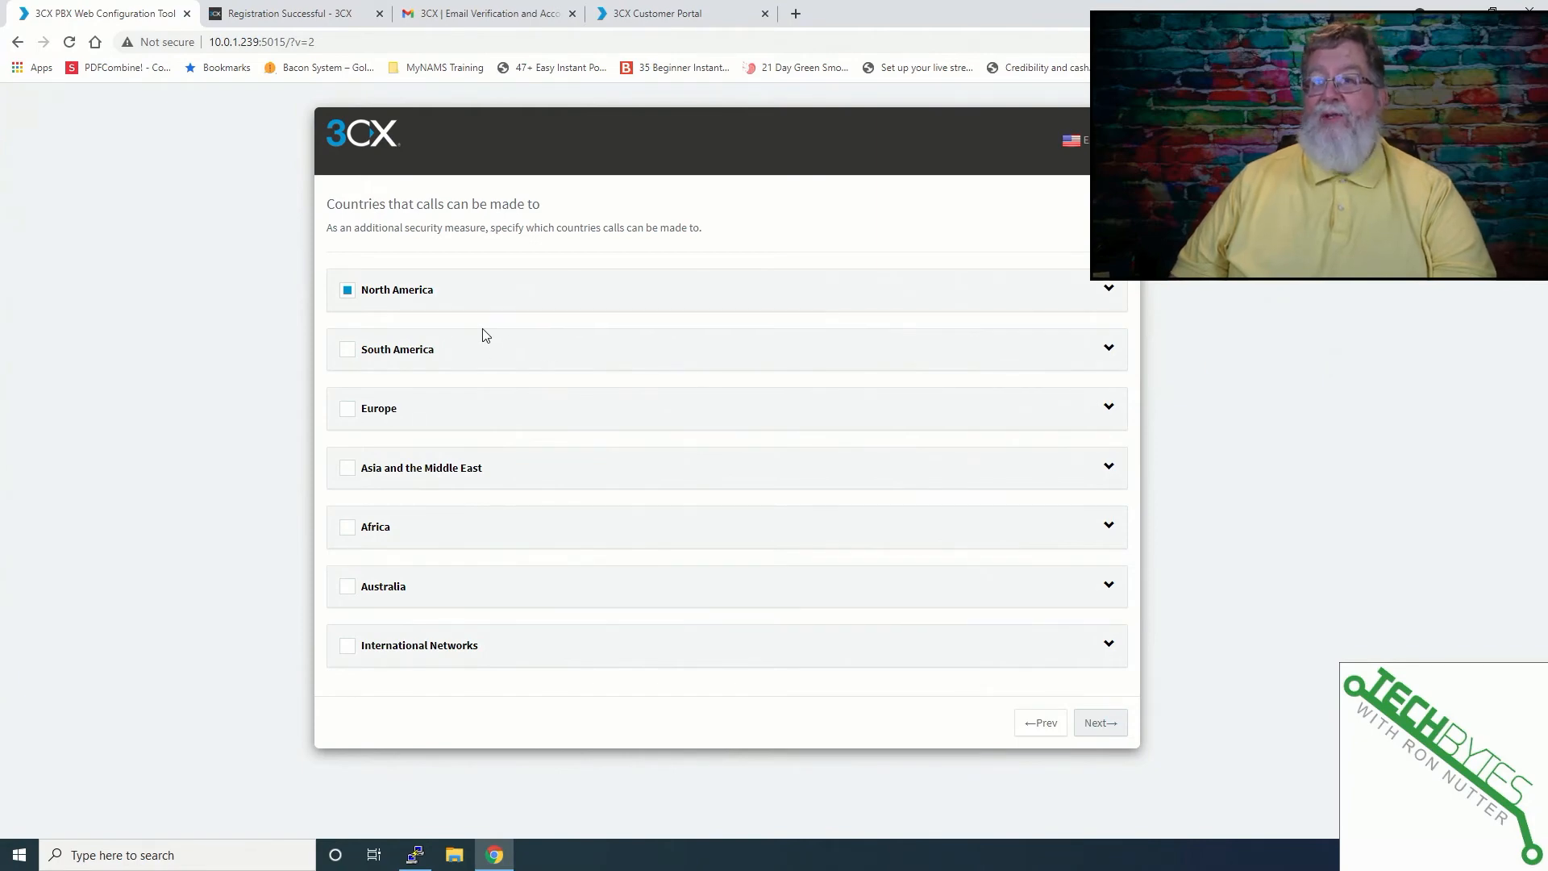
mouse_move(468, 304)
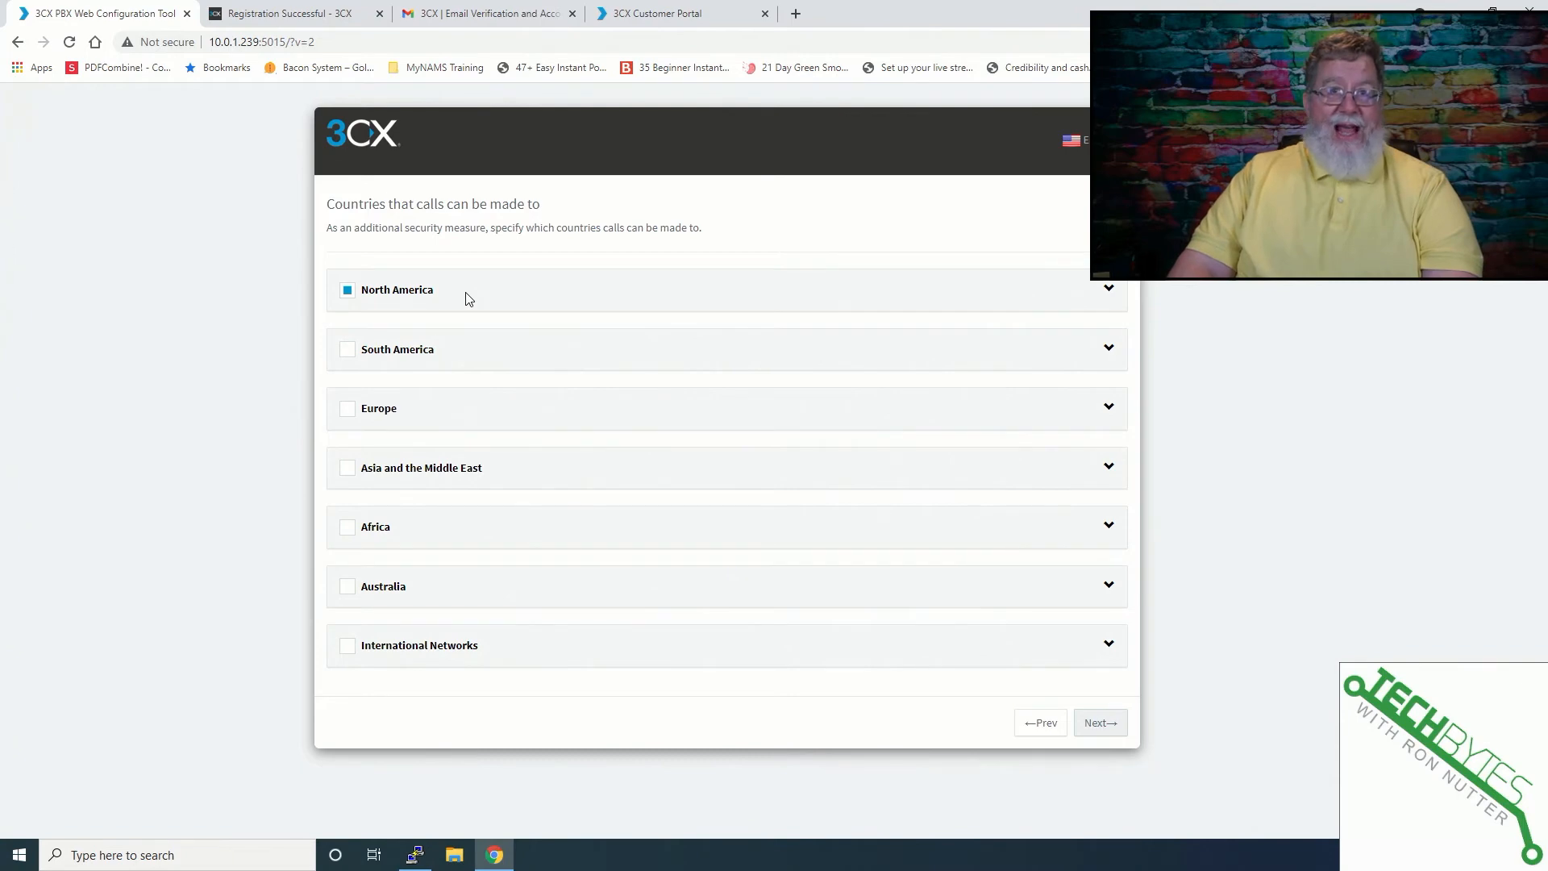
mouse_move(478, 302)
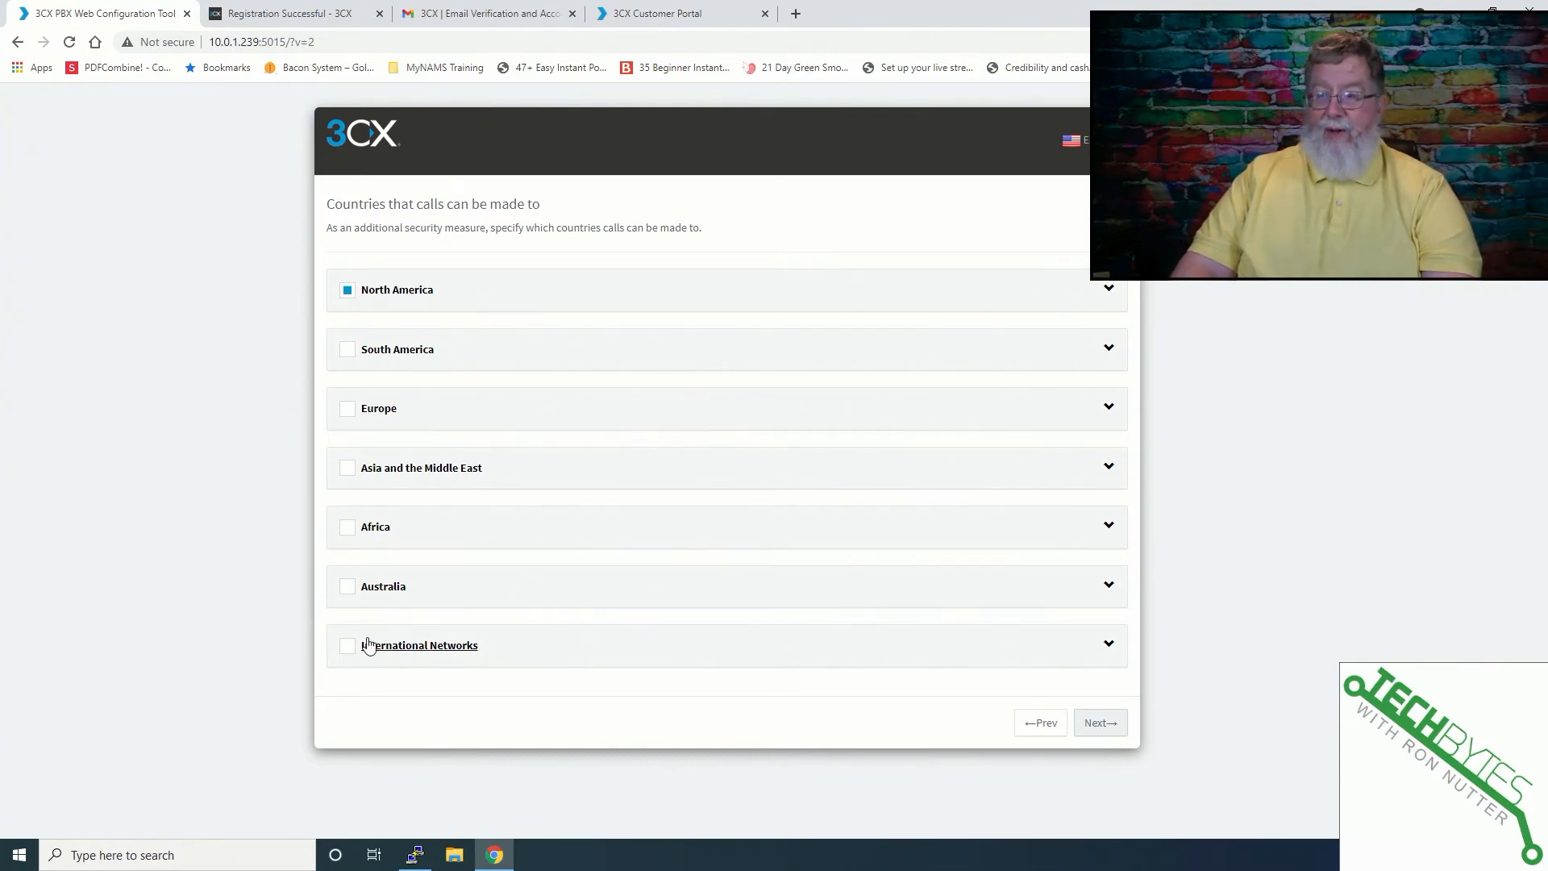
mouse_move(696, 322)
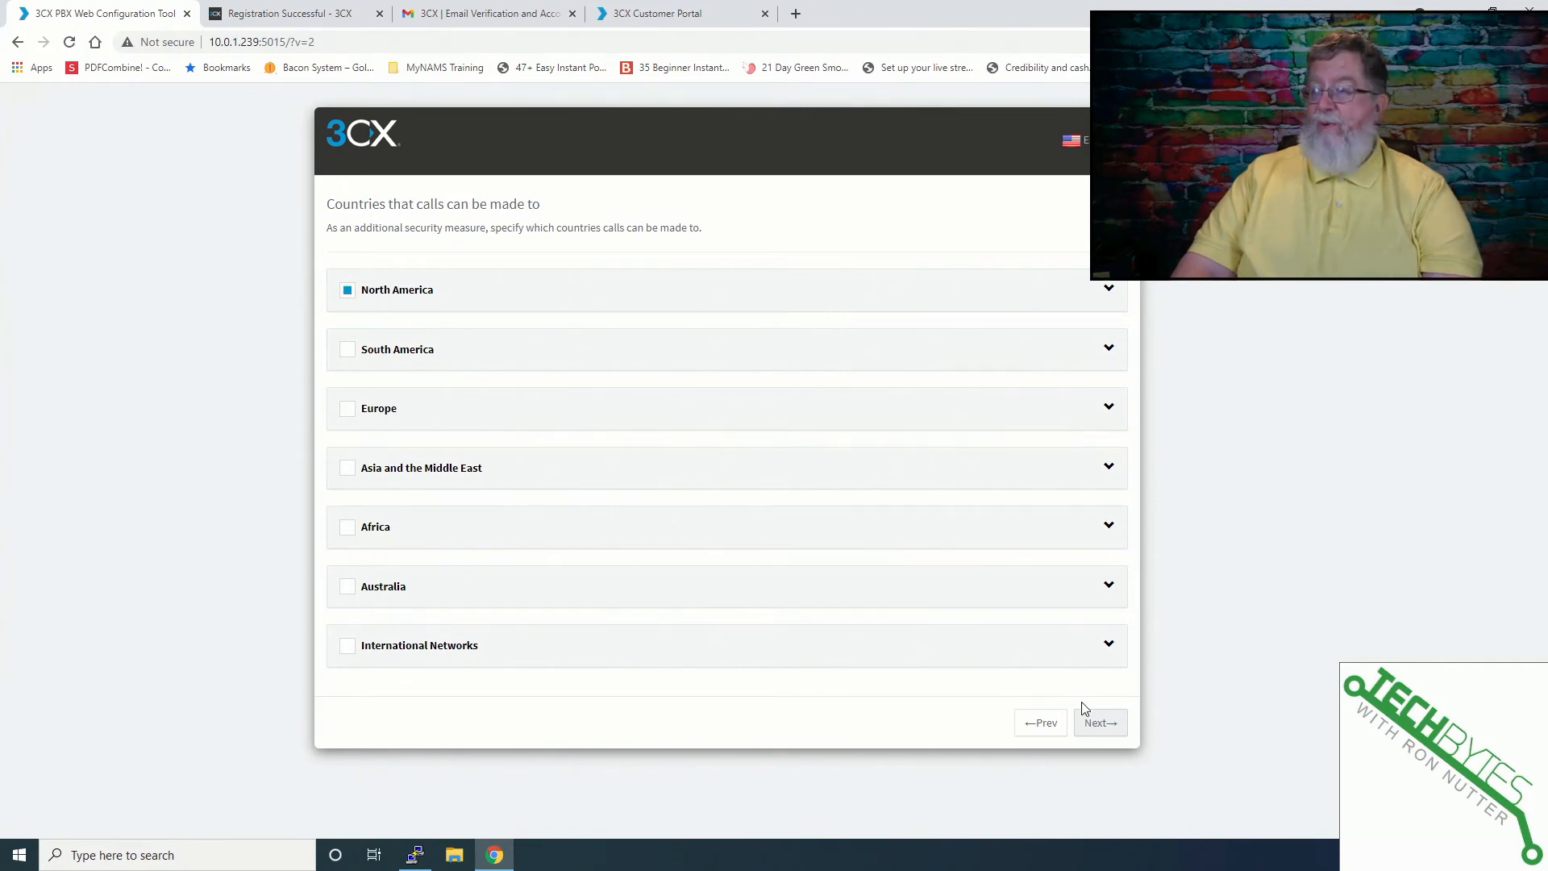
Allow calls only to North America, keep the Standard English prompts set, and continue
left_click(1099, 723)
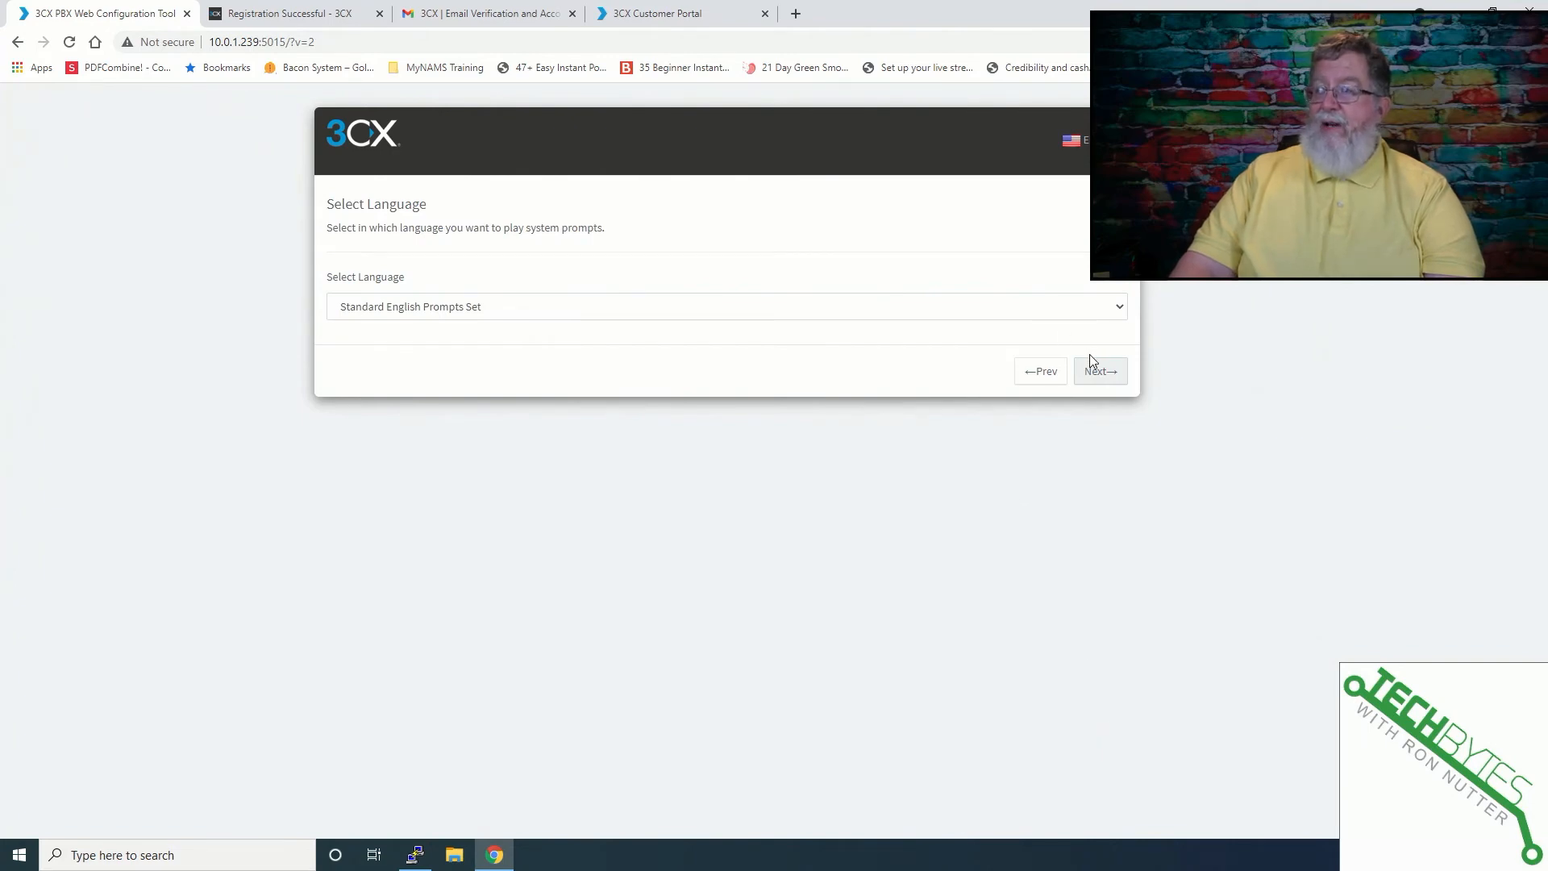
left_click(1100, 370)
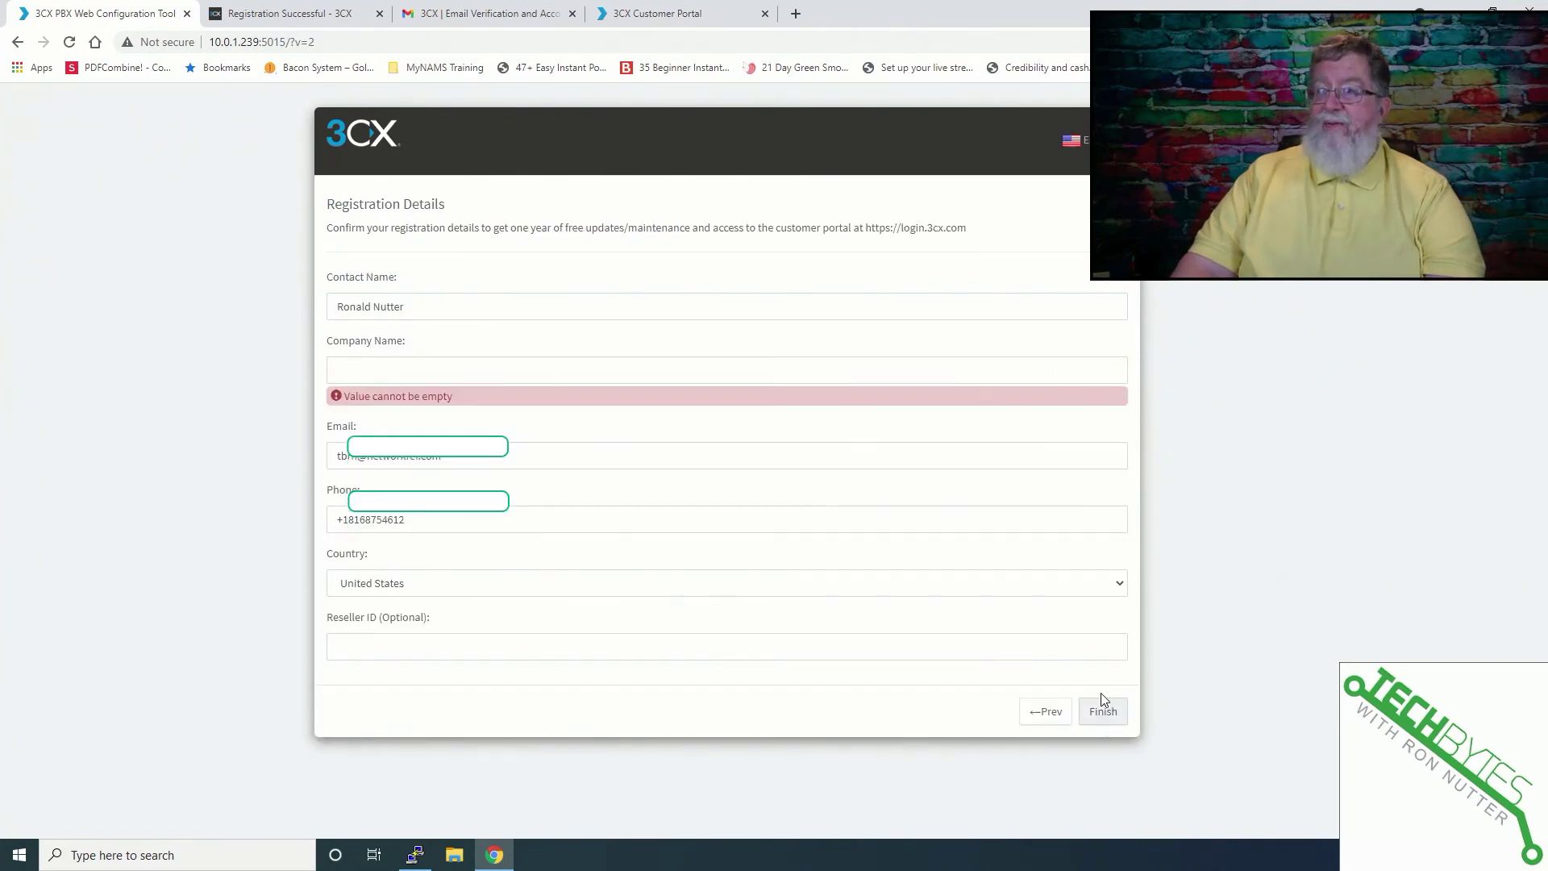
Finish Registration Details and select the management console access details on Congratulations
left_click(1103, 711)
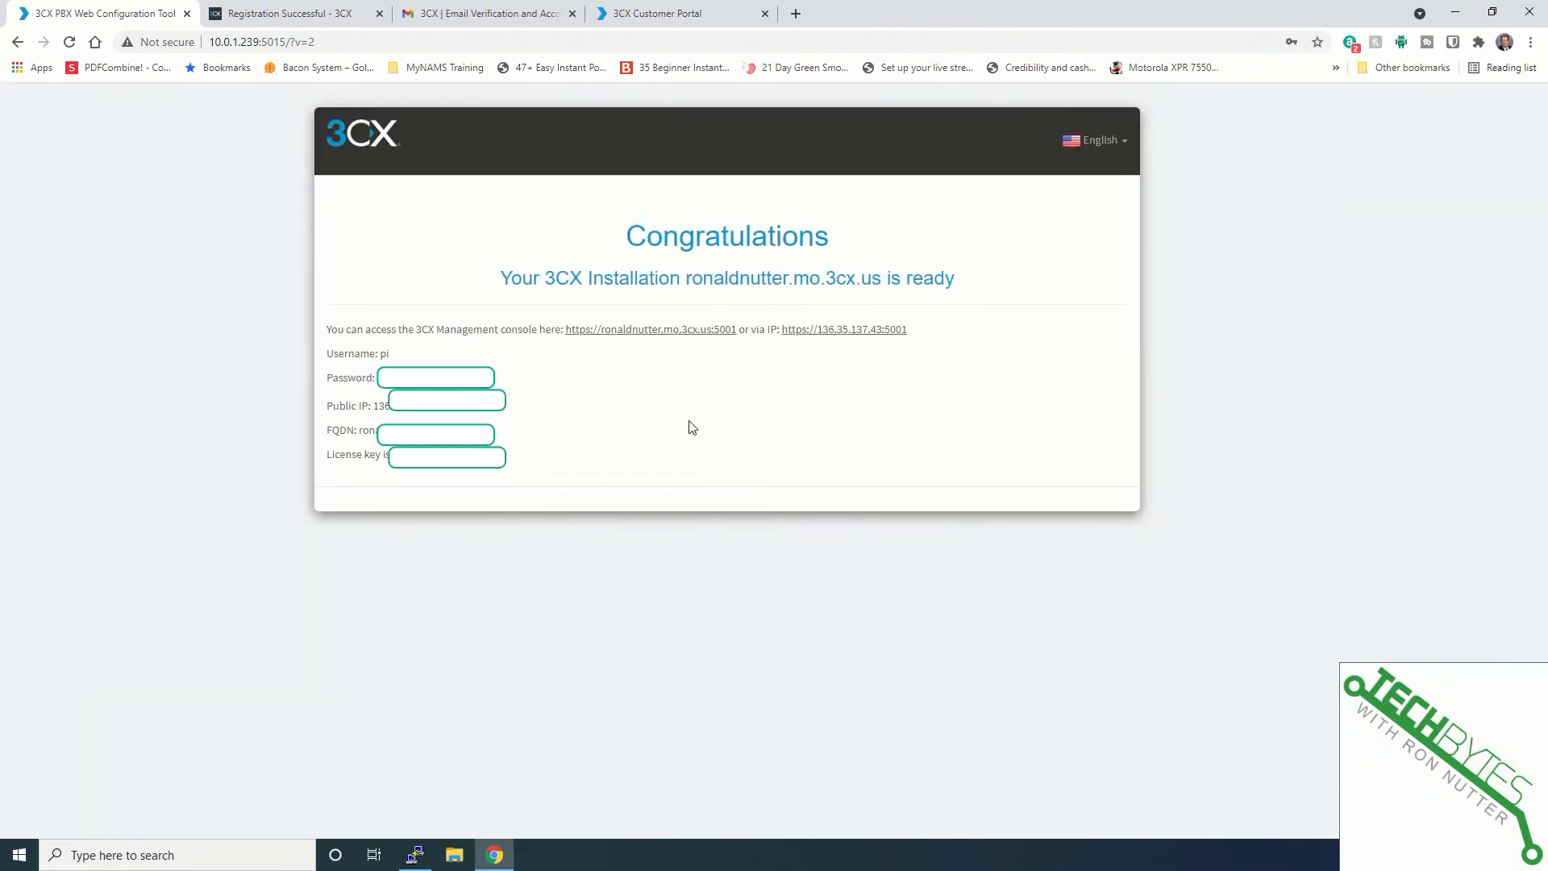
mouse_move(321, 260)
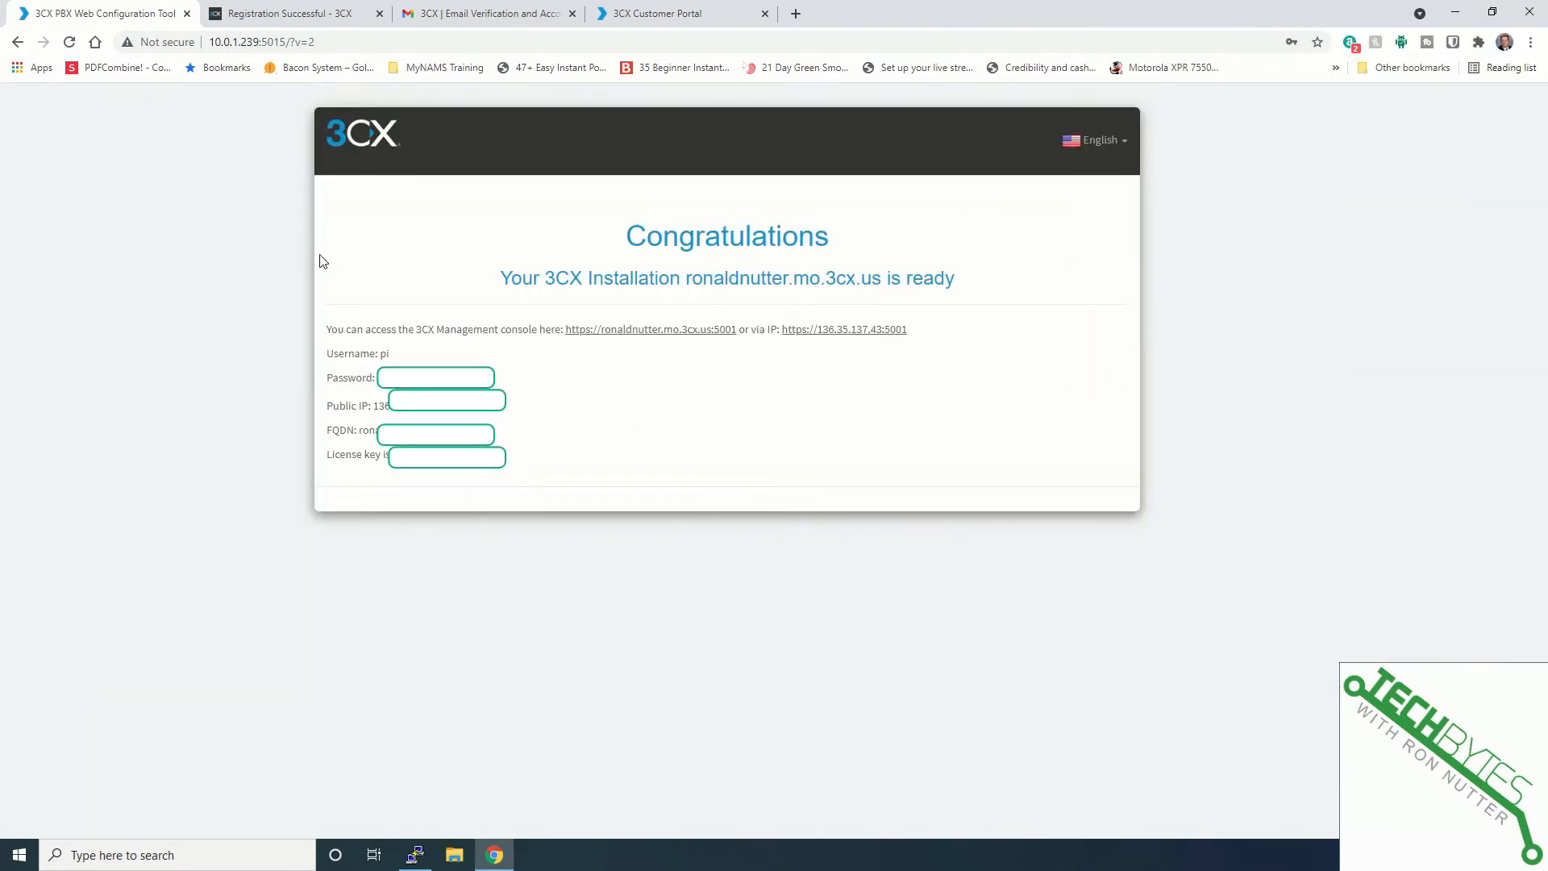
mouse_move(324, 335)
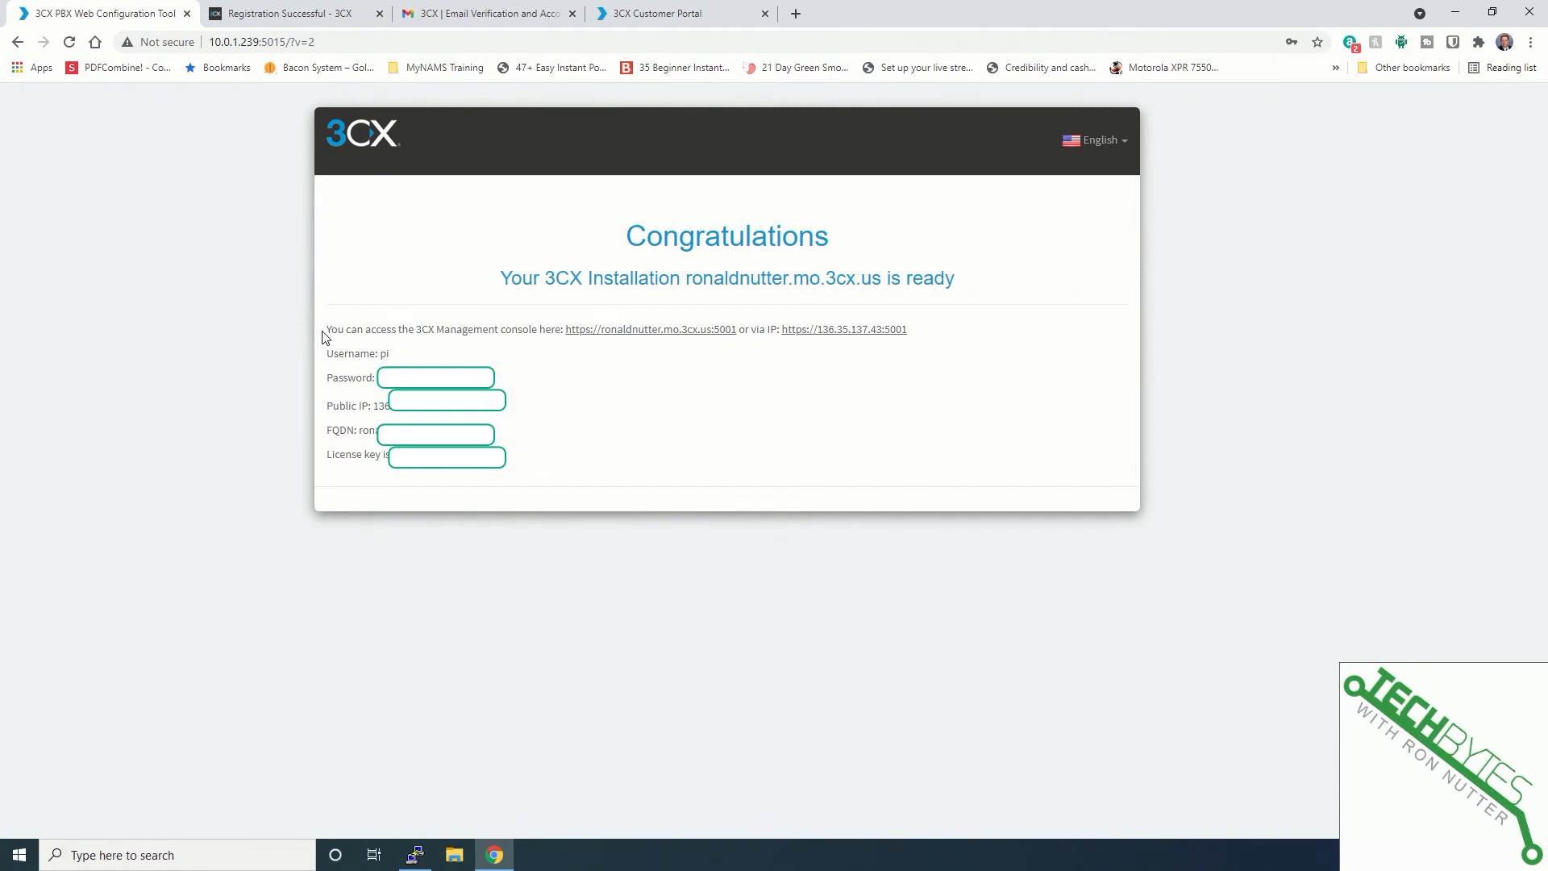
left_click_drag(325, 329, 528, 459)
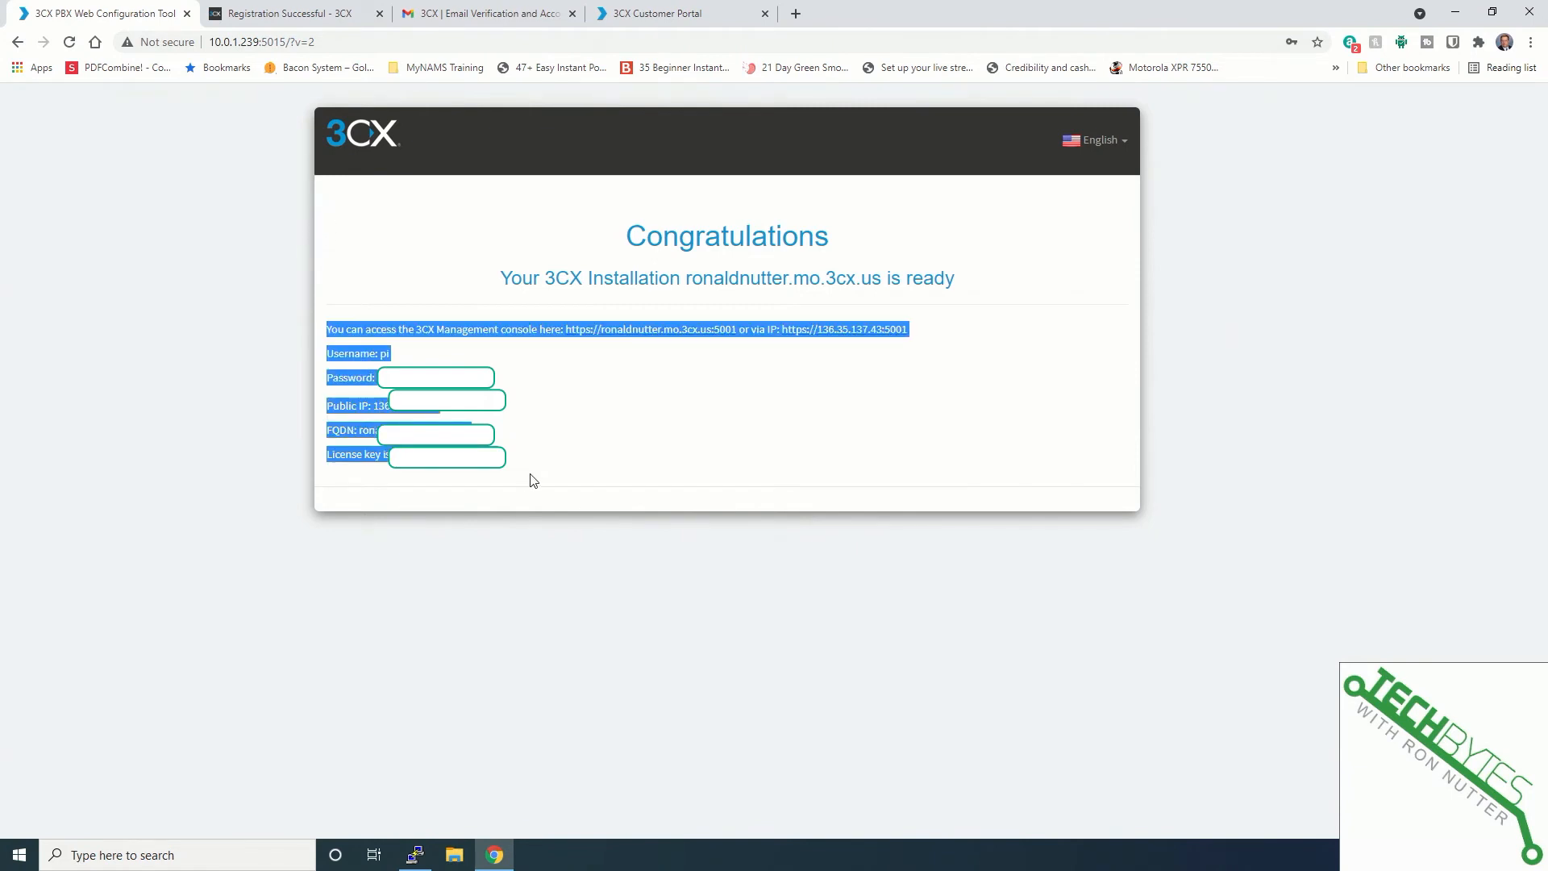
mouse_move(534, 464)
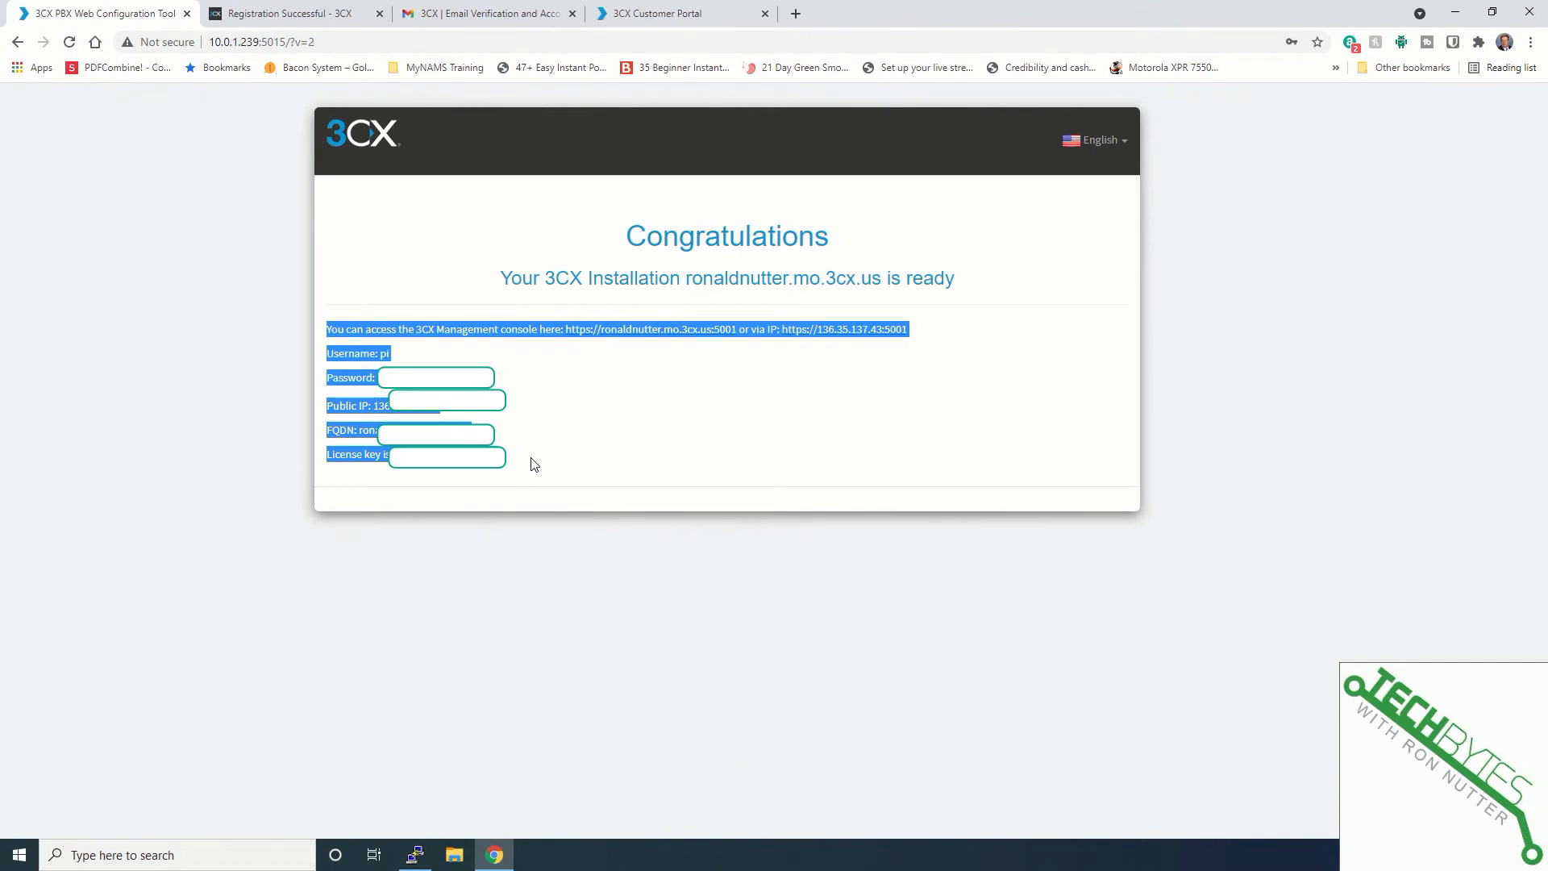
mouse_move(528, 453)
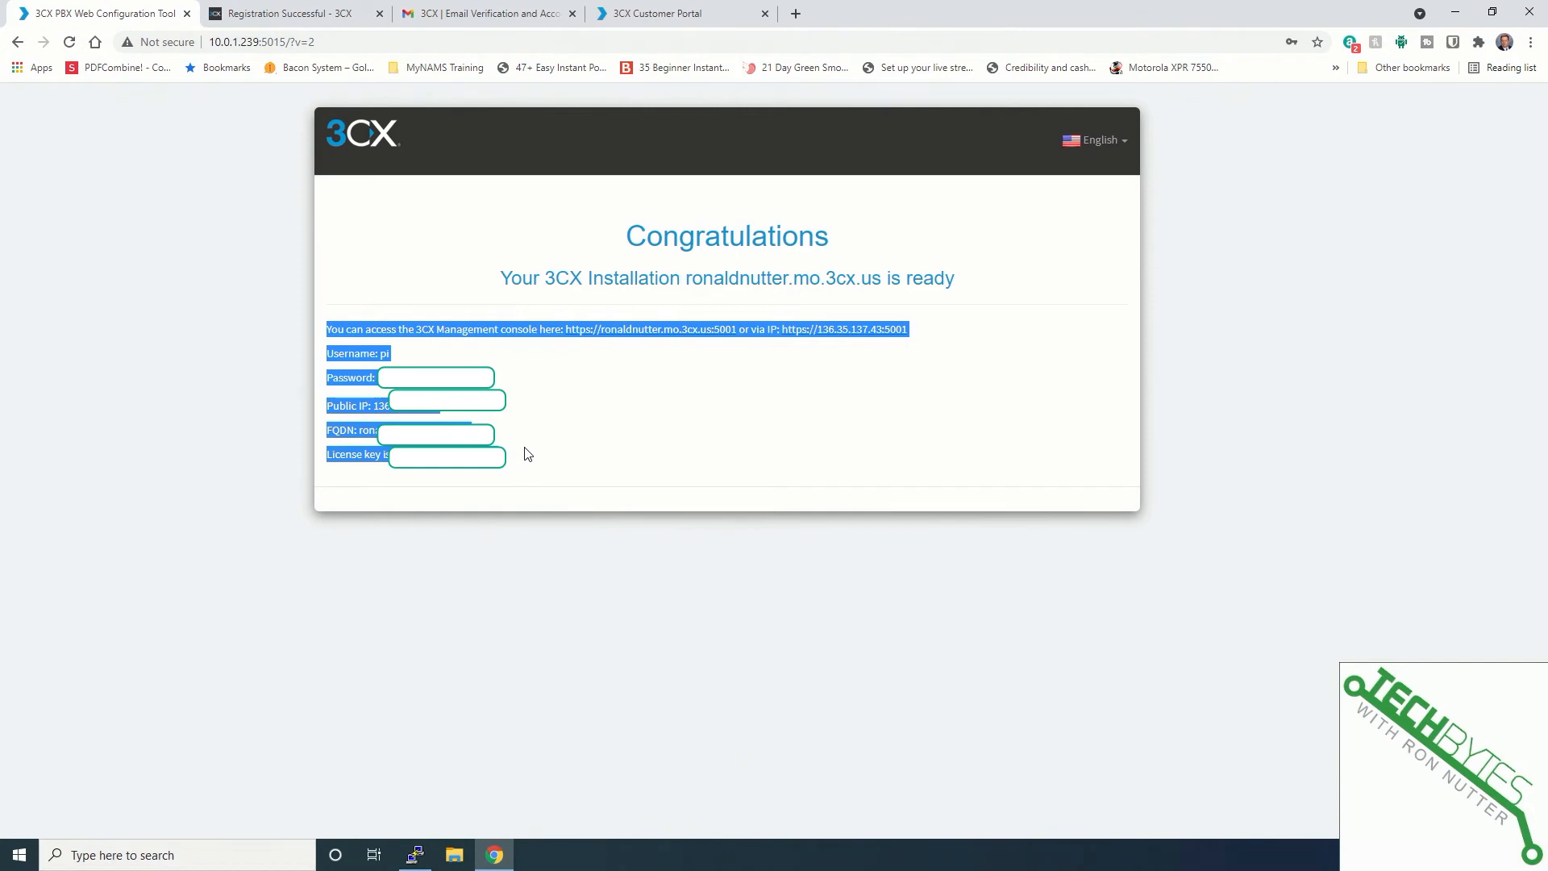
mouse_move(531, 411)
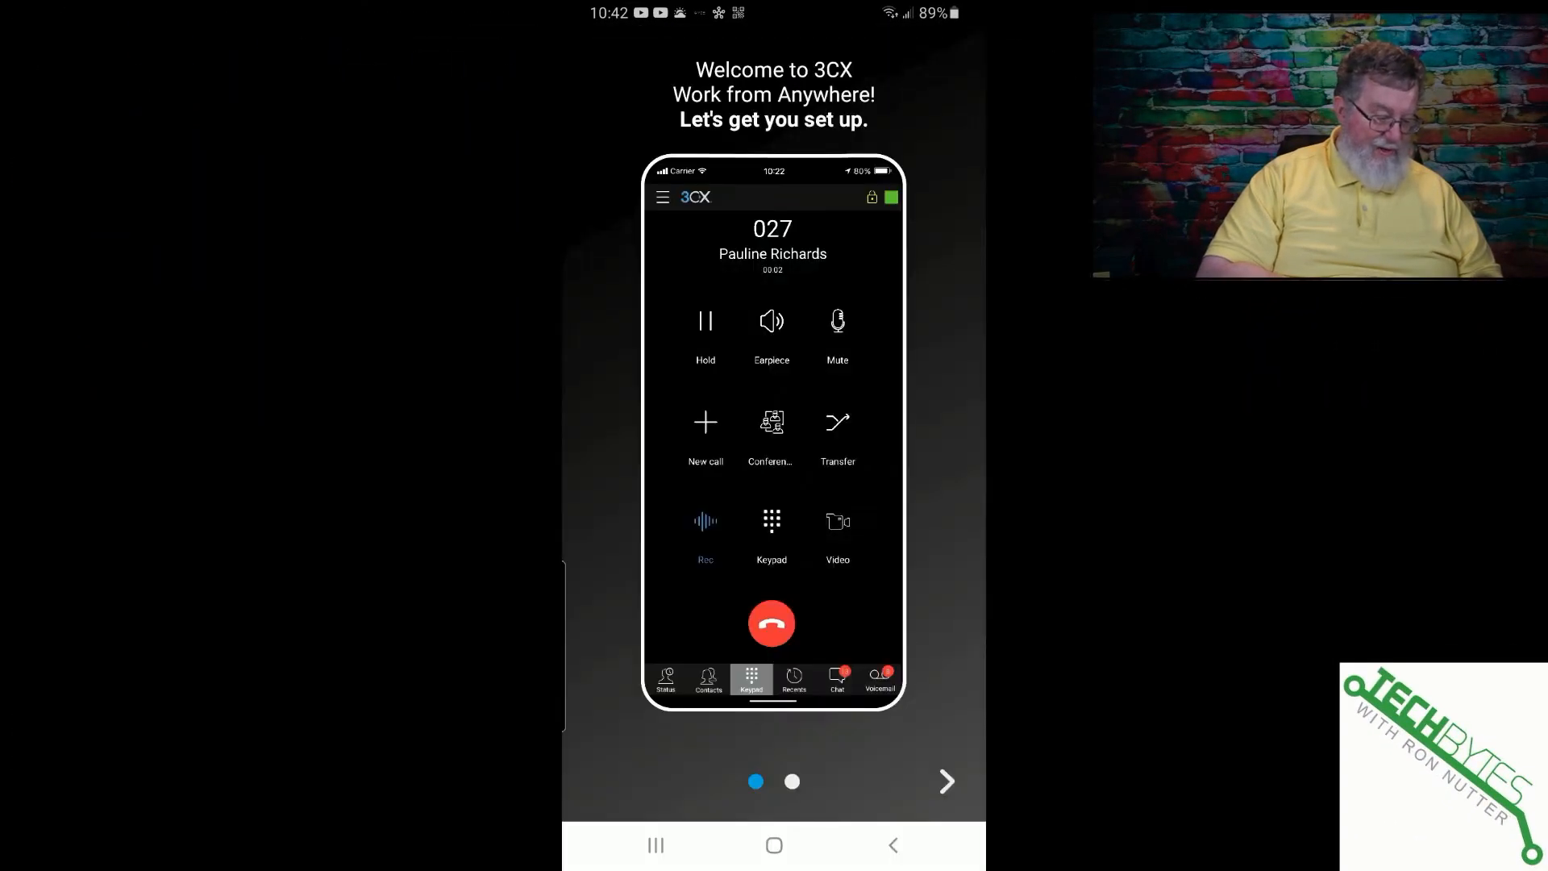
Pass the welcome screen, start the Echo Service call, and allow audio recording
left_click(945, 781)
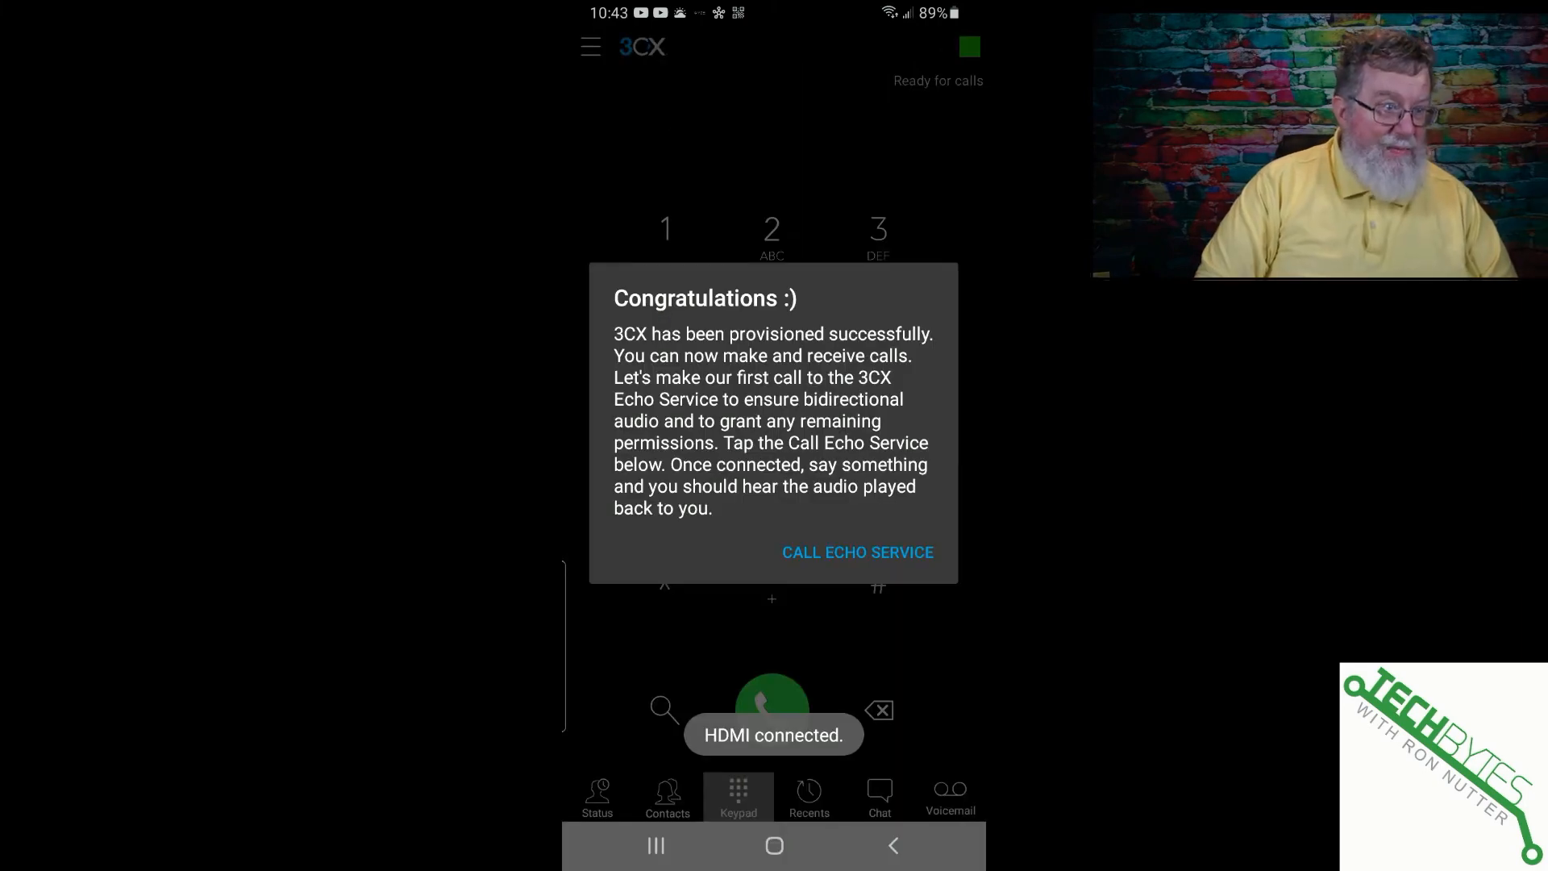
left_click(857, 552)
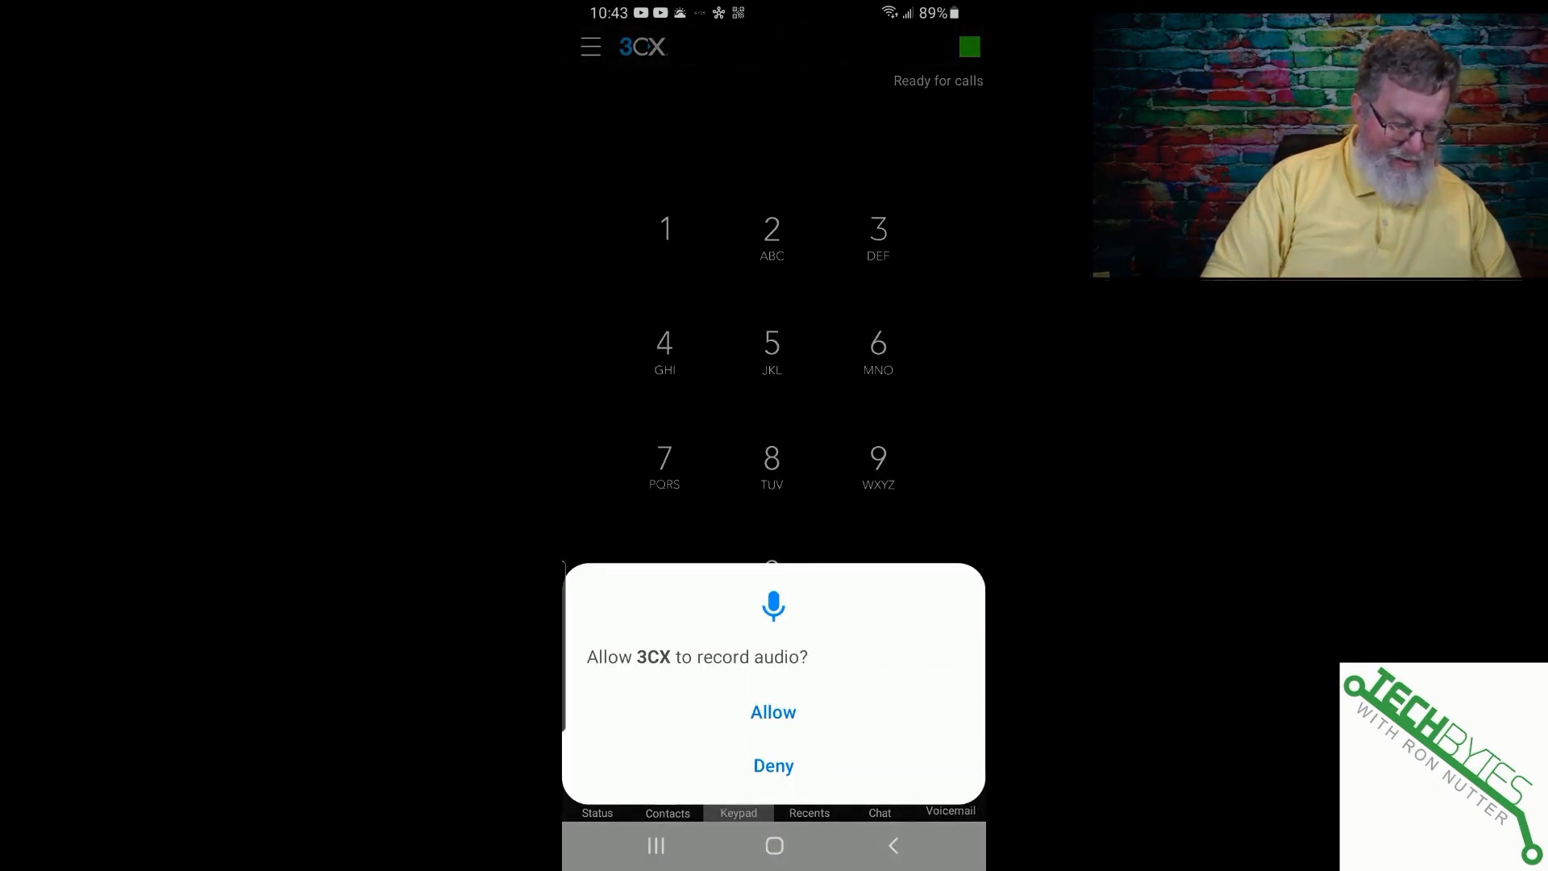
left_click(773, 712)
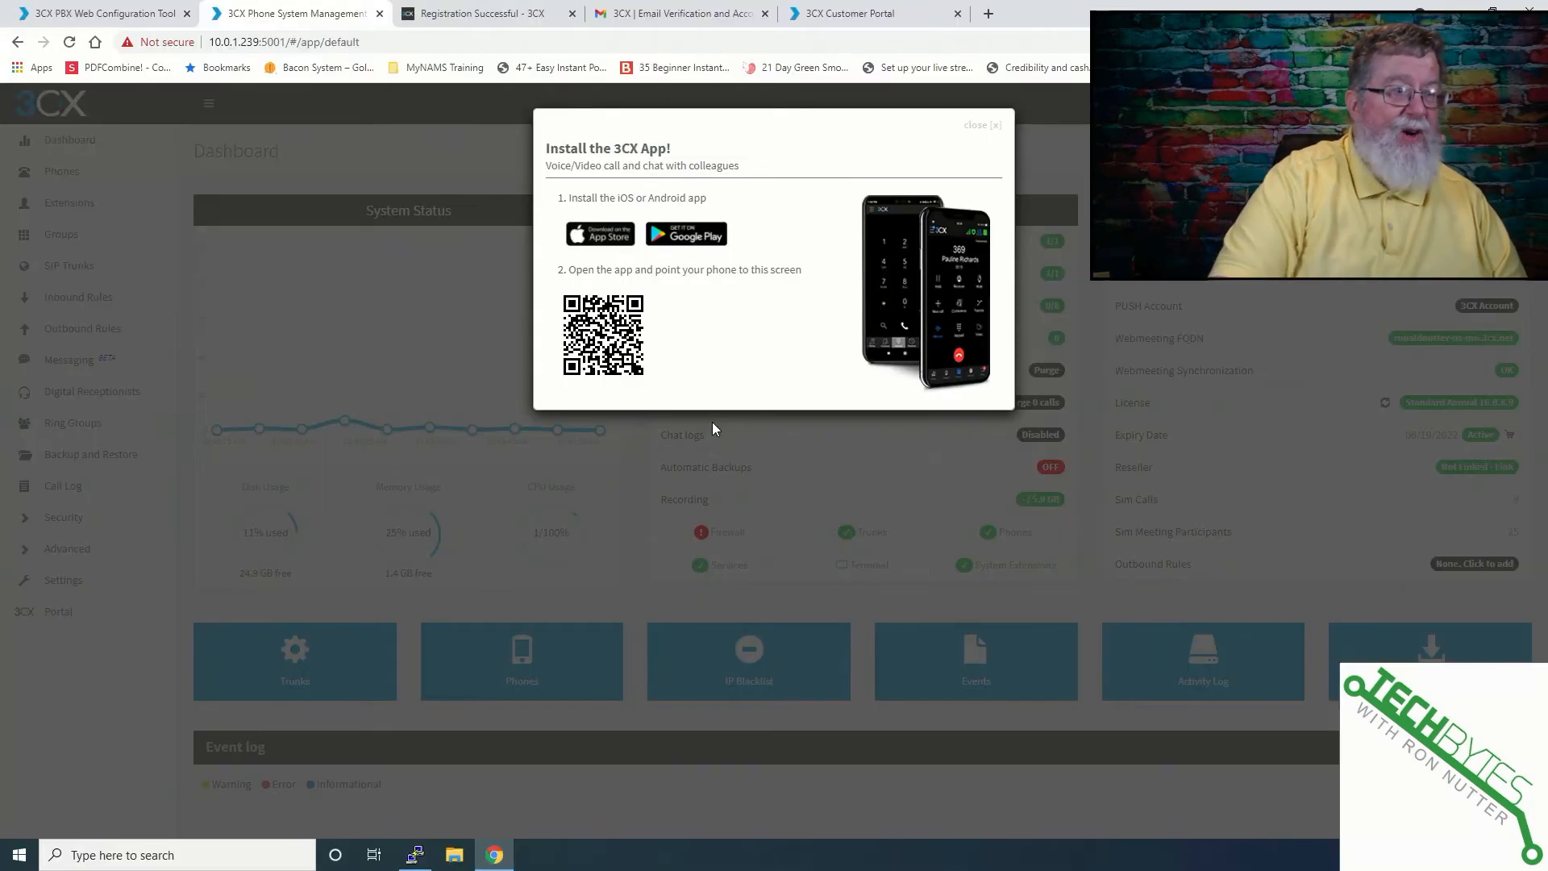
mouse_move(1007, 127)
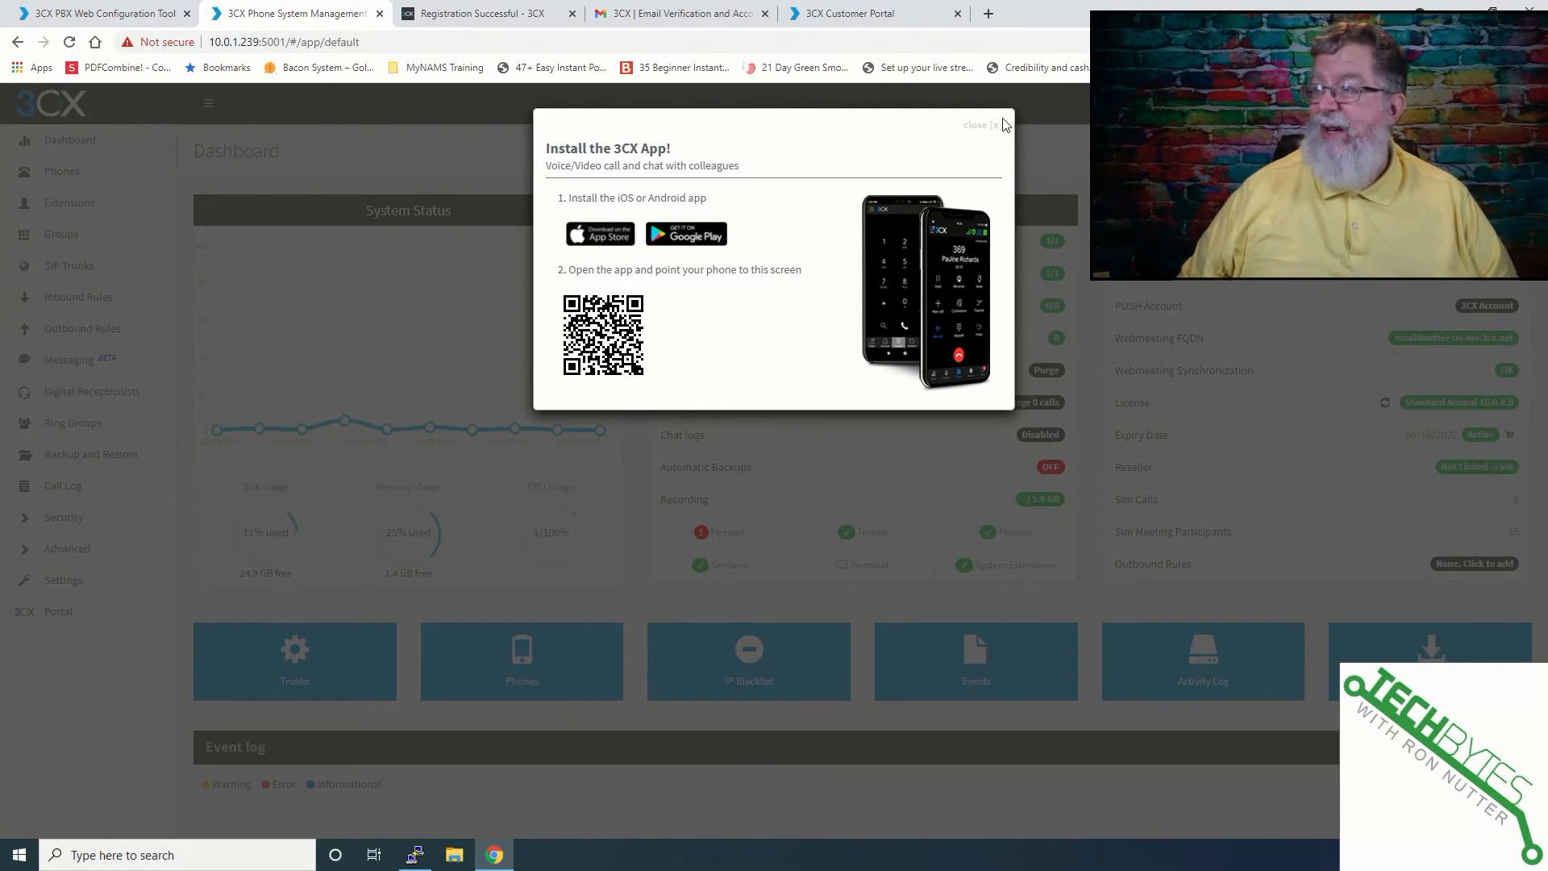
Dismiss the app prompt, add an extension named GalaxyX1, then open extension 10 GalaxyS9's QR code
left_click(985, 125)
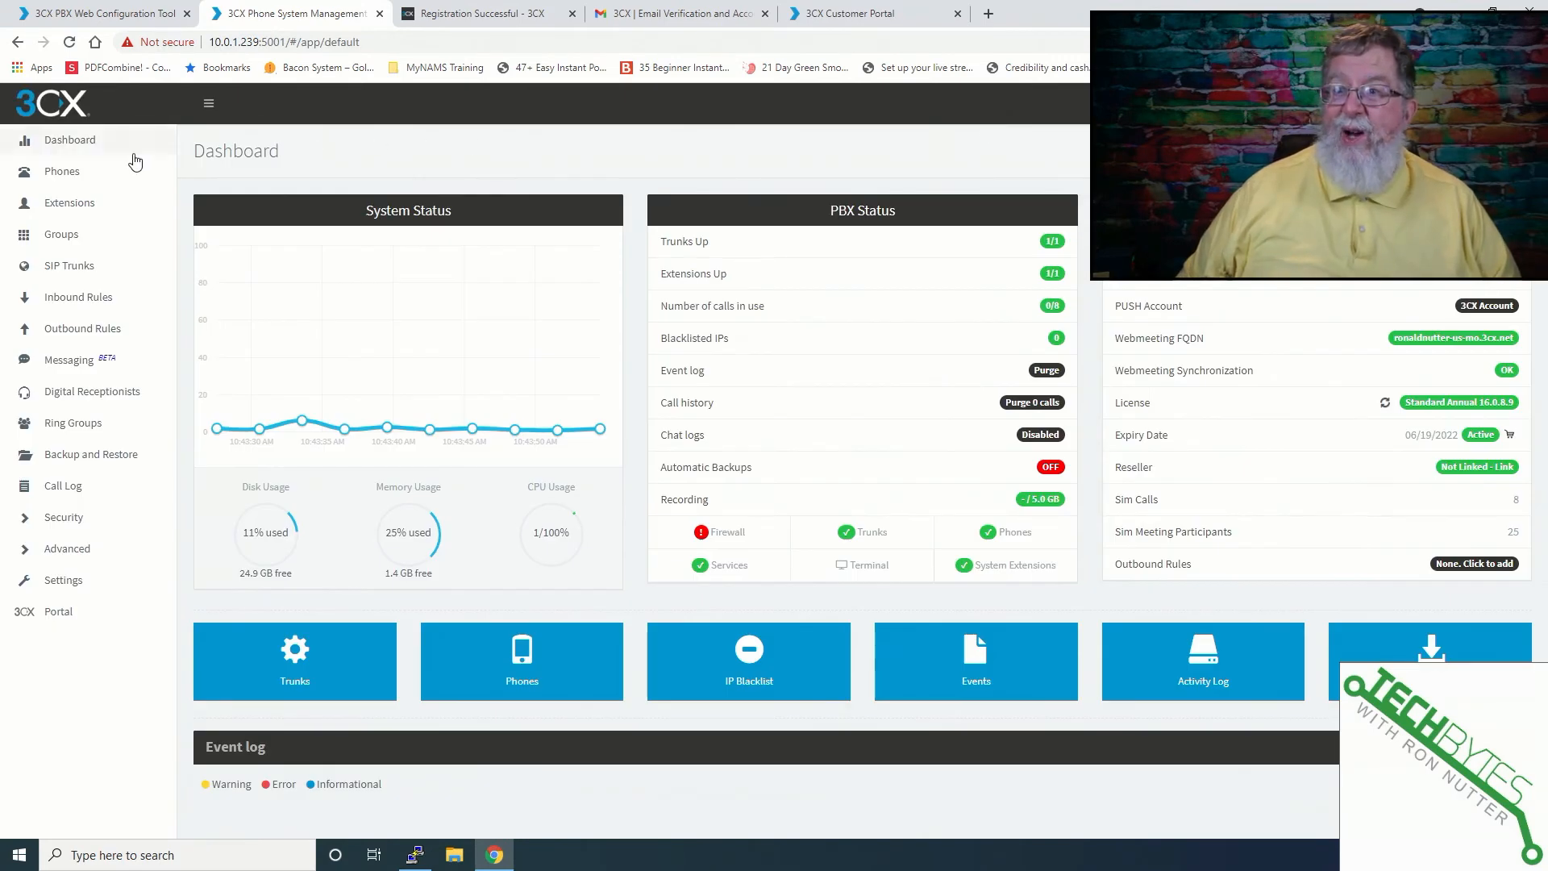
left_click(61, 171)
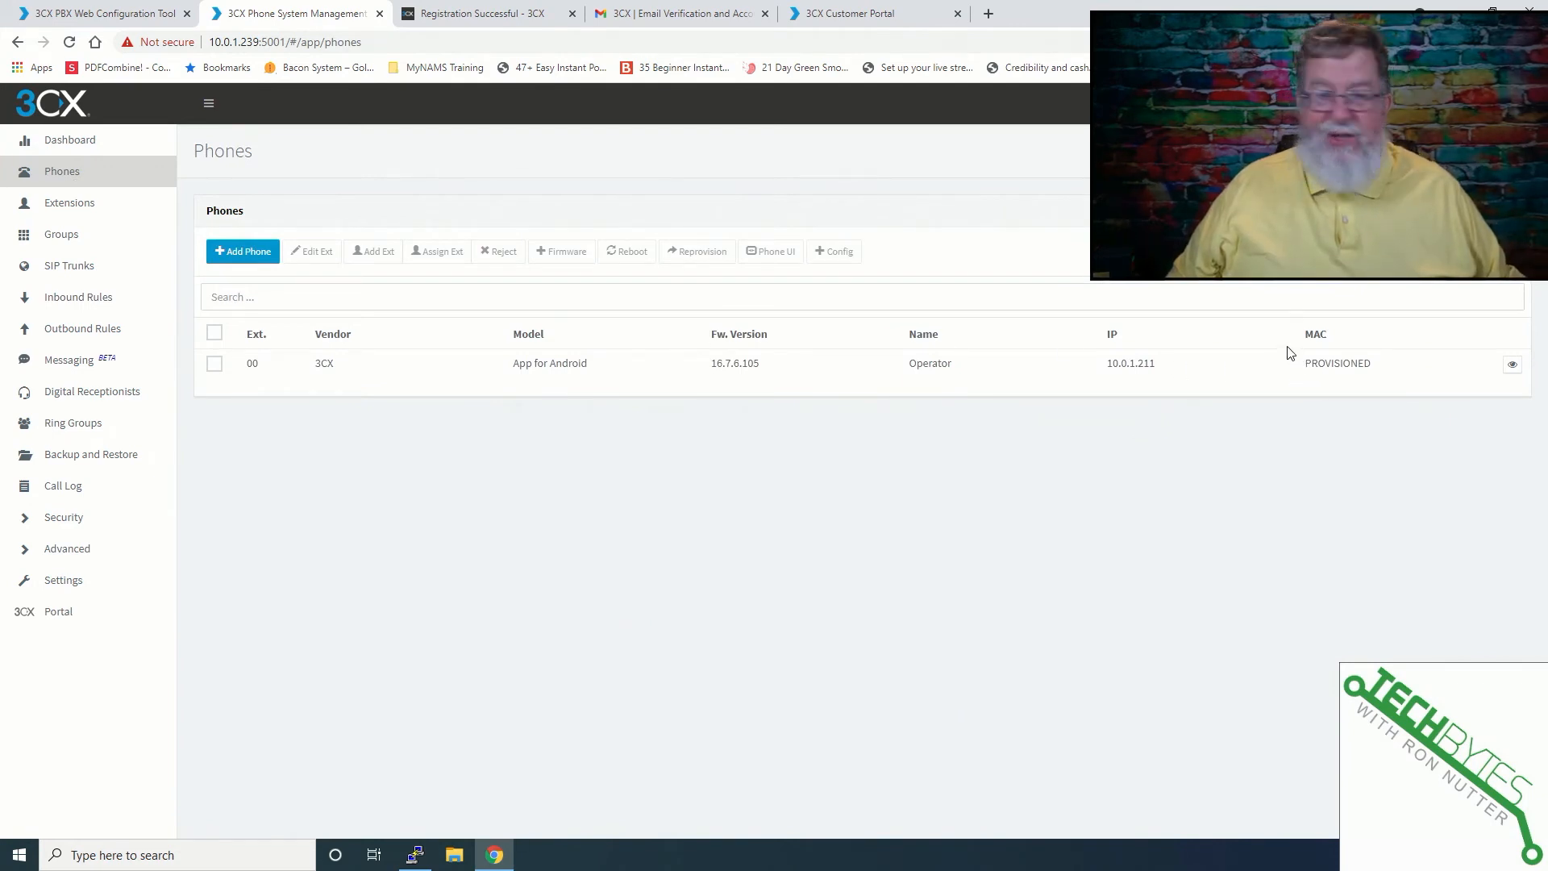
left_click(69, 203)
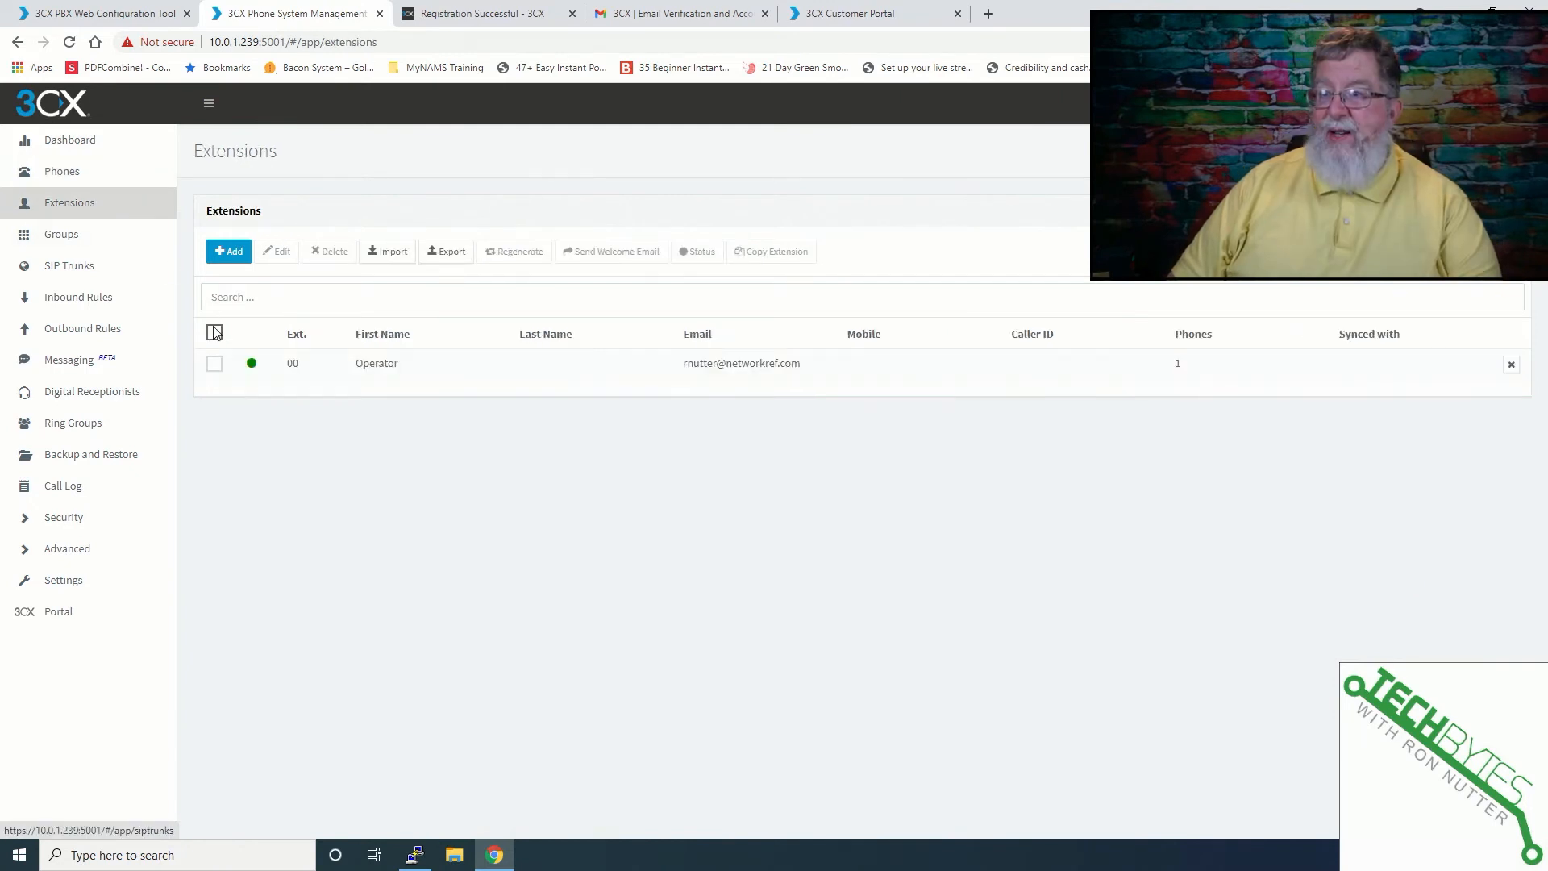
left_click(229, 251)
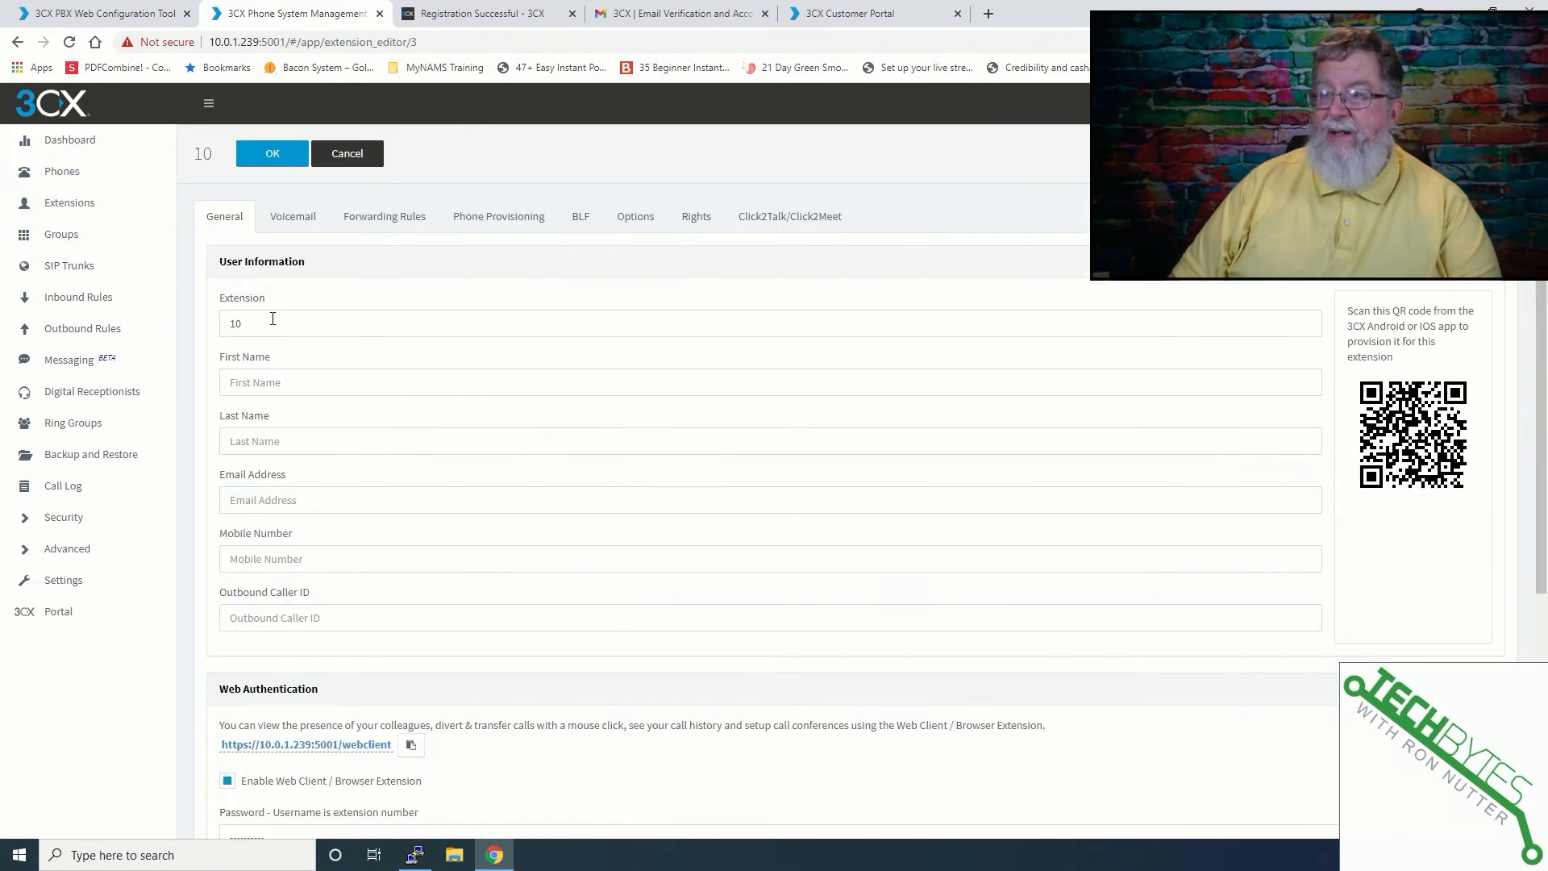
type("GalaxyX1")
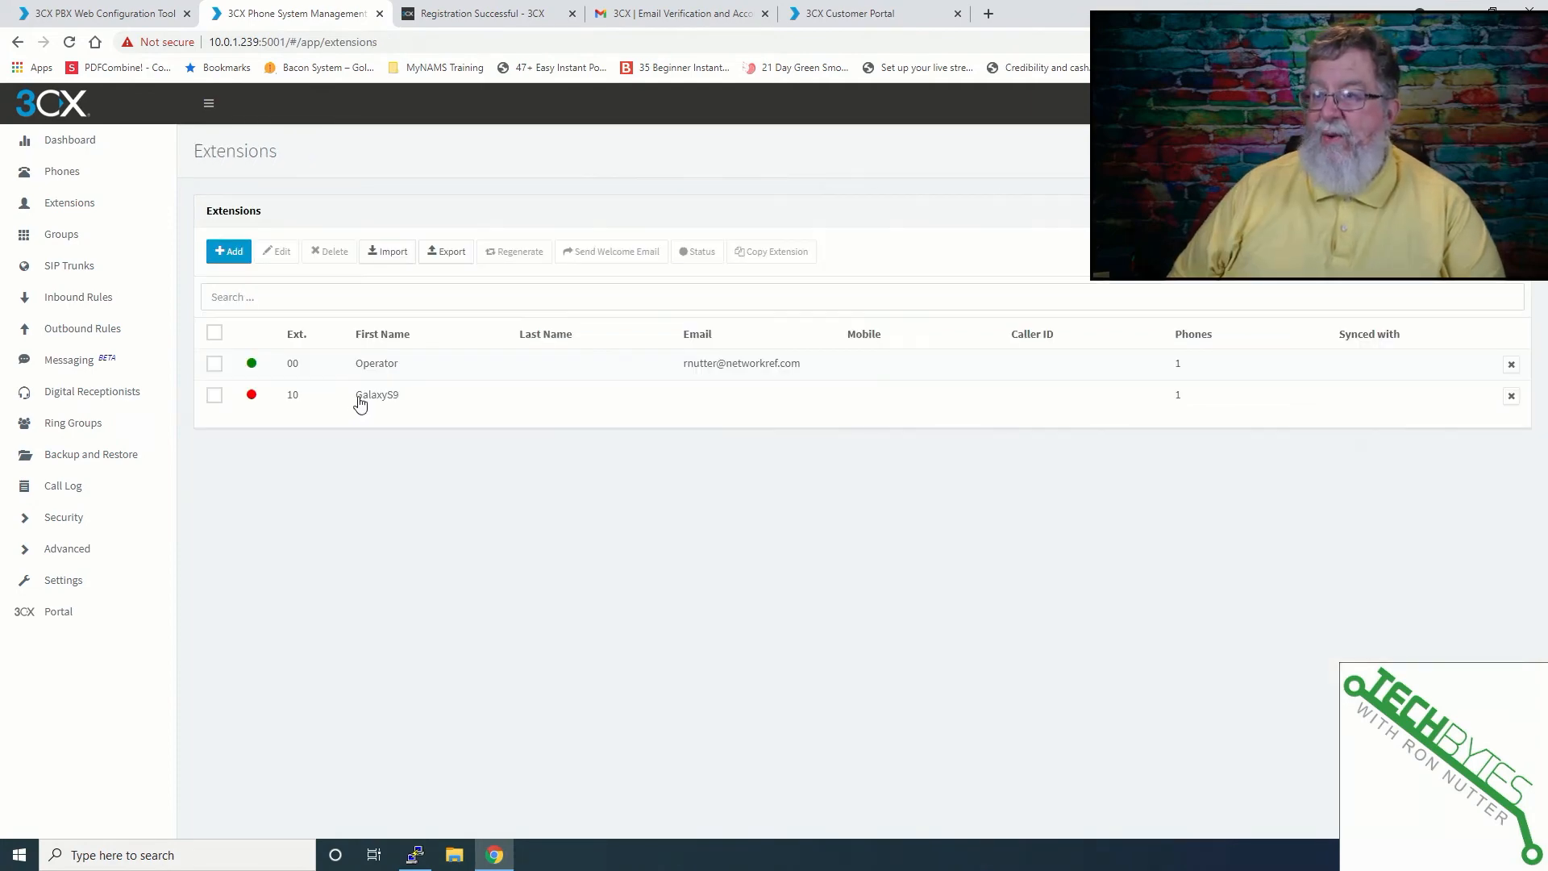
double_click(376, 395)
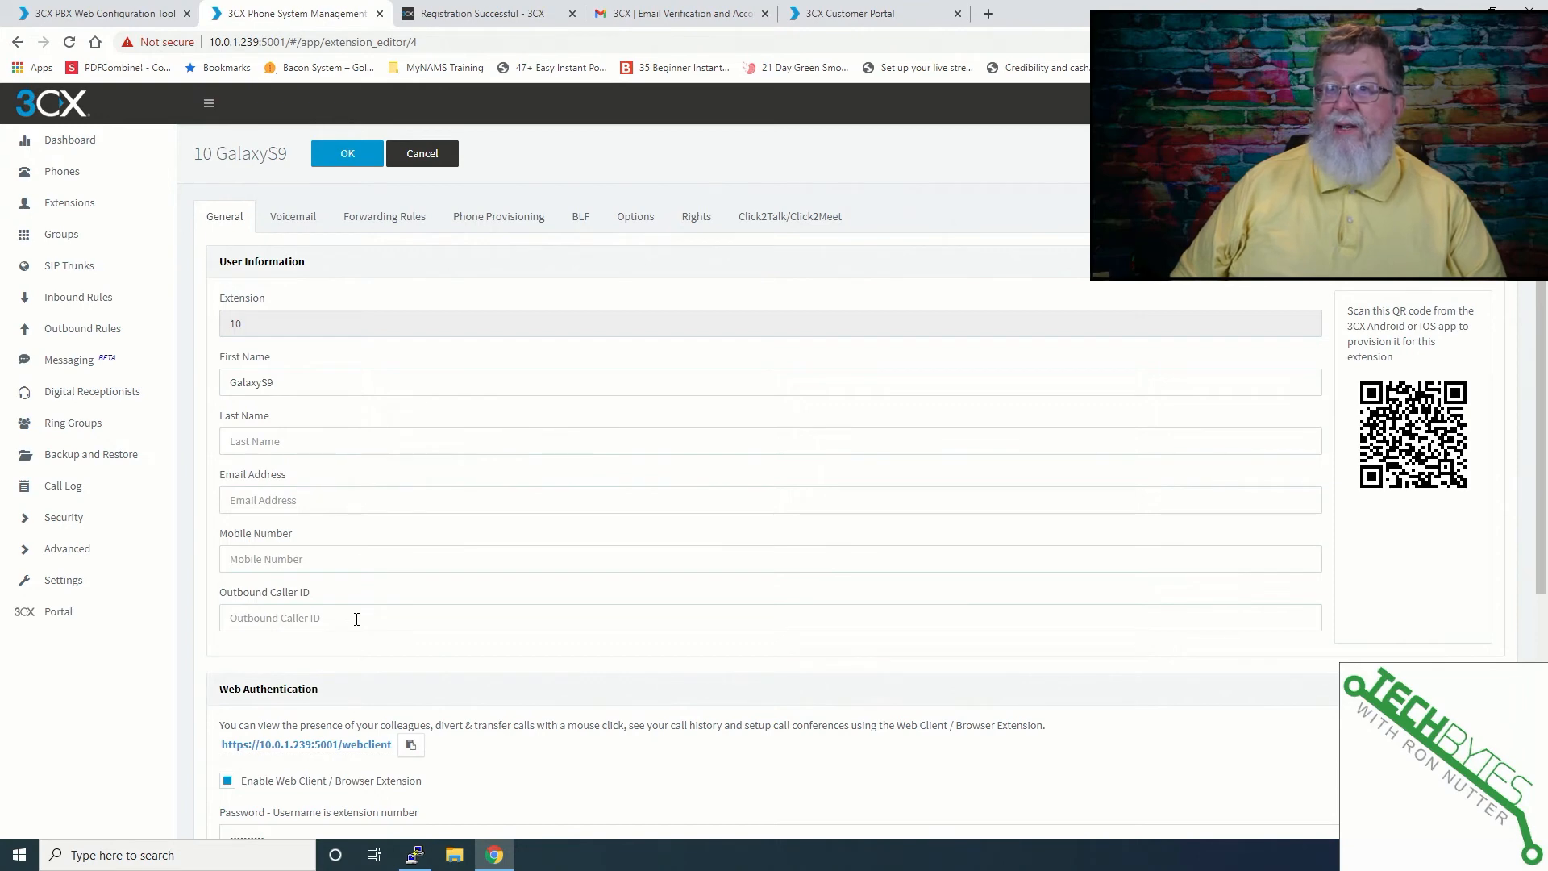
mouse_move(340, 598)
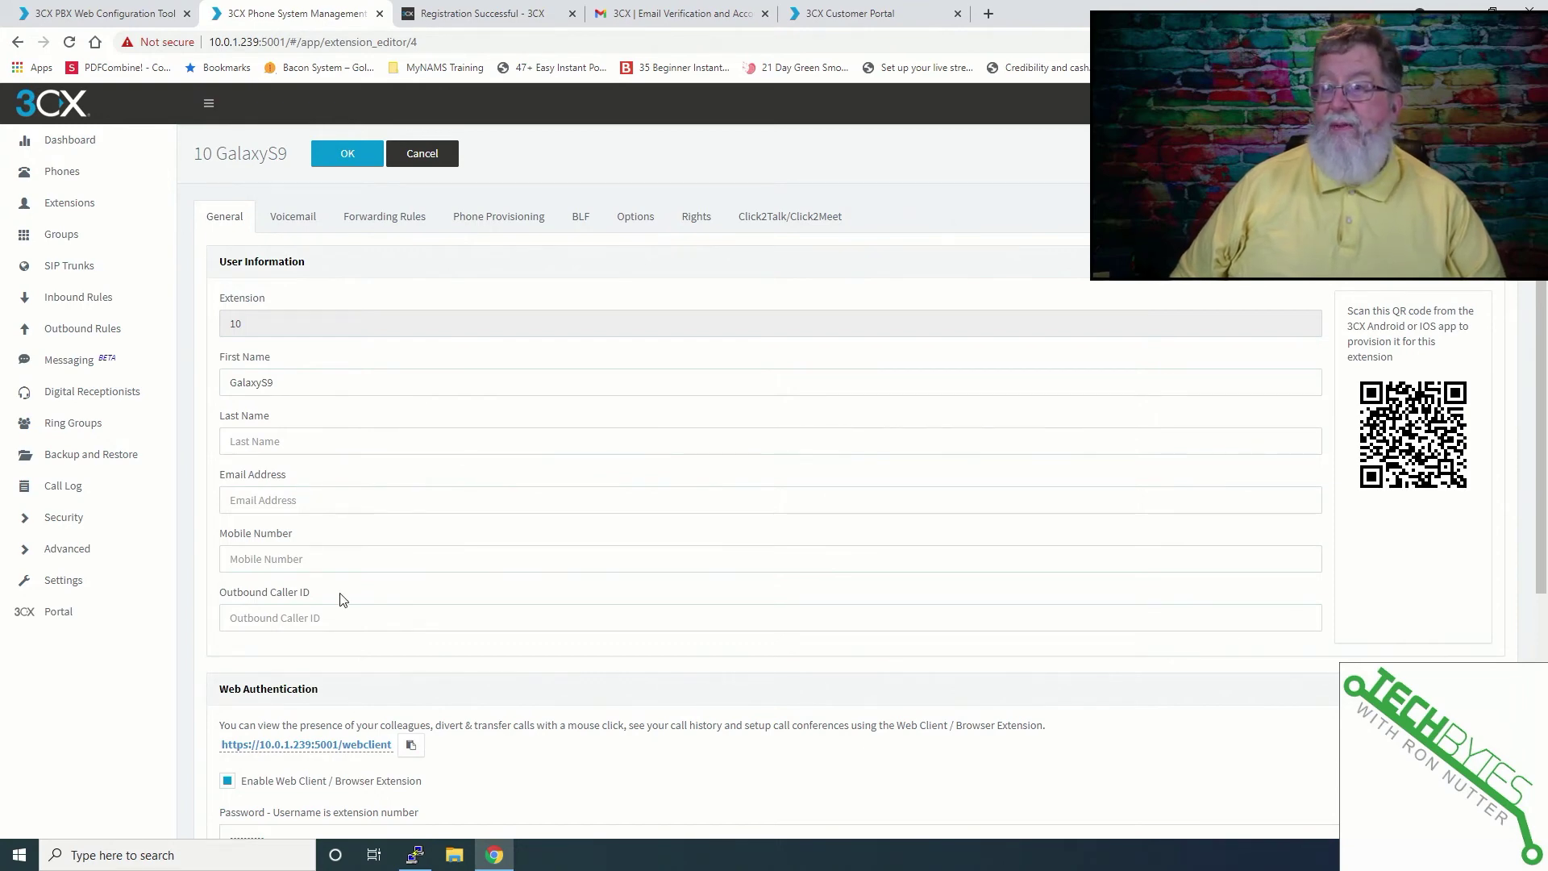
mouse_move(344, 283)
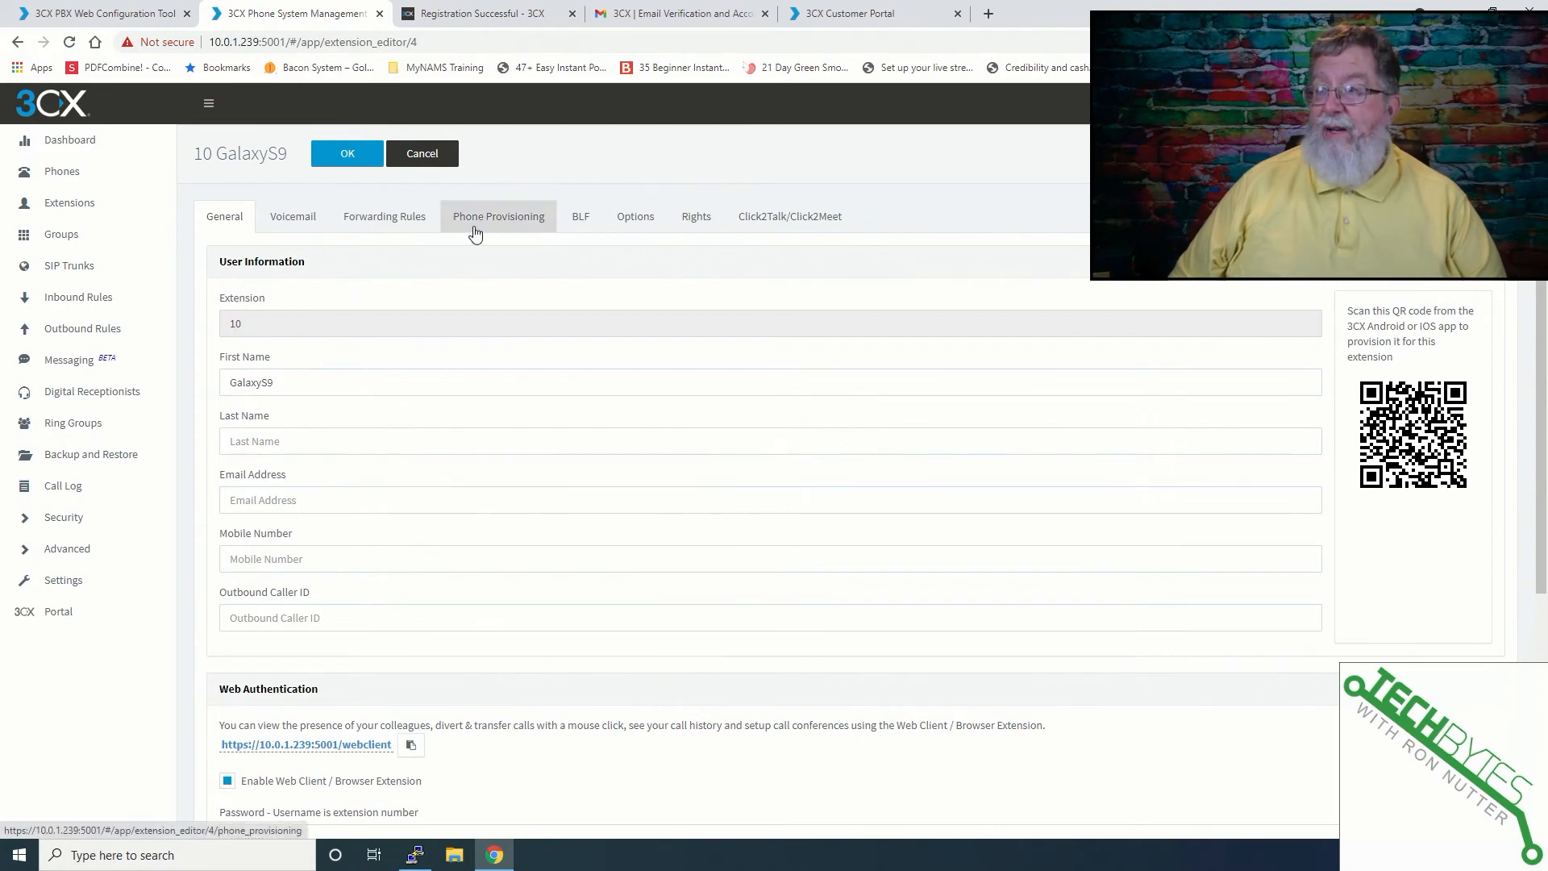
left_click(499, 217)
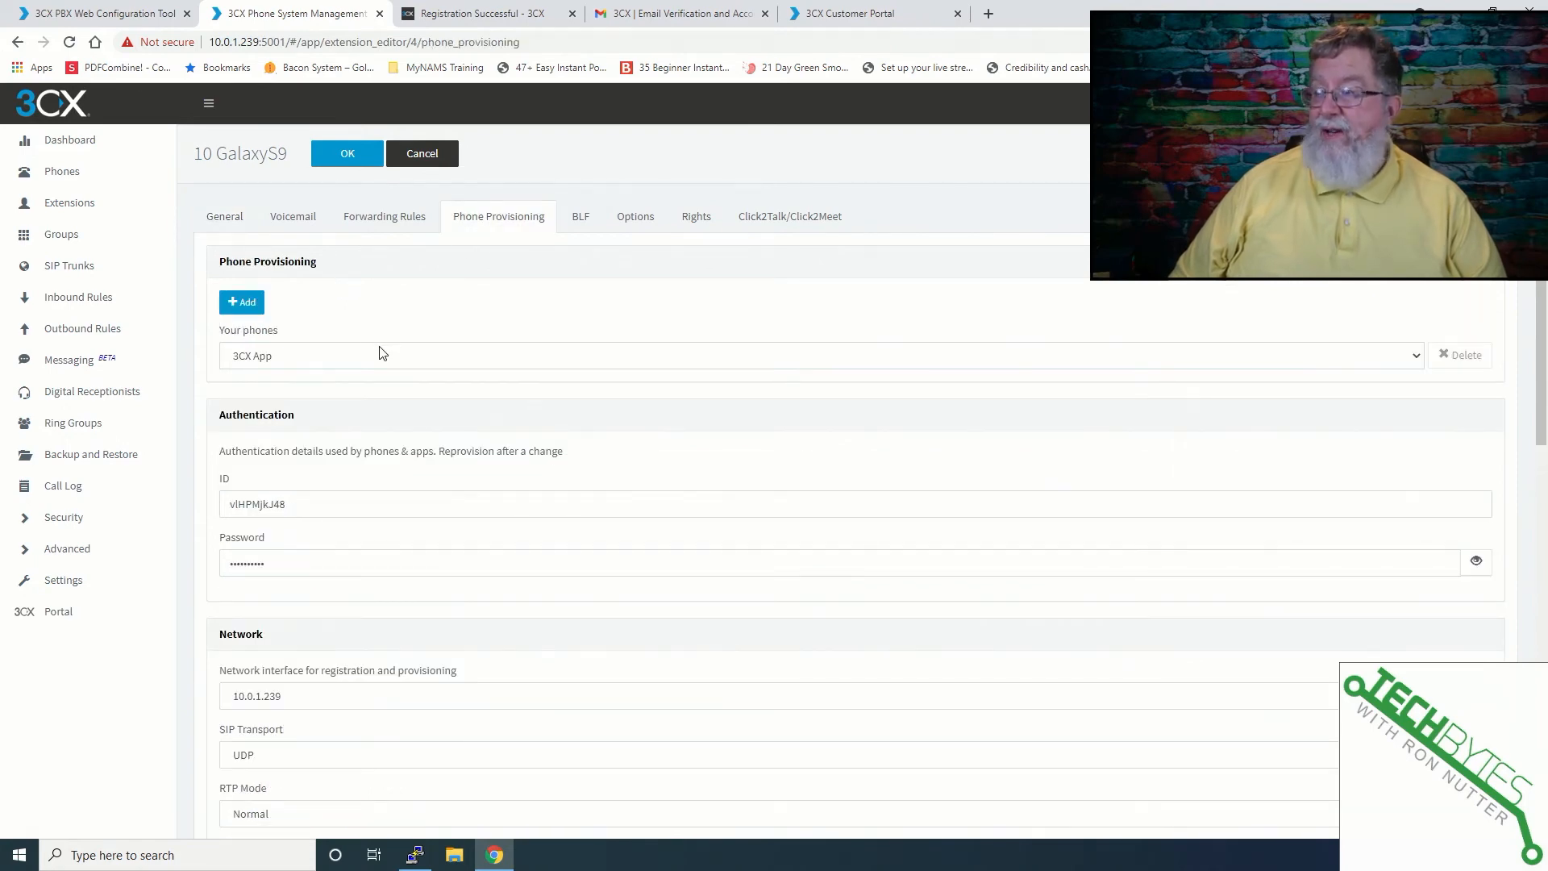
left_click(811, 371)
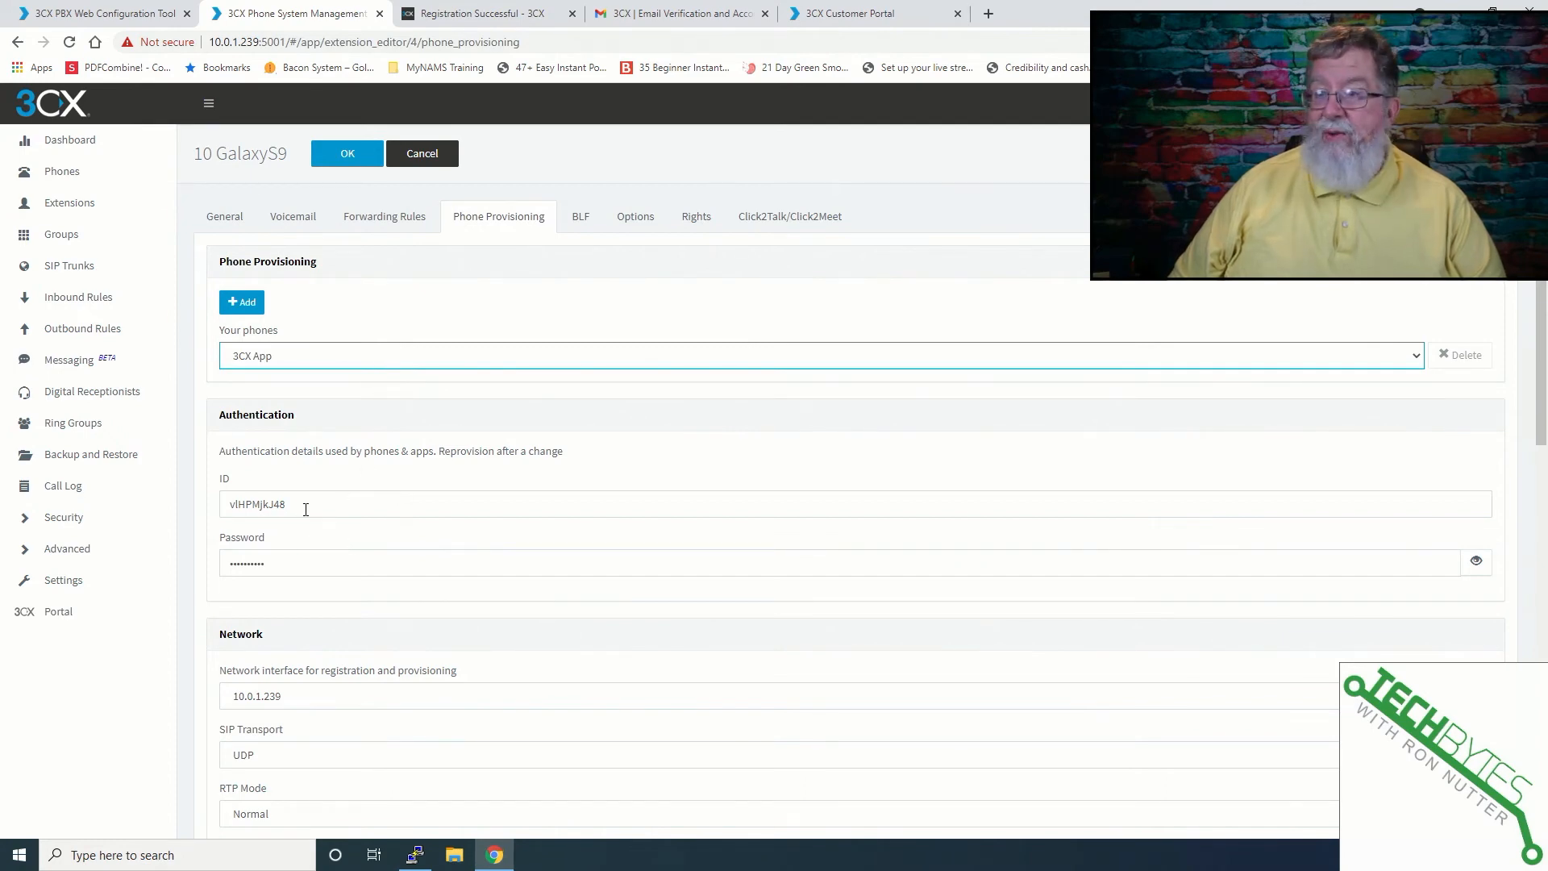
mouse_move(293, 539)
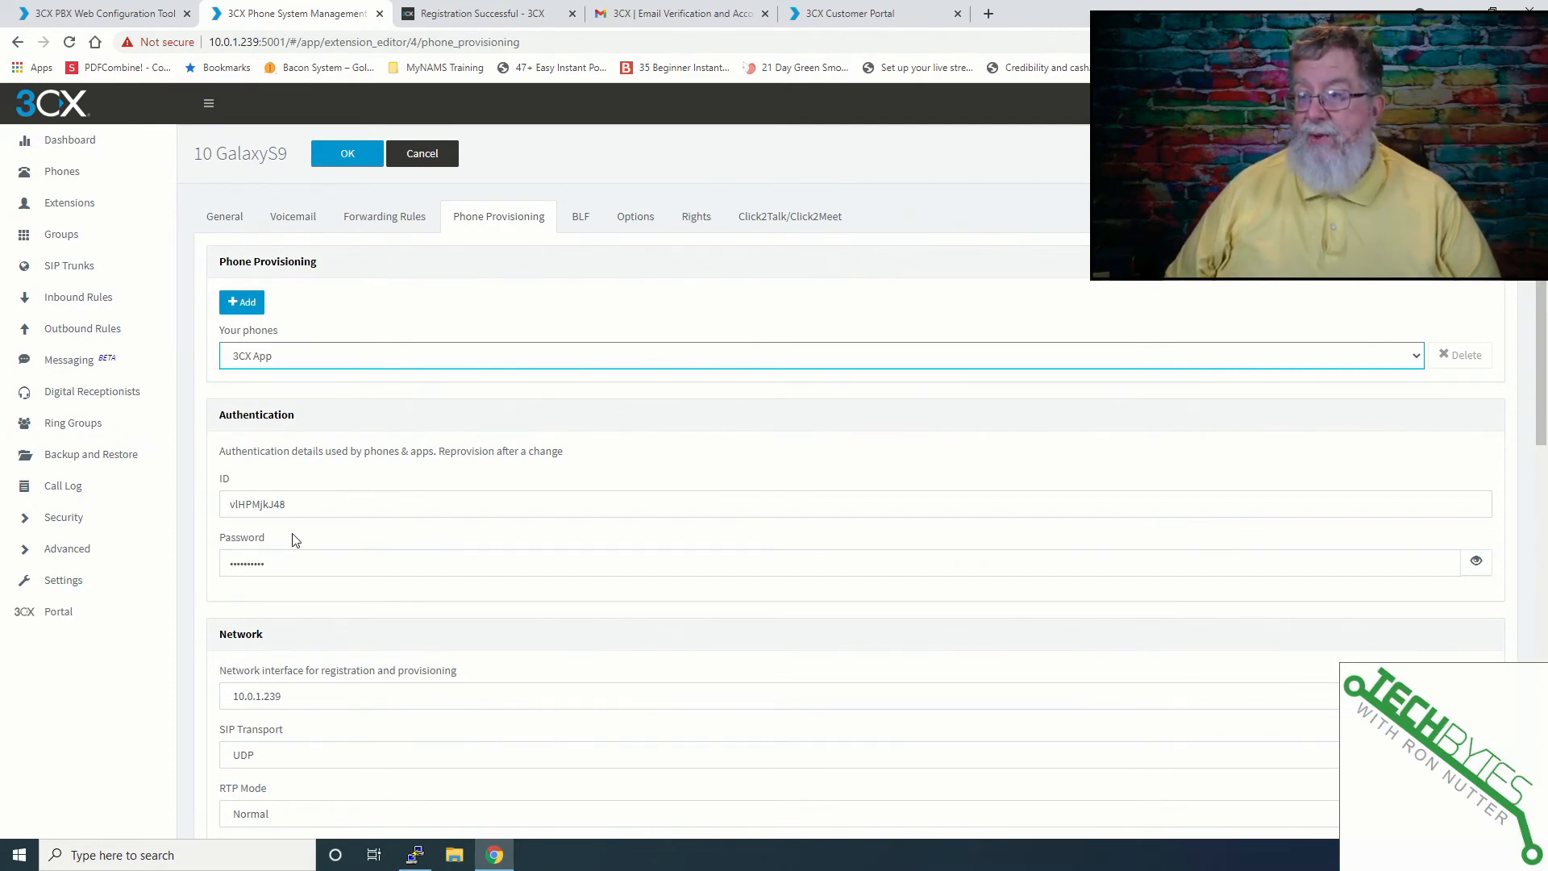
scroll("down", 3)
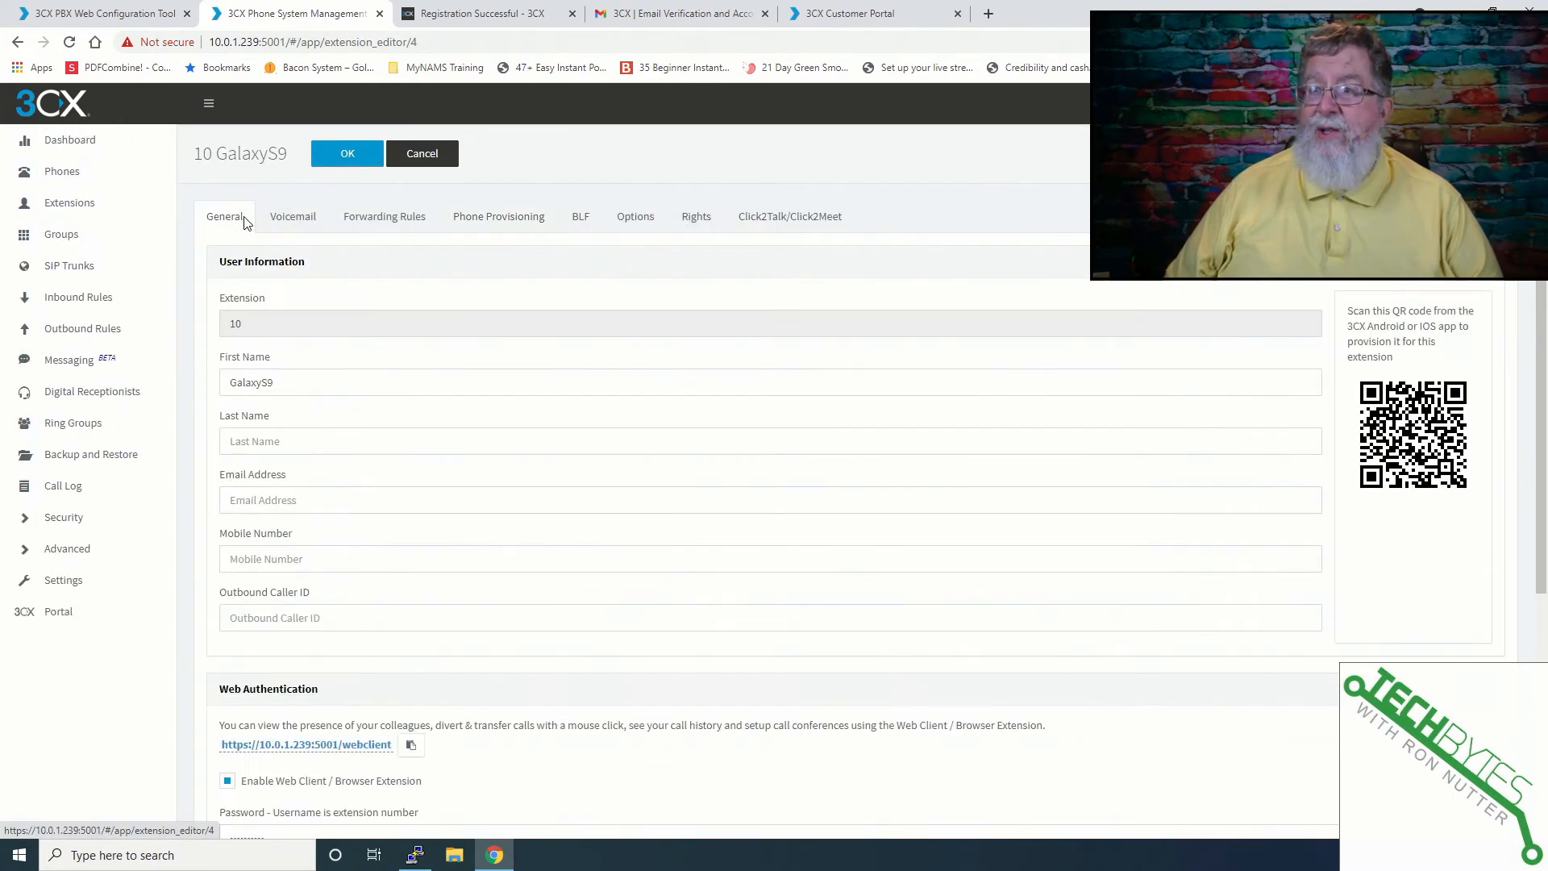
mouse_move(266, 235)
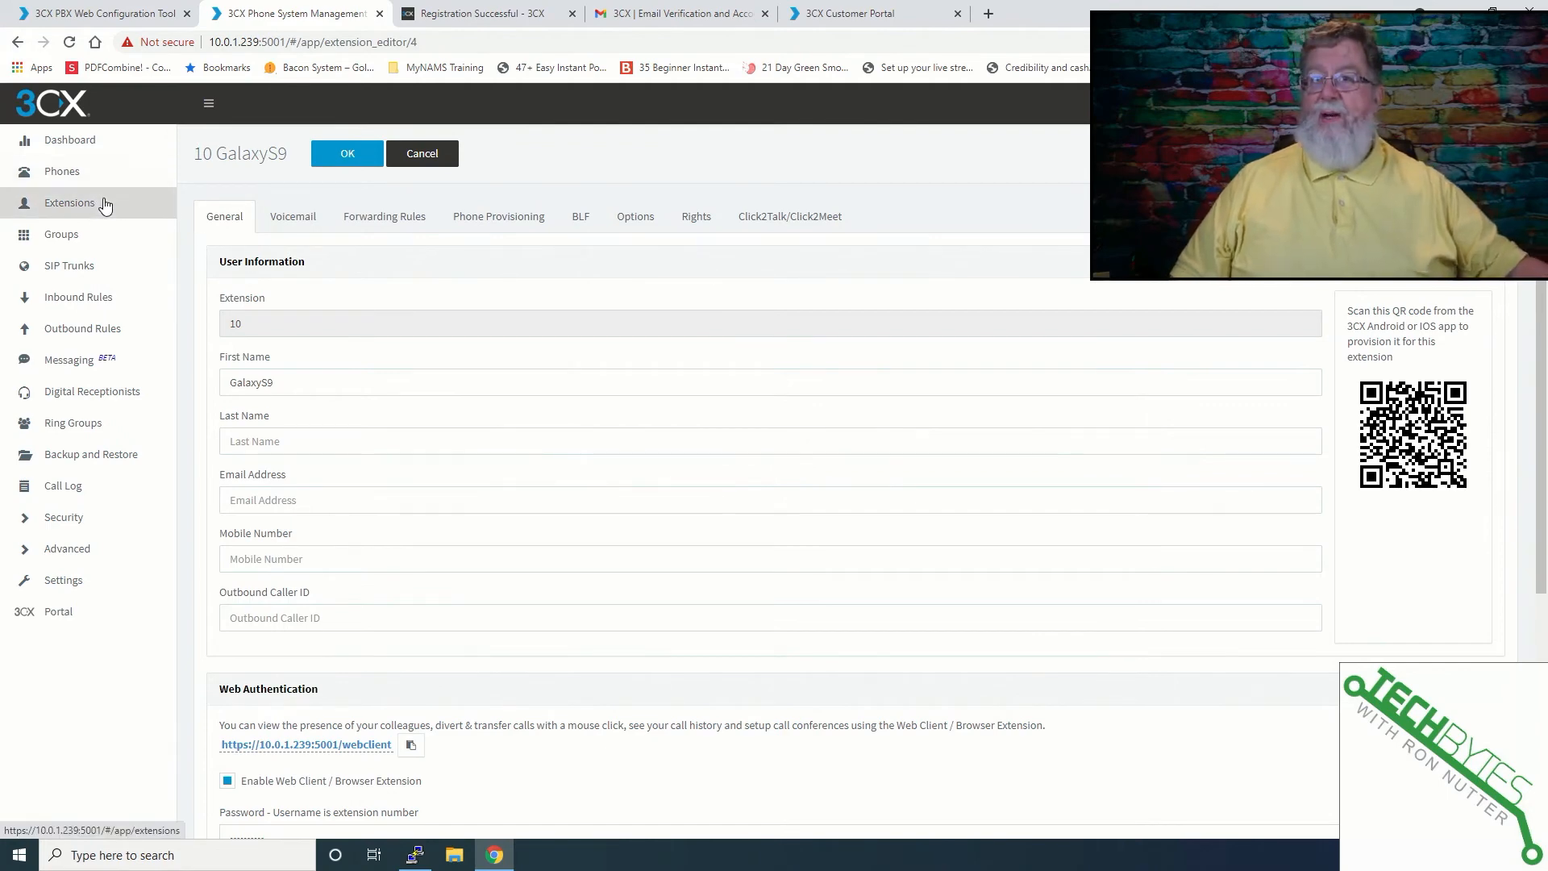
Add extension 20 with first name Tablet and open its settings
left_click(69, 202)
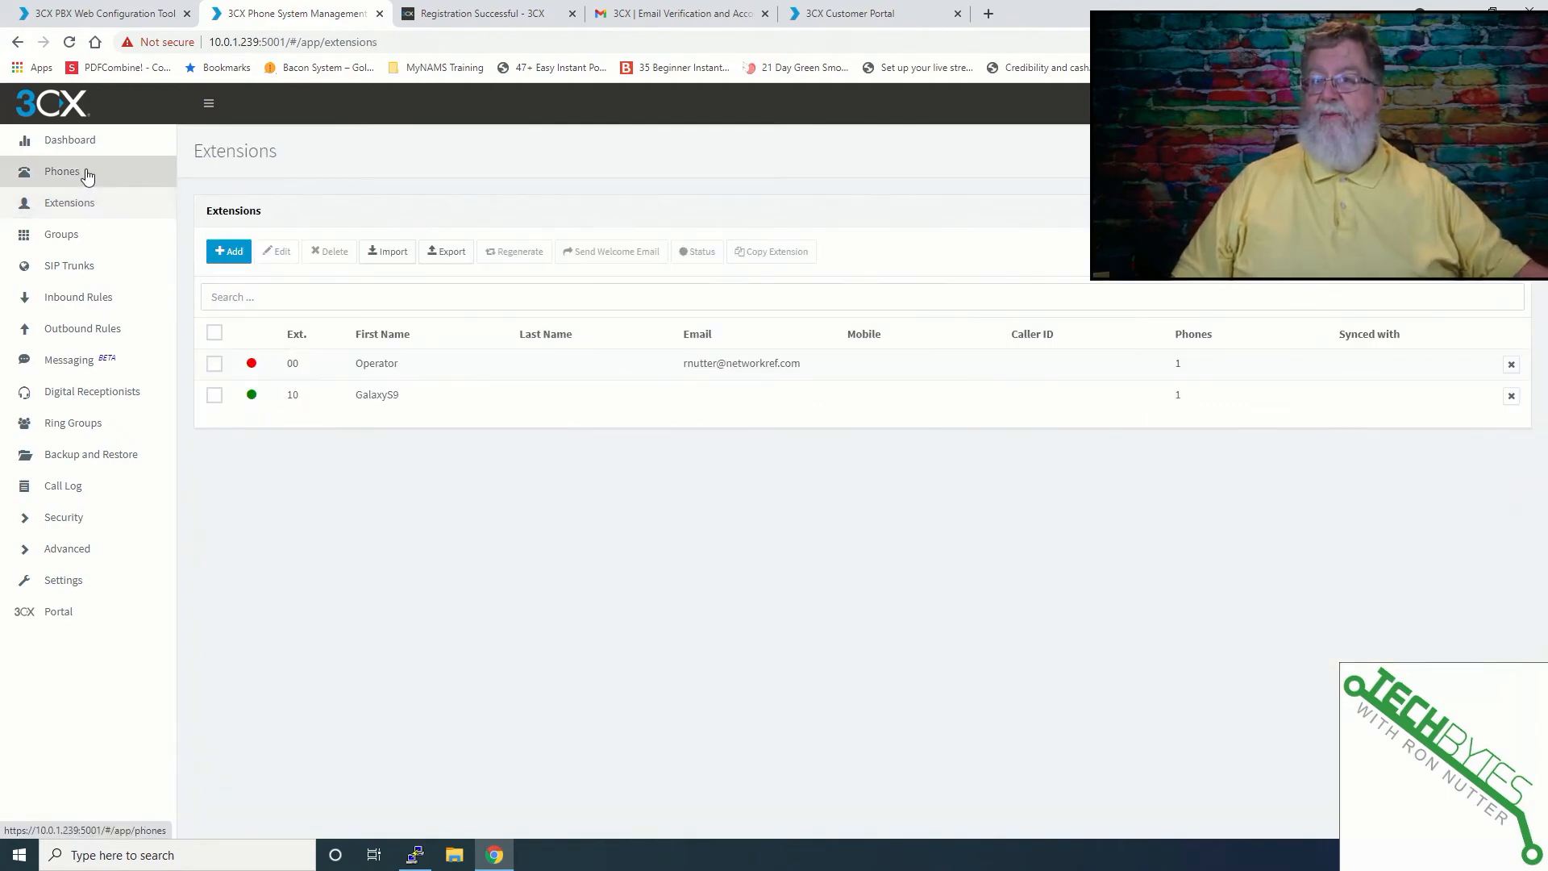
left_click(61, 171)
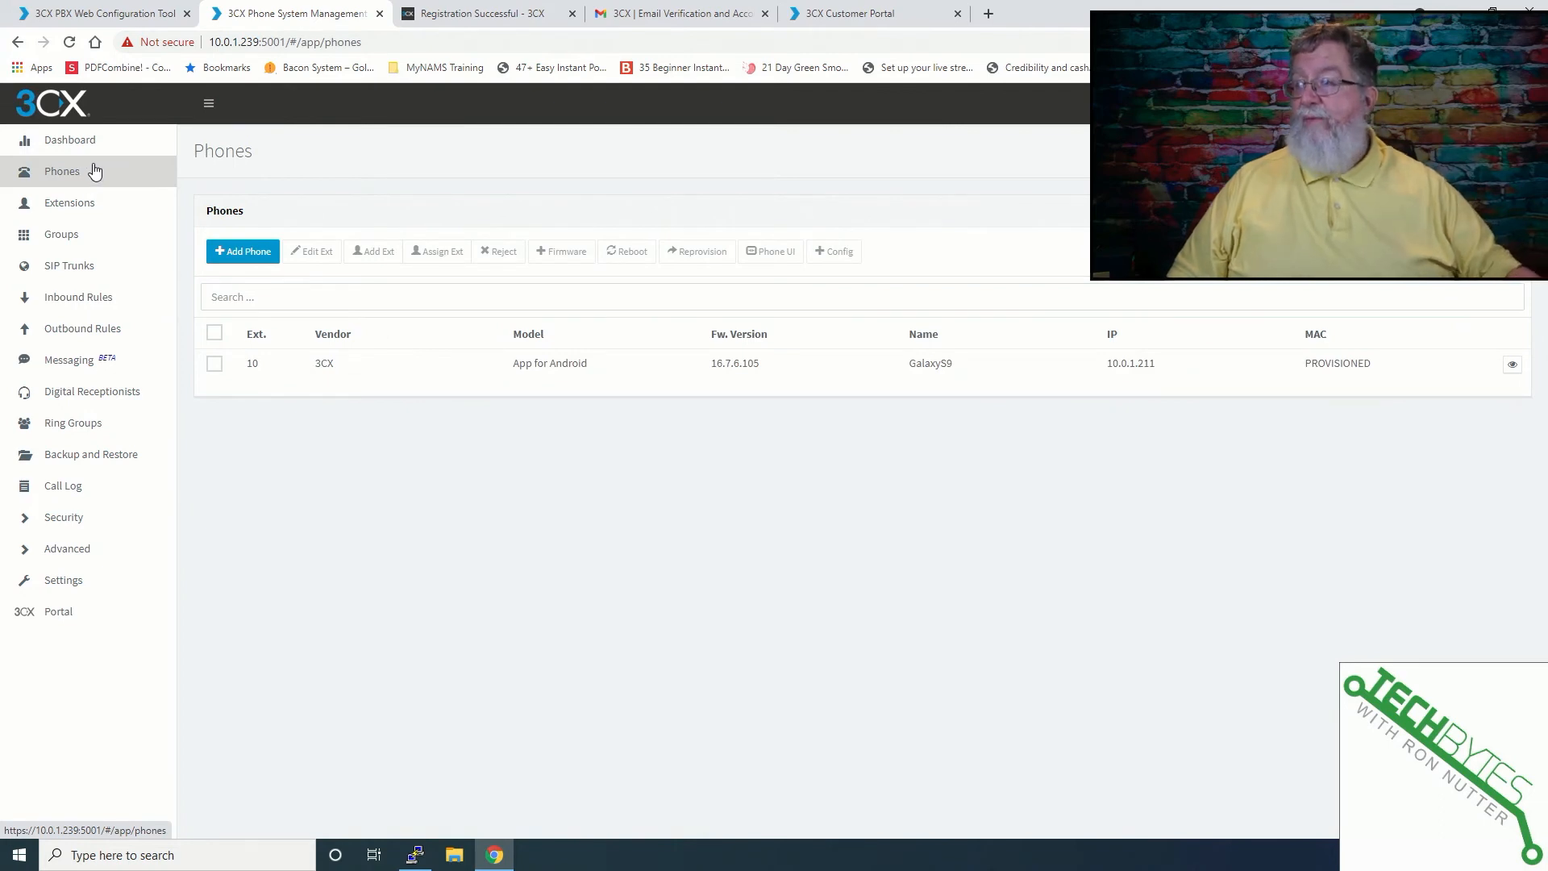
mouse_move(95, 142)
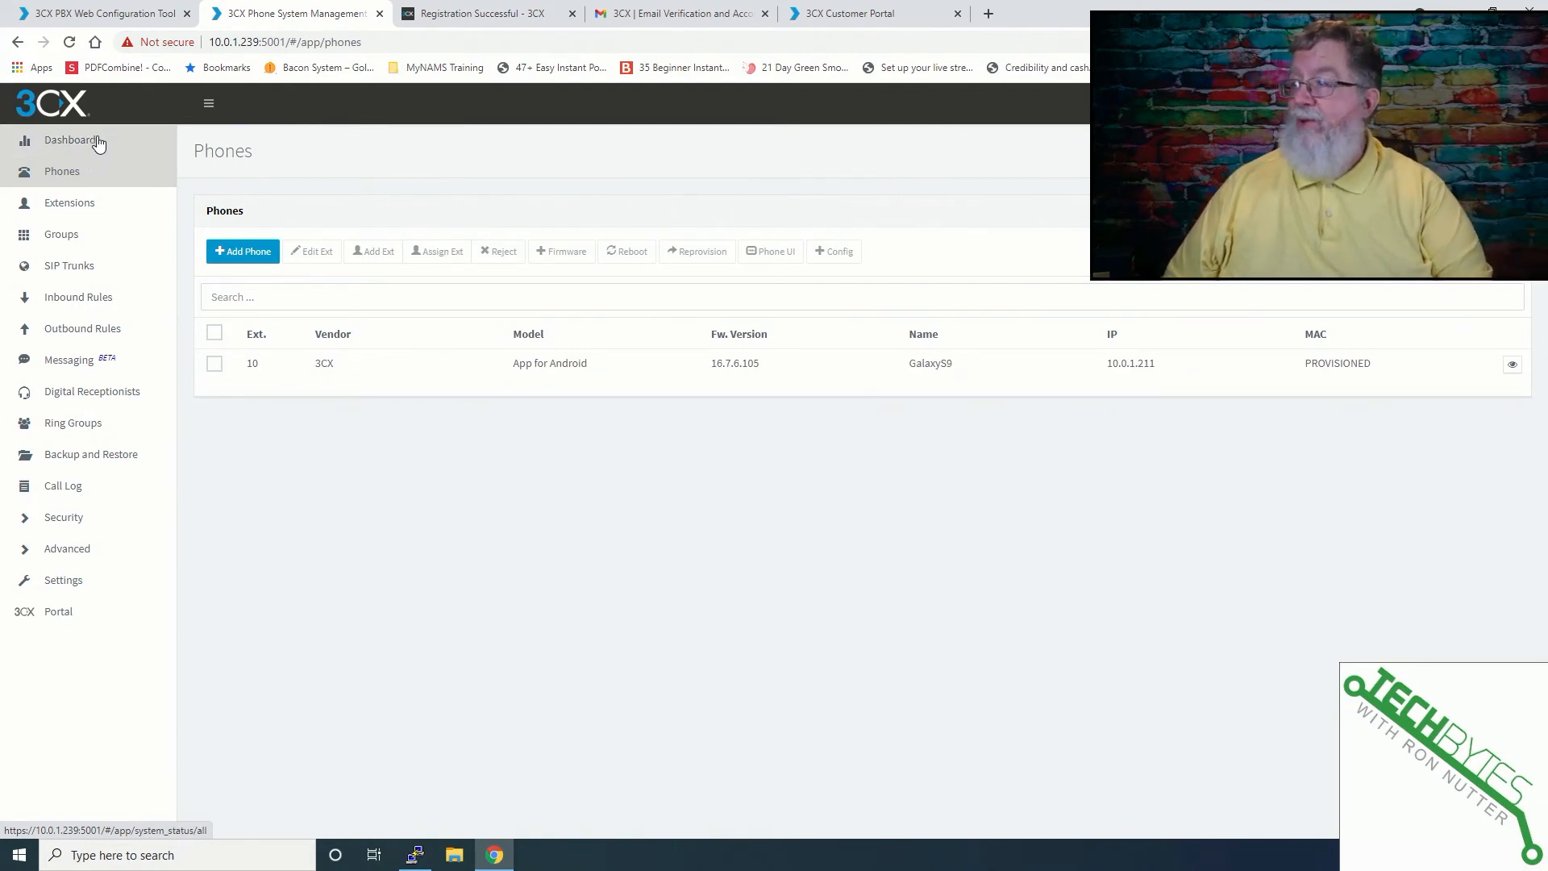
mouse_move(51, 218)
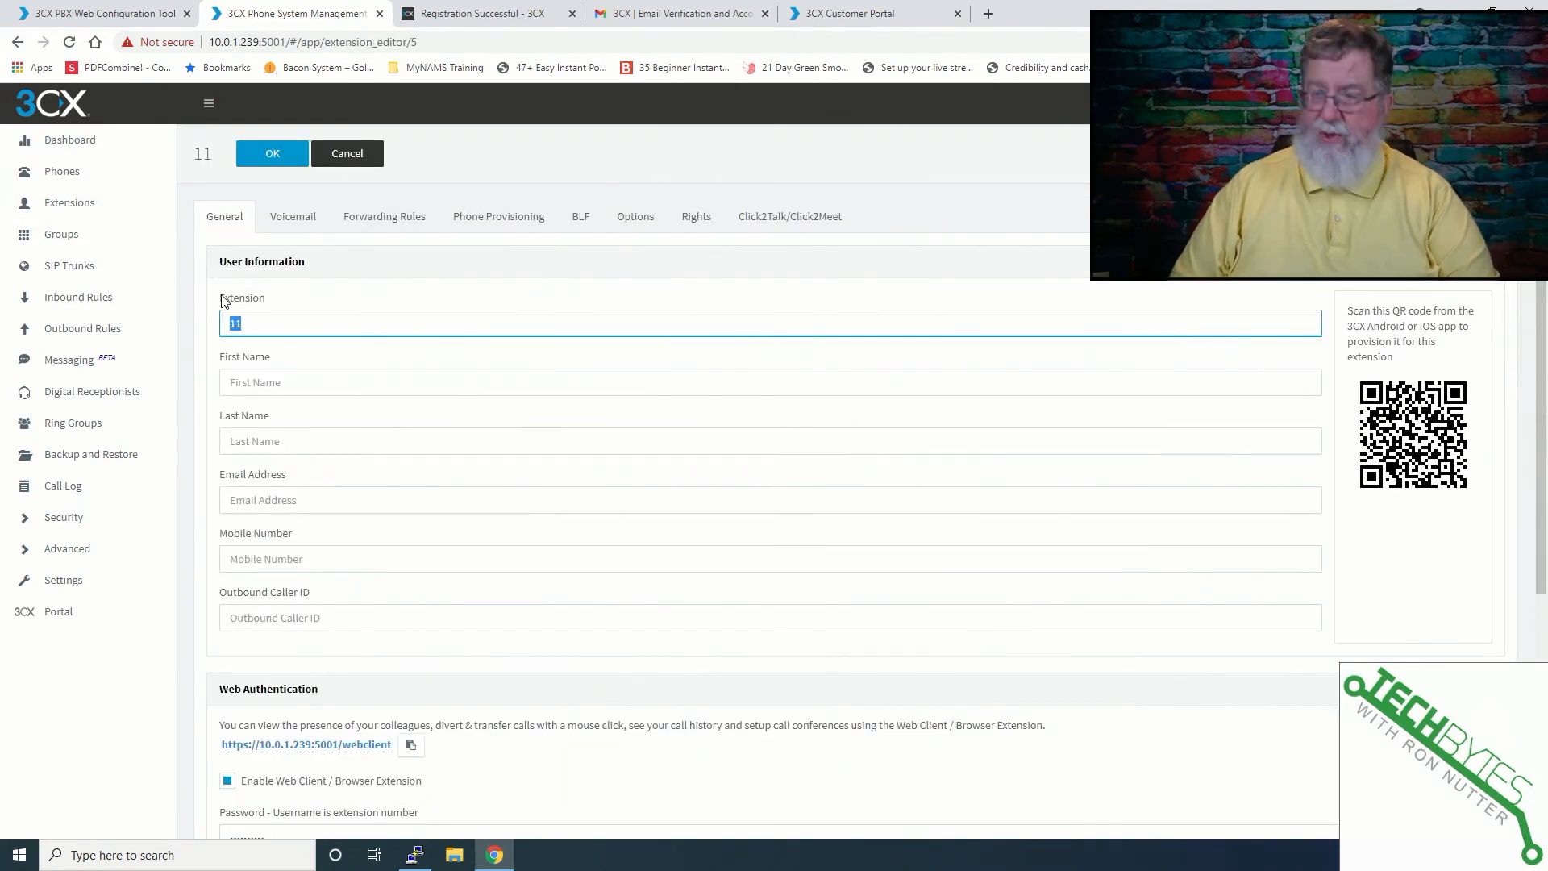
left_click(348, 154)
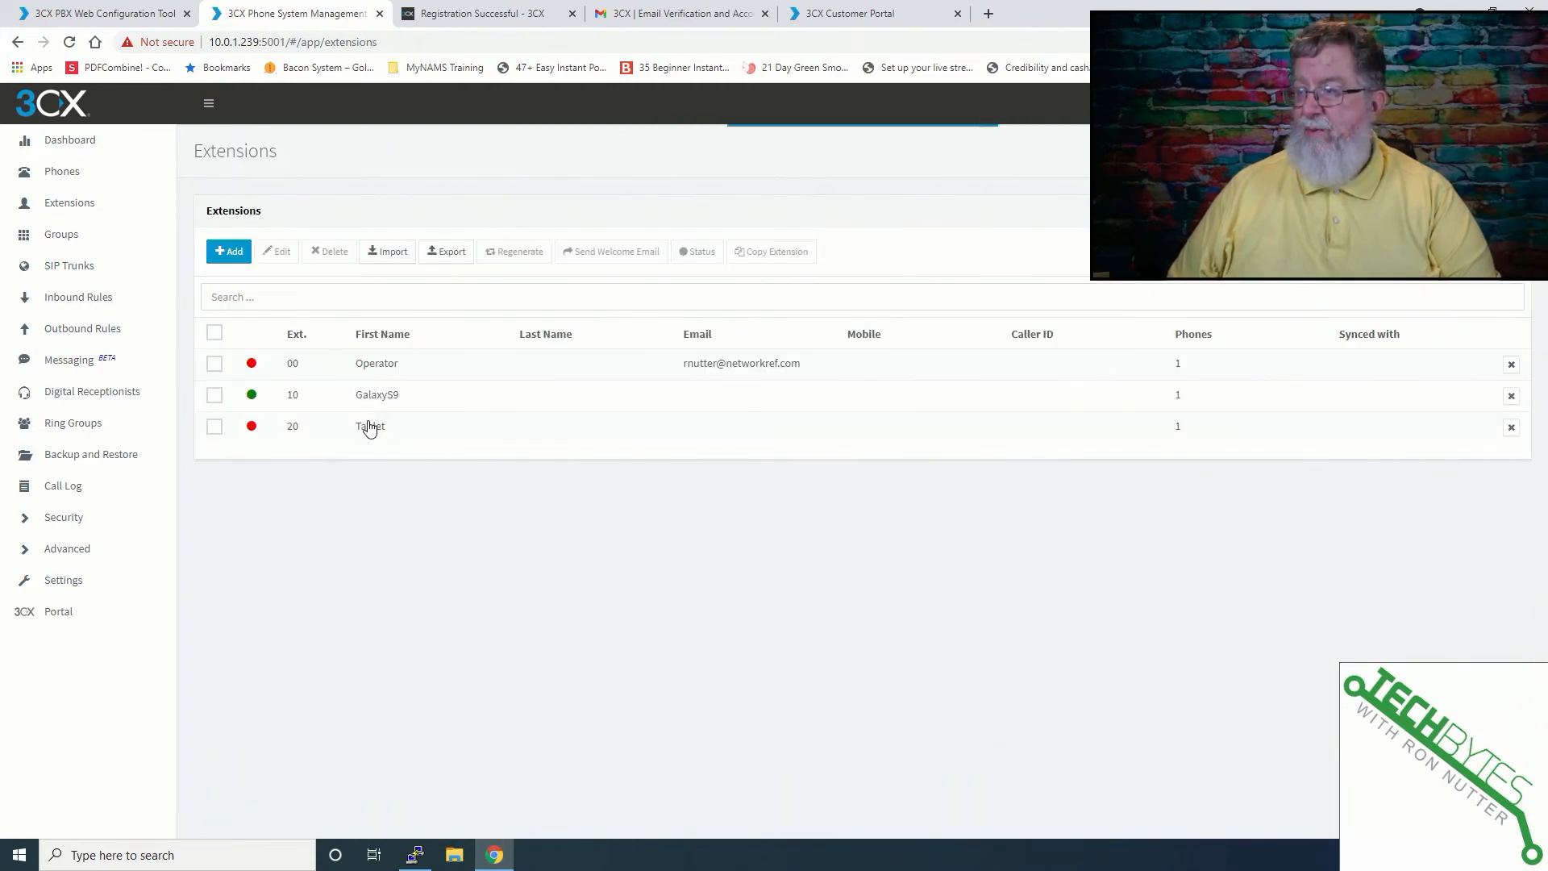
double_click(370, 426)
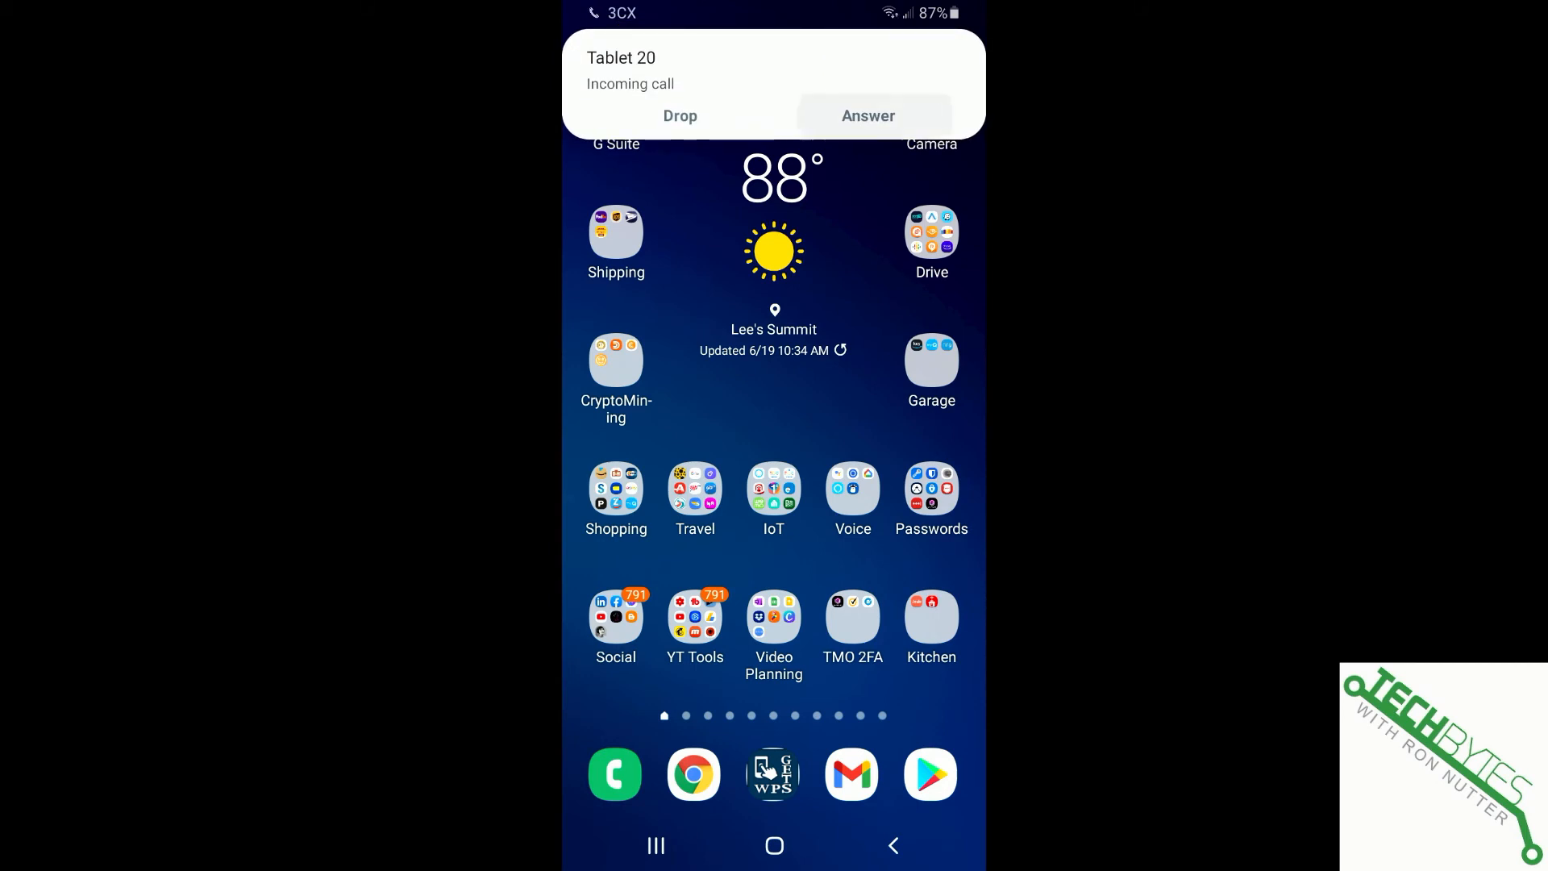
Answer the Tablet 20 incoming call notification on the mirrored phone
left_click(869, 115)
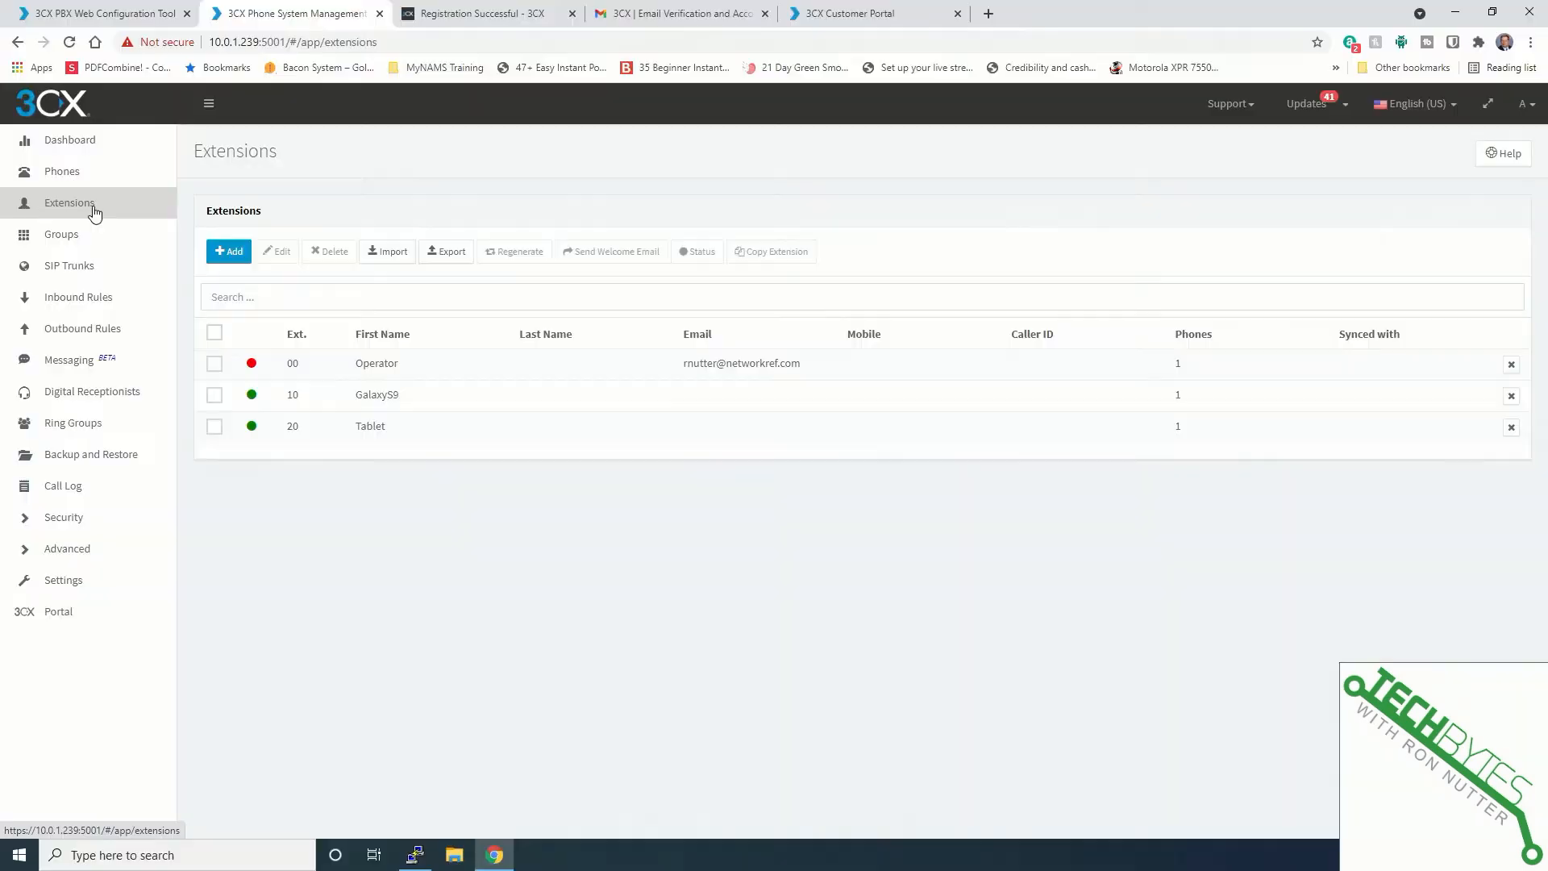
Browse Ring Groups and Extensions, then return to Phones showing GalaxyS9 and Tablet provisioned
left_click(62, 171)
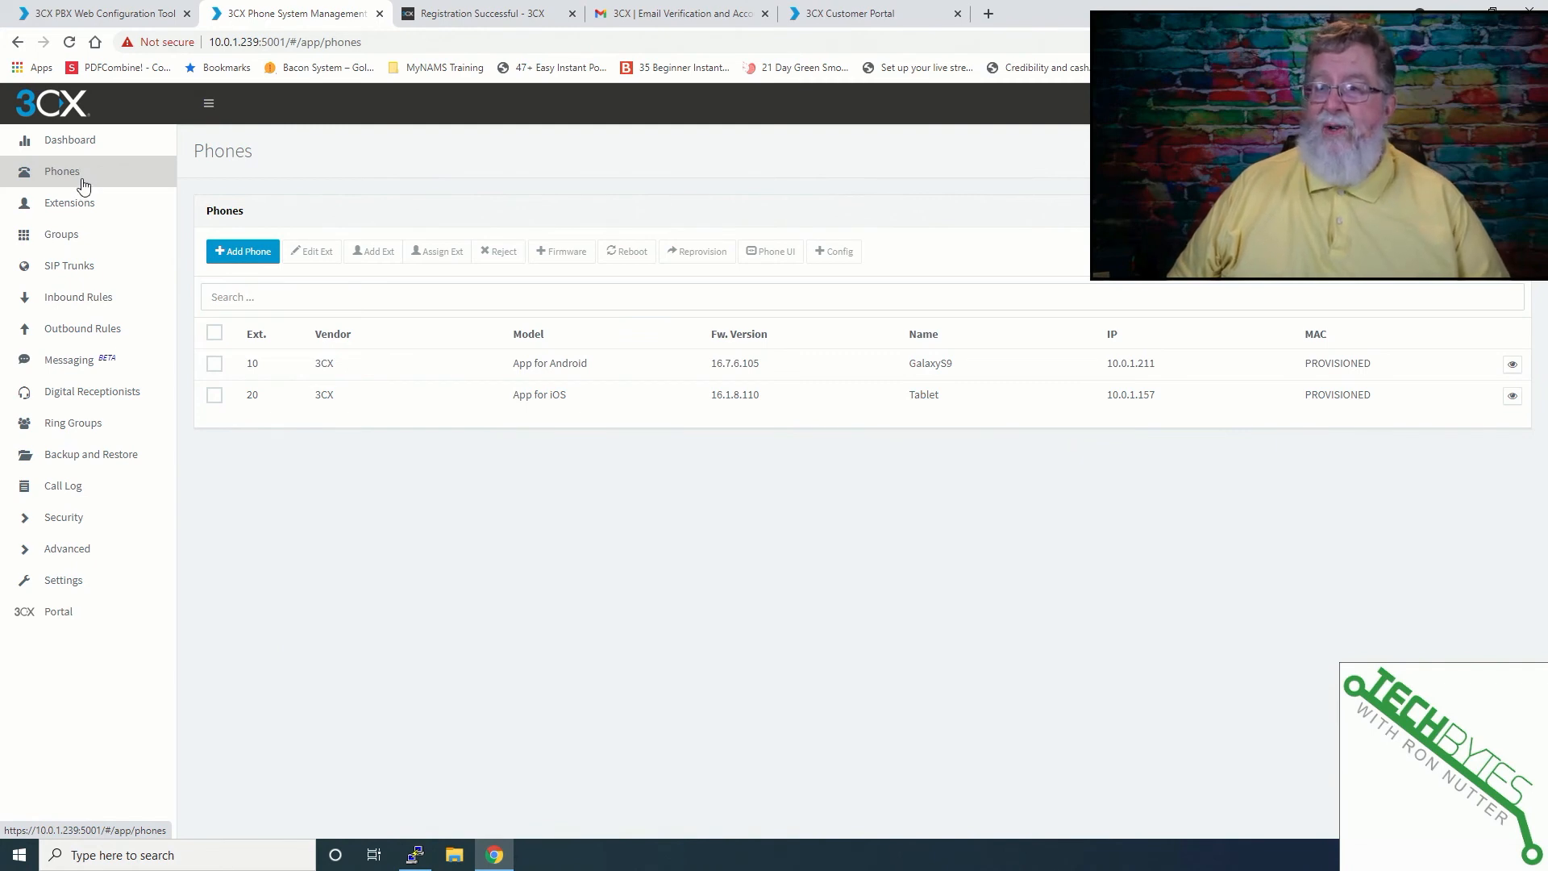
mouse_move(81, 409)
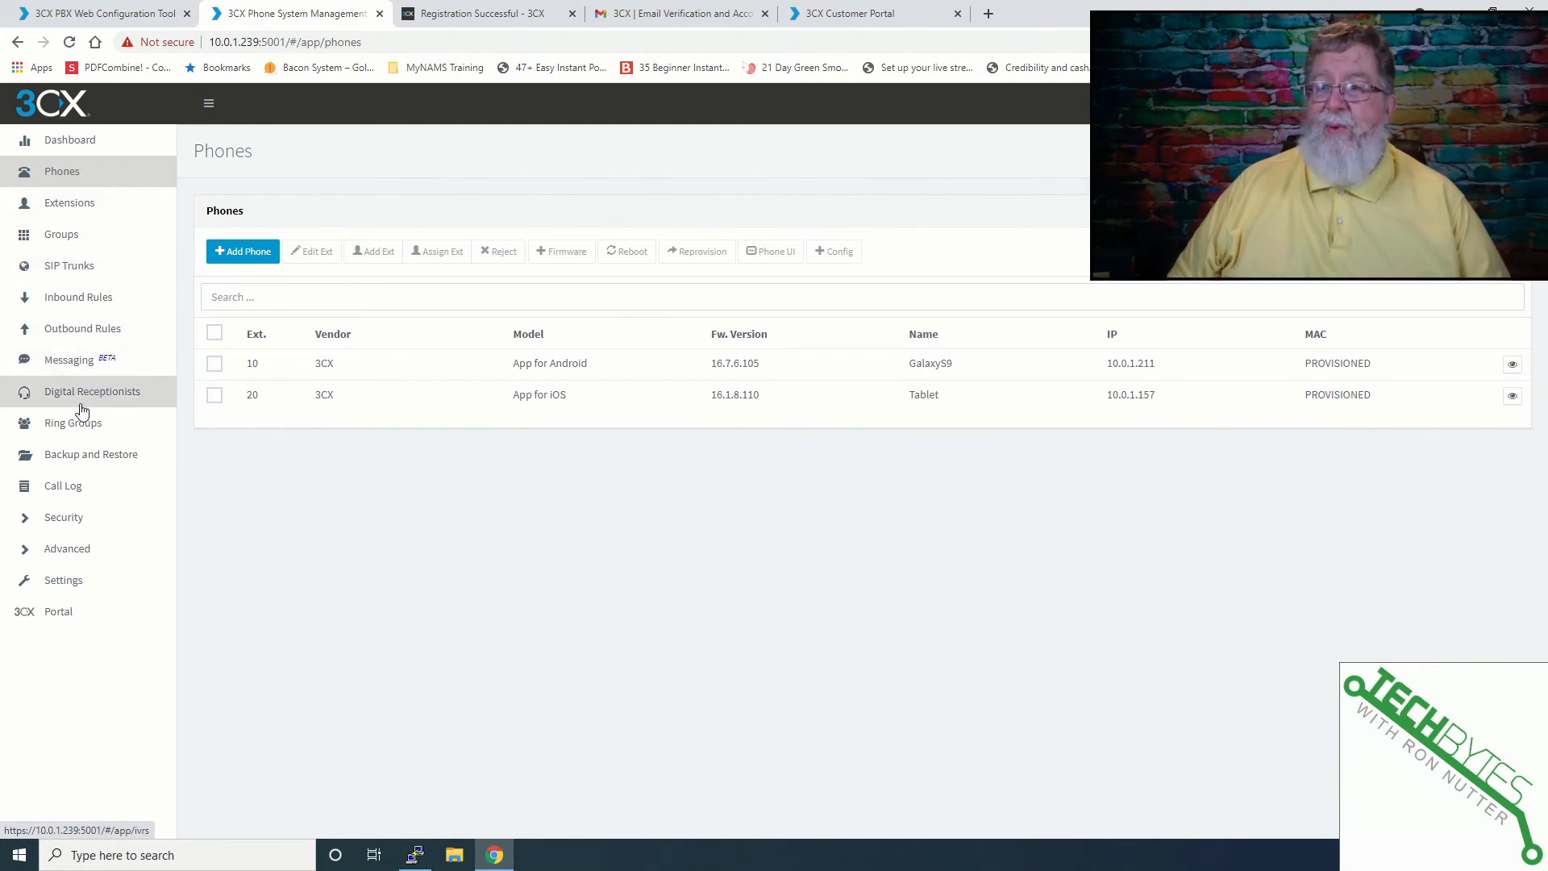
left_click(72, 423)
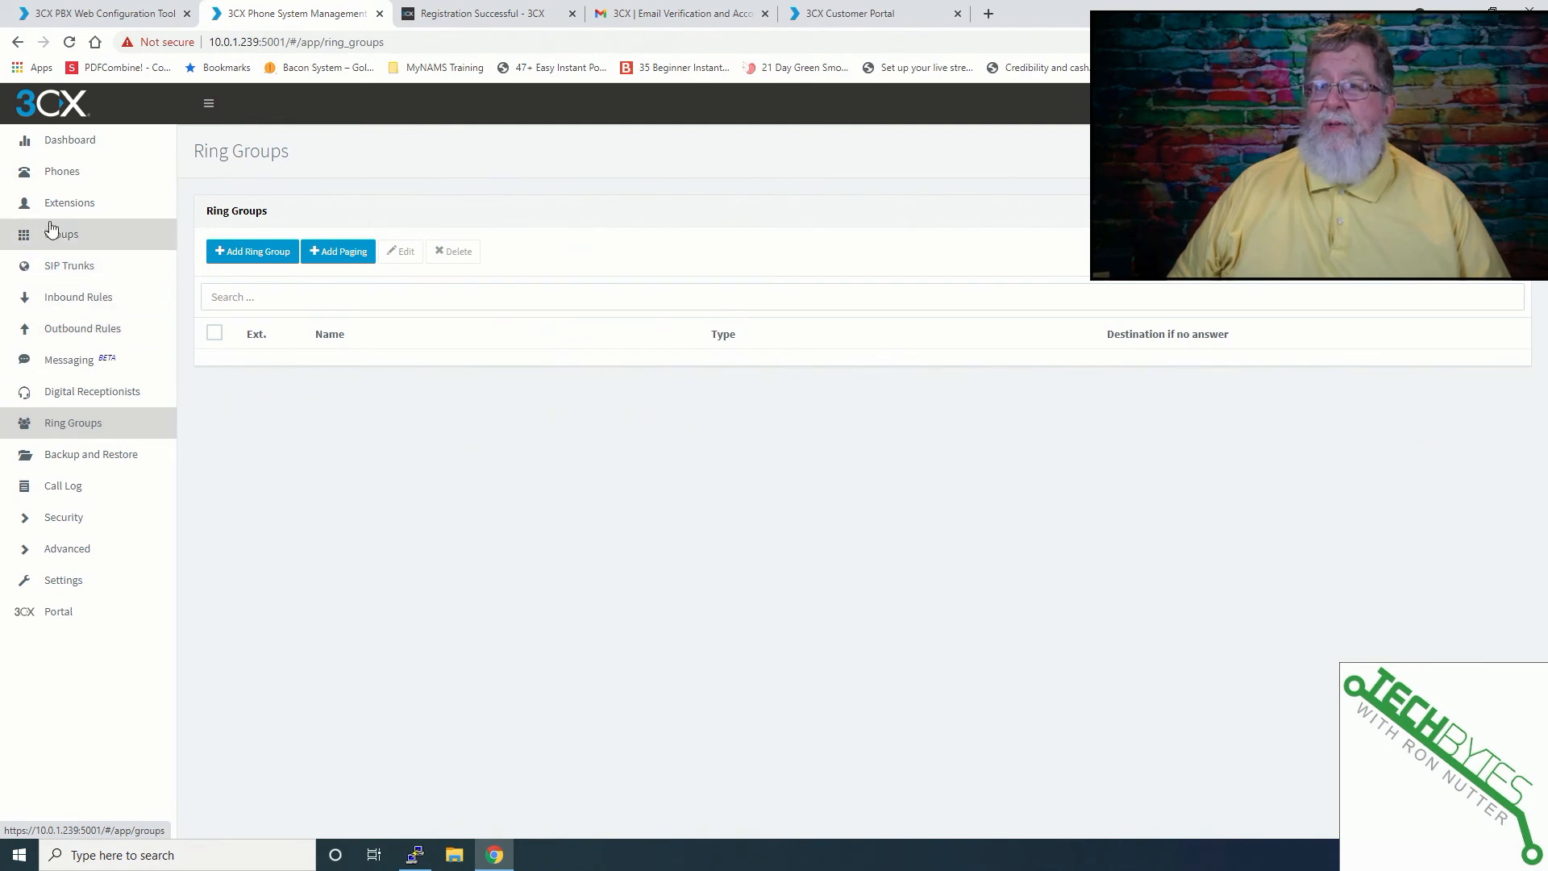
left_click(70, 202)
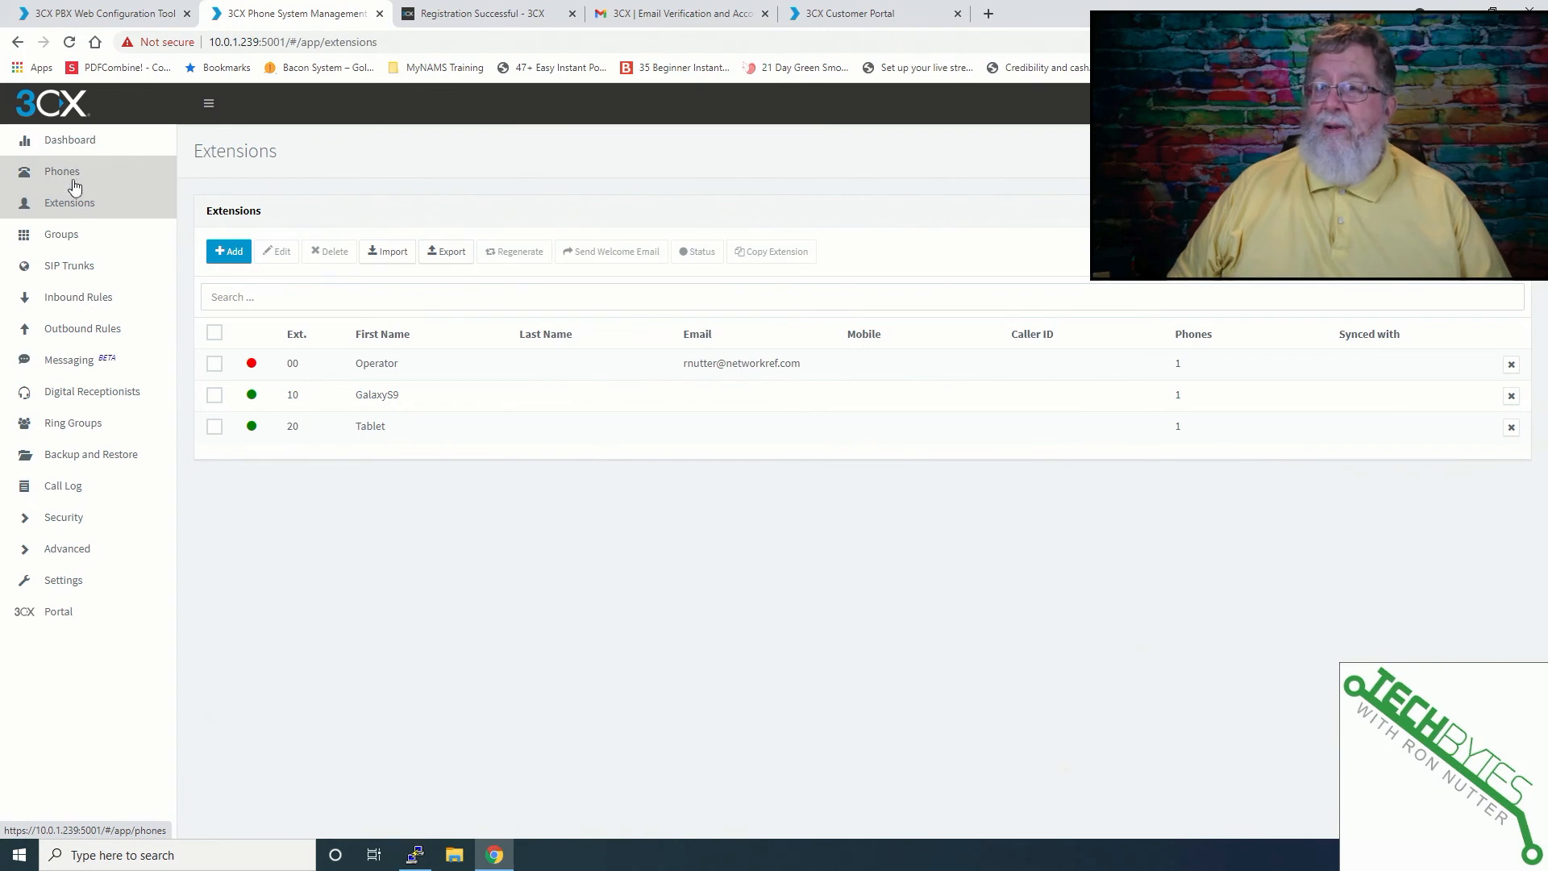
mouse_move(119, 221)
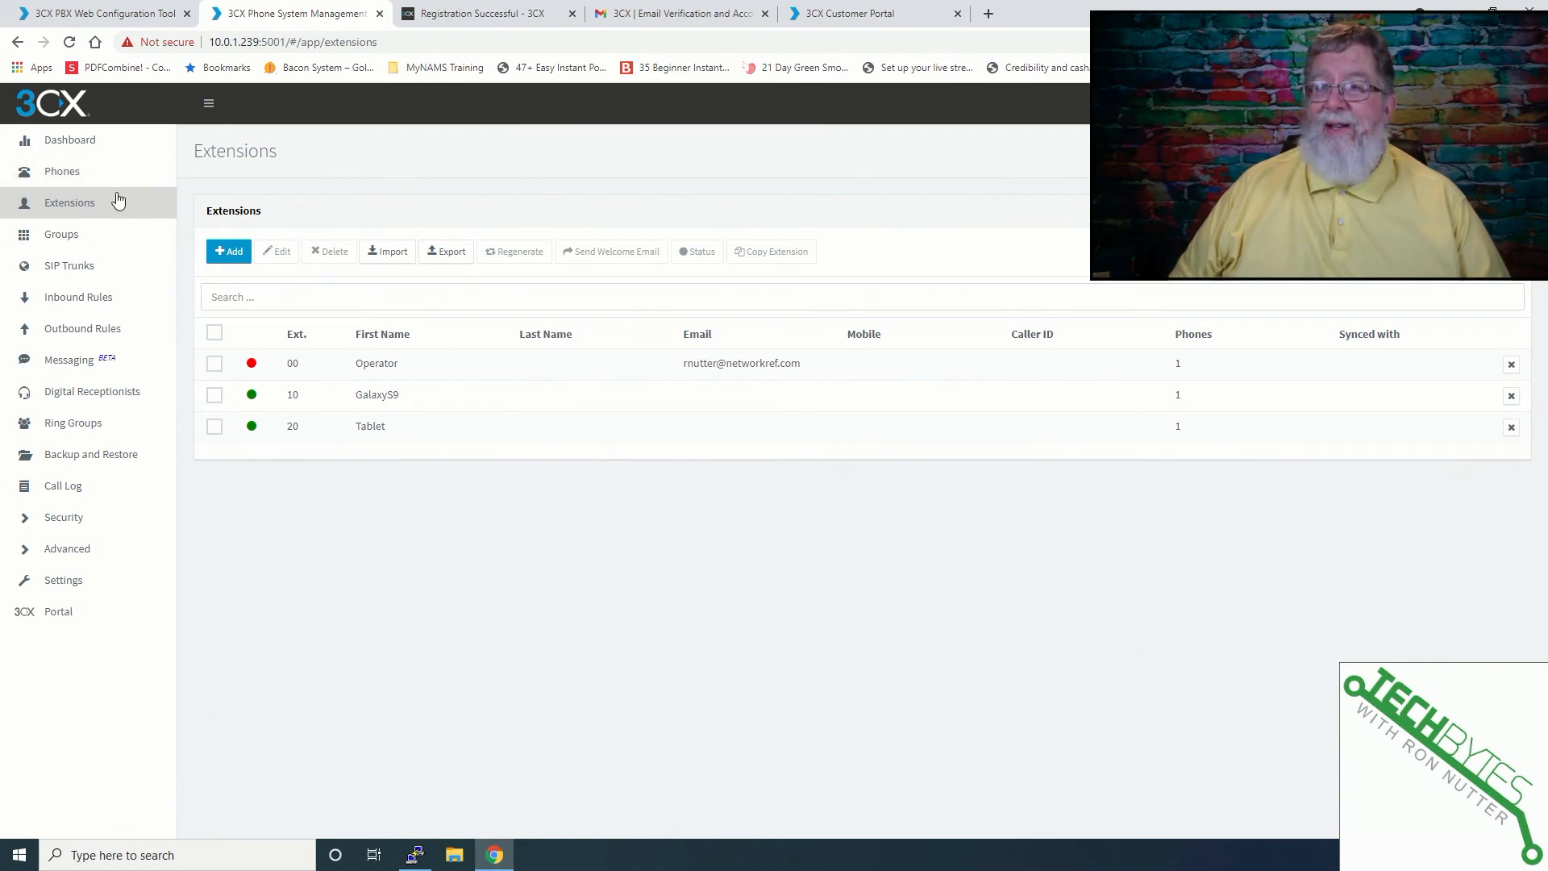
left_click(61, 171)
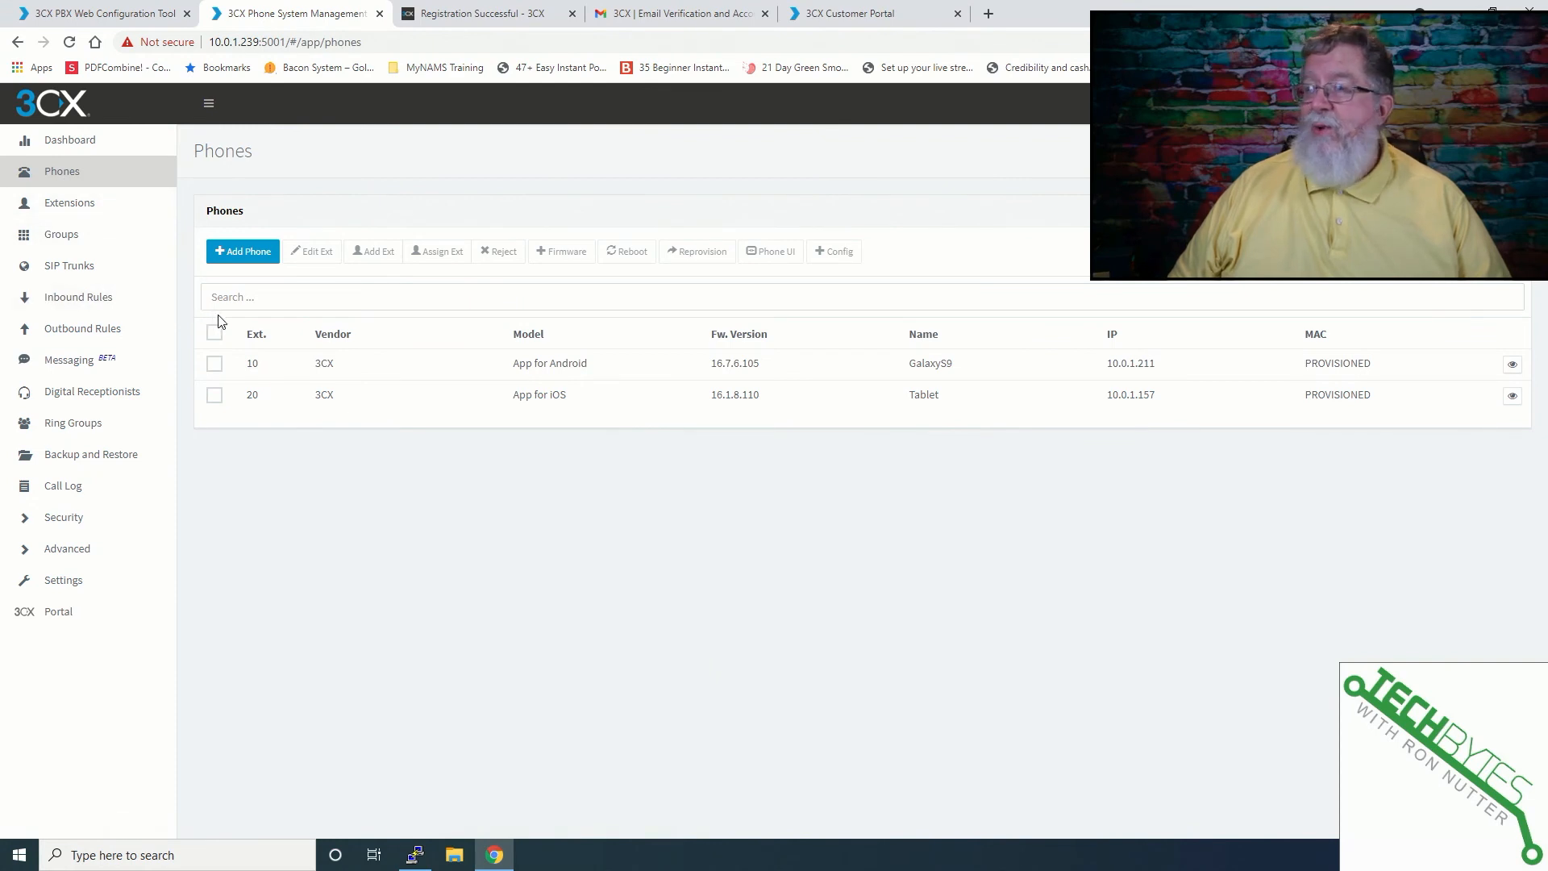
mouse_move(454, 418)
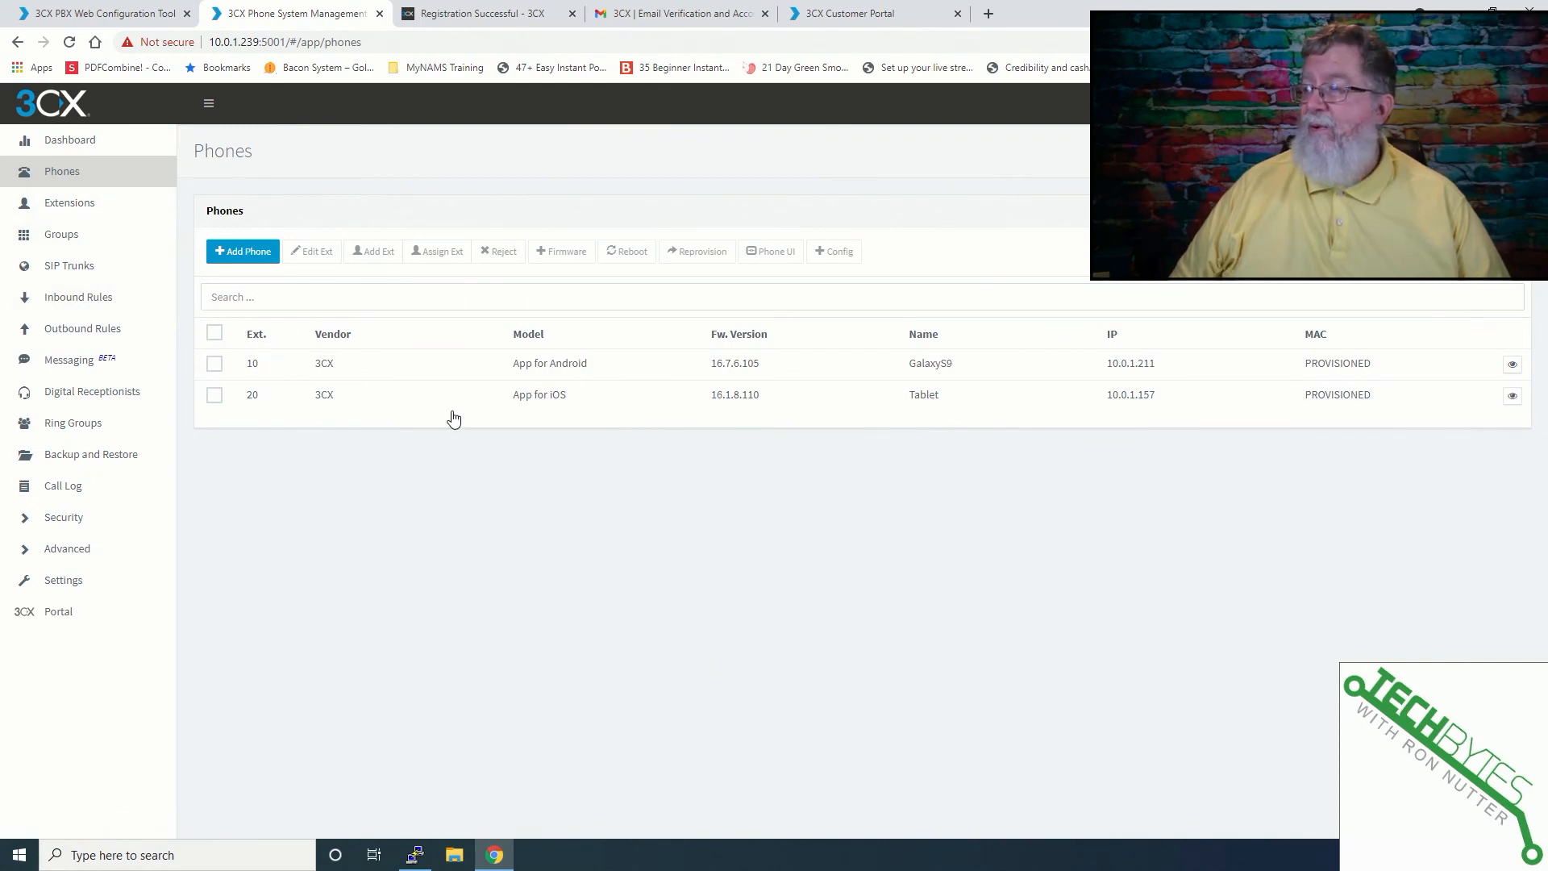
mouse_move(1351, 370)
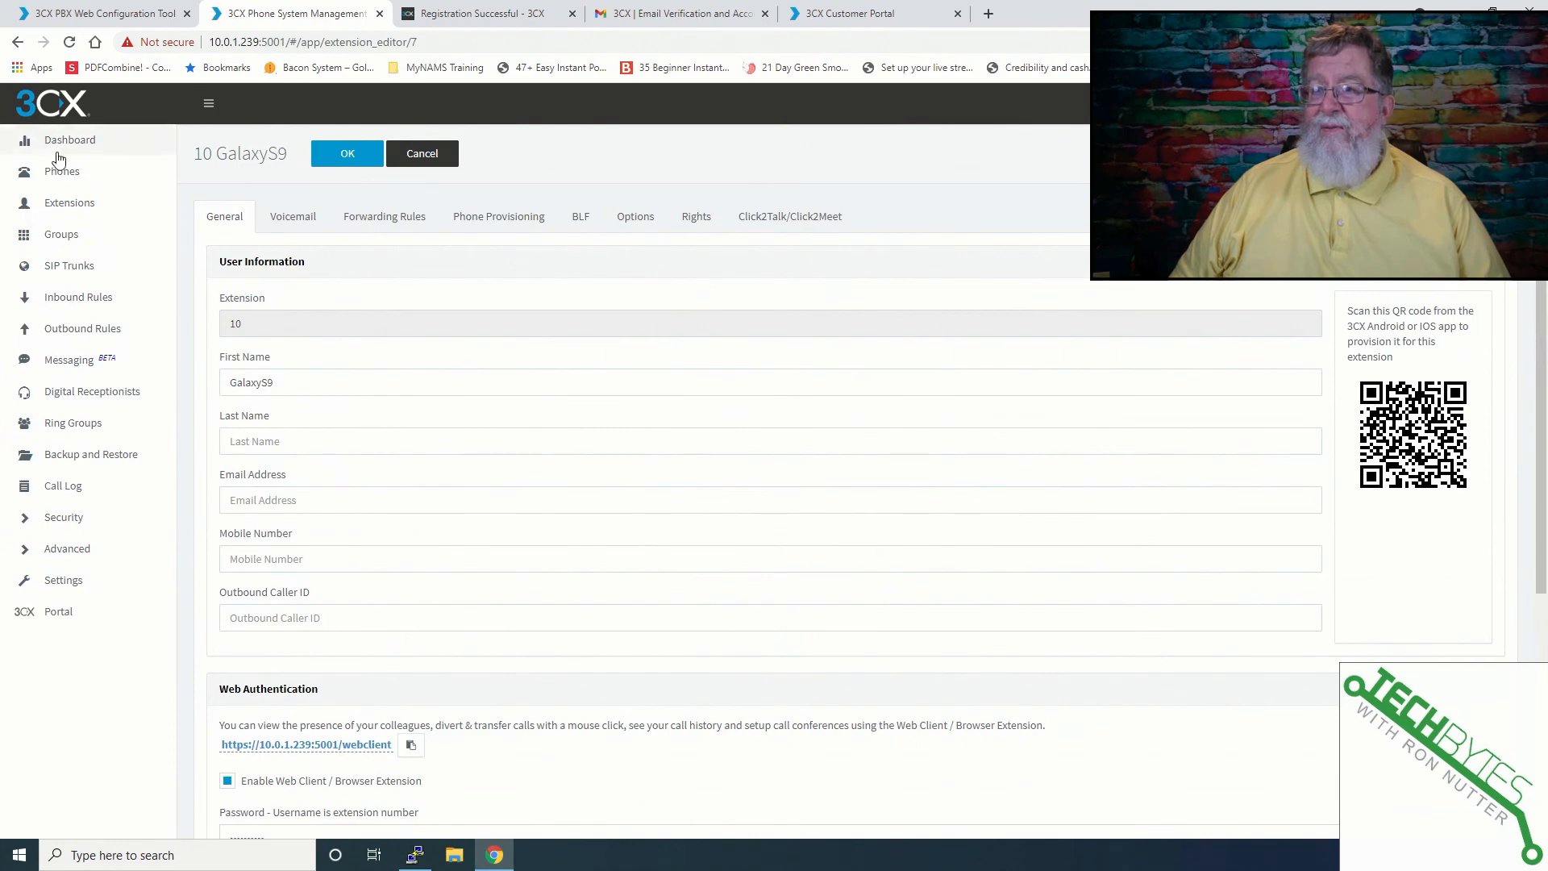
left_click(63, 170)
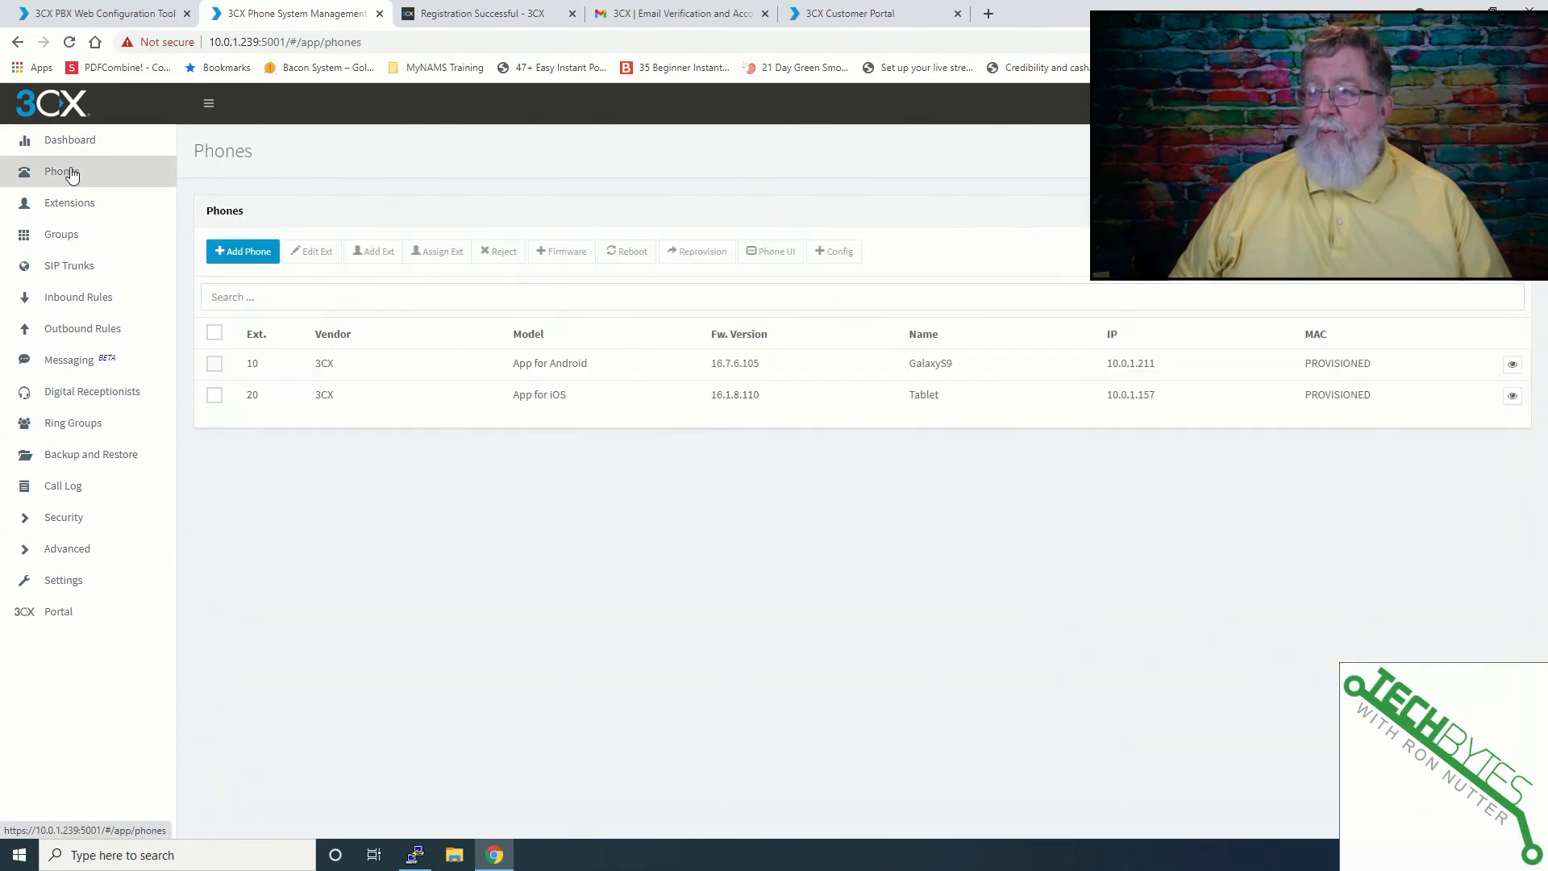